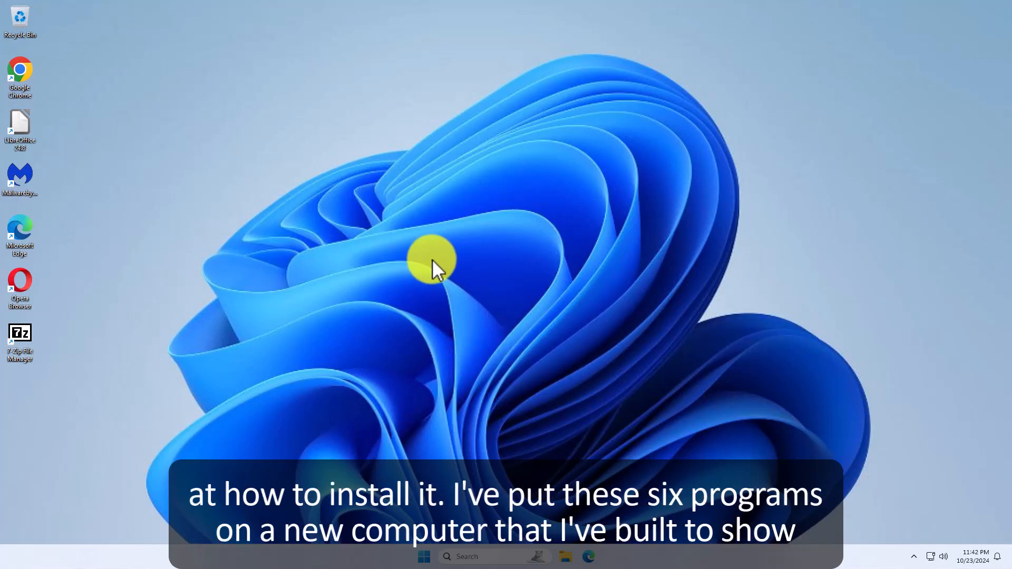
{"action": "mouse_move", "coordinate": [26, 71]}
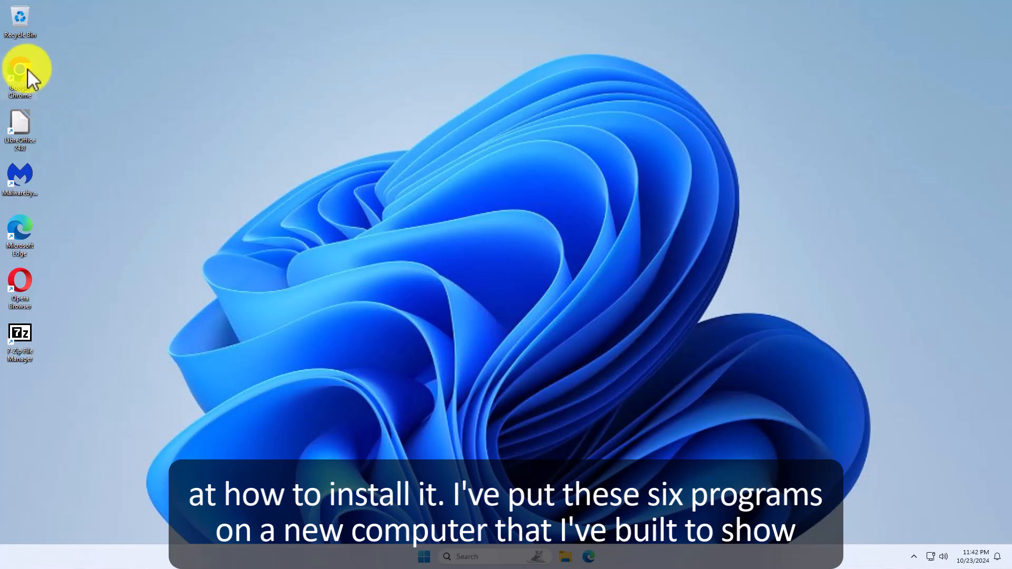
{"action": "mouse_move", "coordinate": [23, 232]}
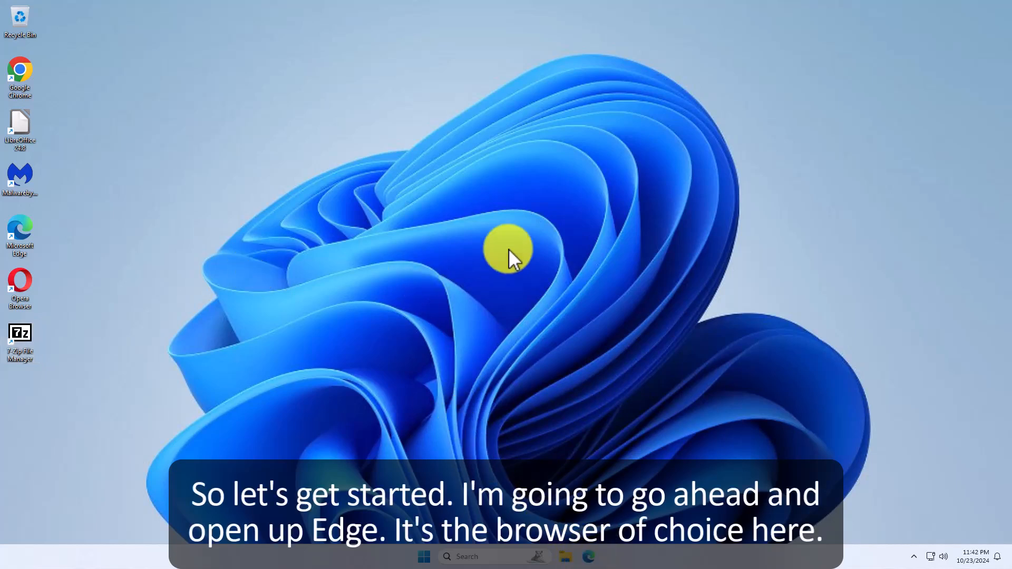
Search 'bcuninstaller' in Edge and download BCUninstaller_5.8.1_setup.exe from SourceForge
{"action": "double_click", "coordinate": [20, 233]}
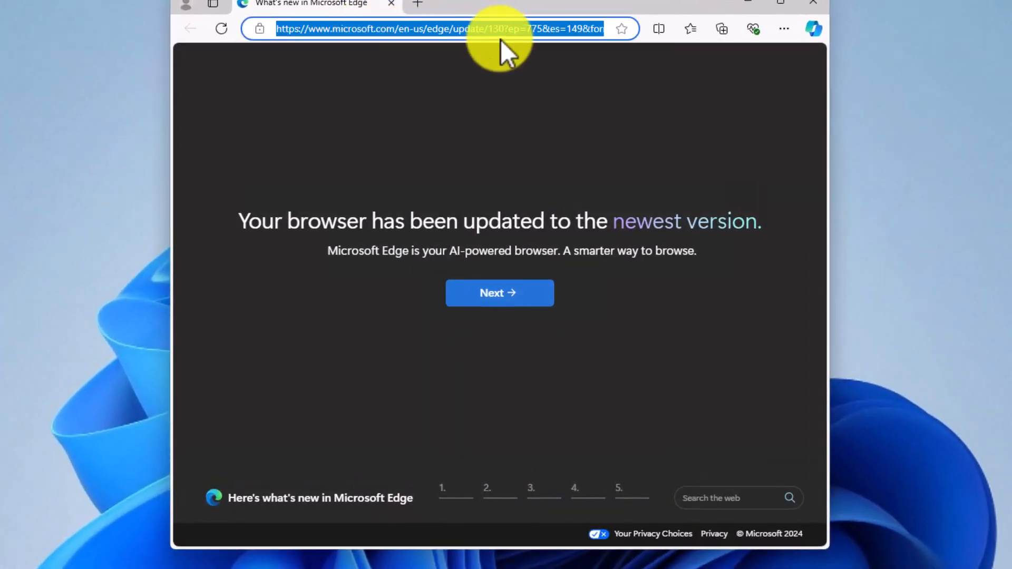
{"action": "type", "text": "b"}
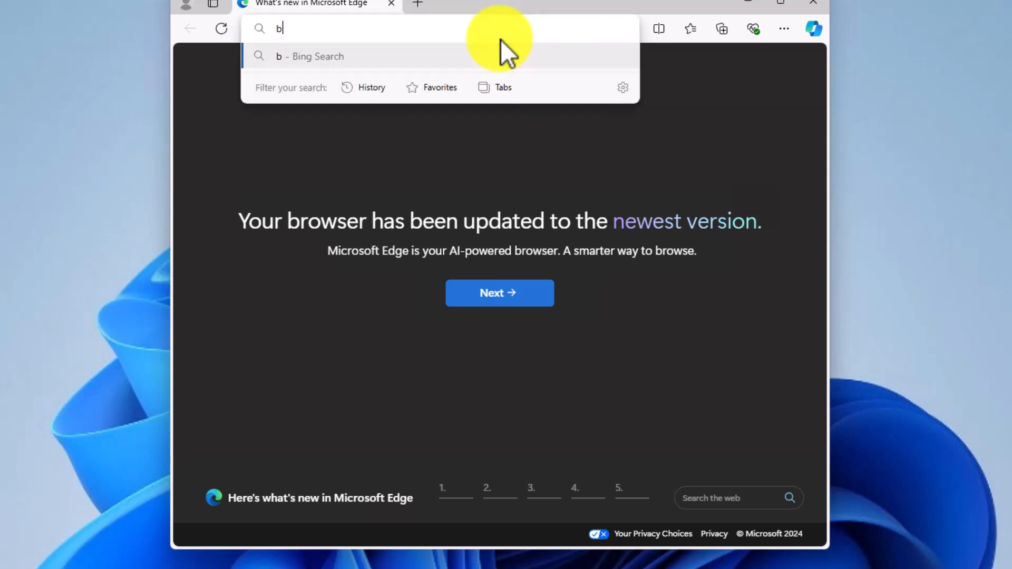
{"action": "type", "text": "cuninstaller.com"}
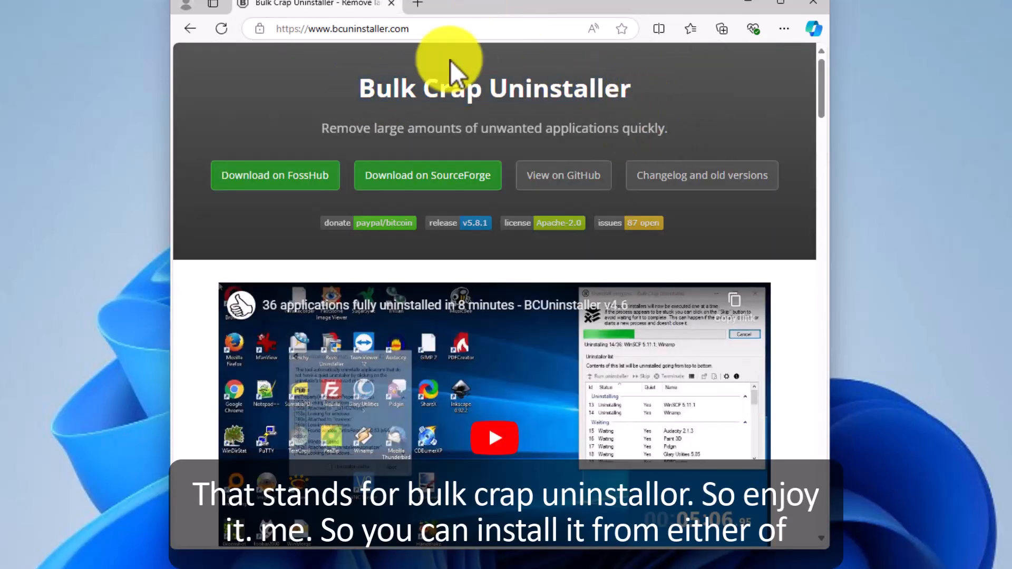
{"action": "mouse_move", "coordinate": [242, 155]}
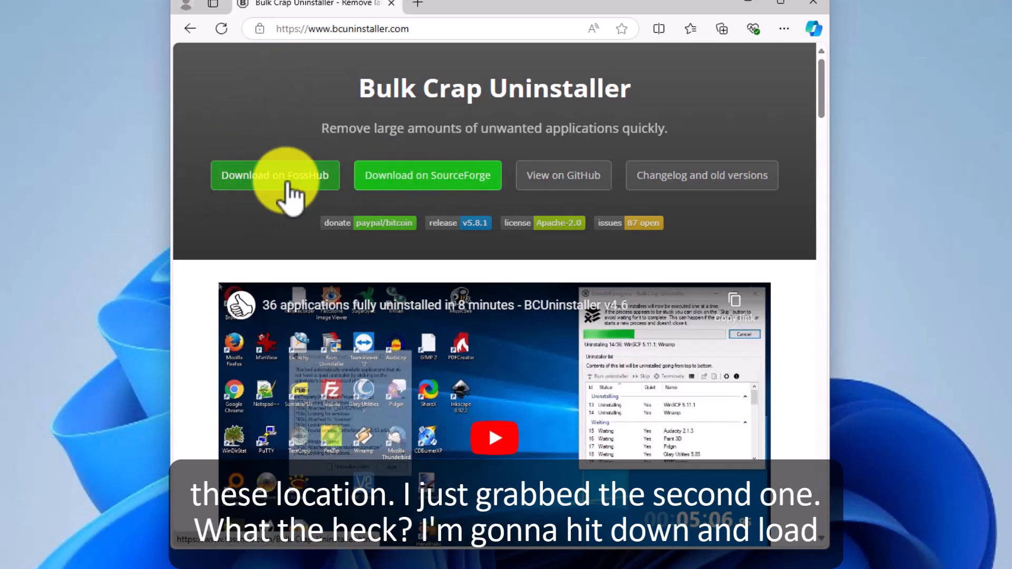
{"action": "left_click", "coordinate": [427, 175]}
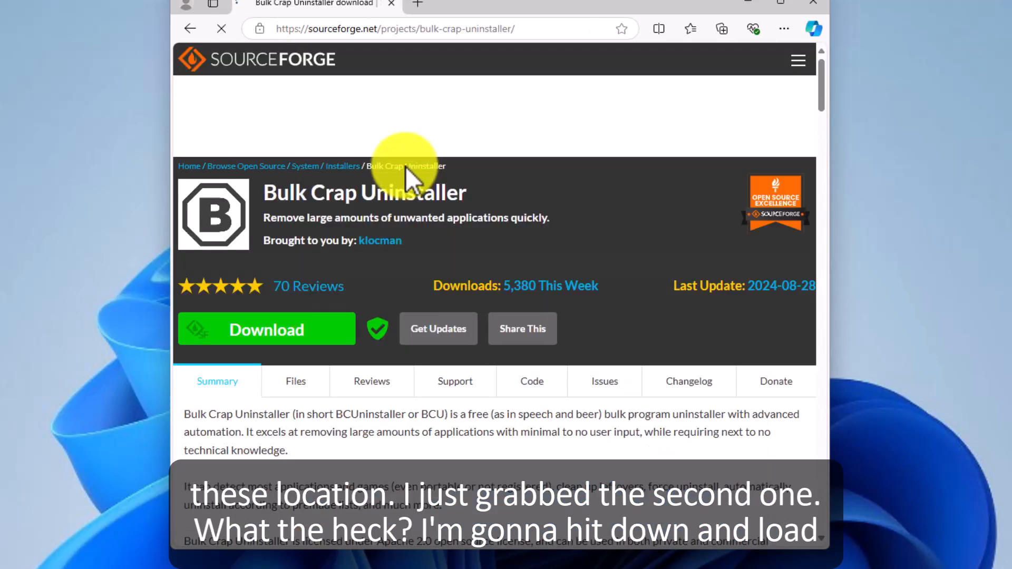
{"action": "left_click", "coordinate": [266, 329]}
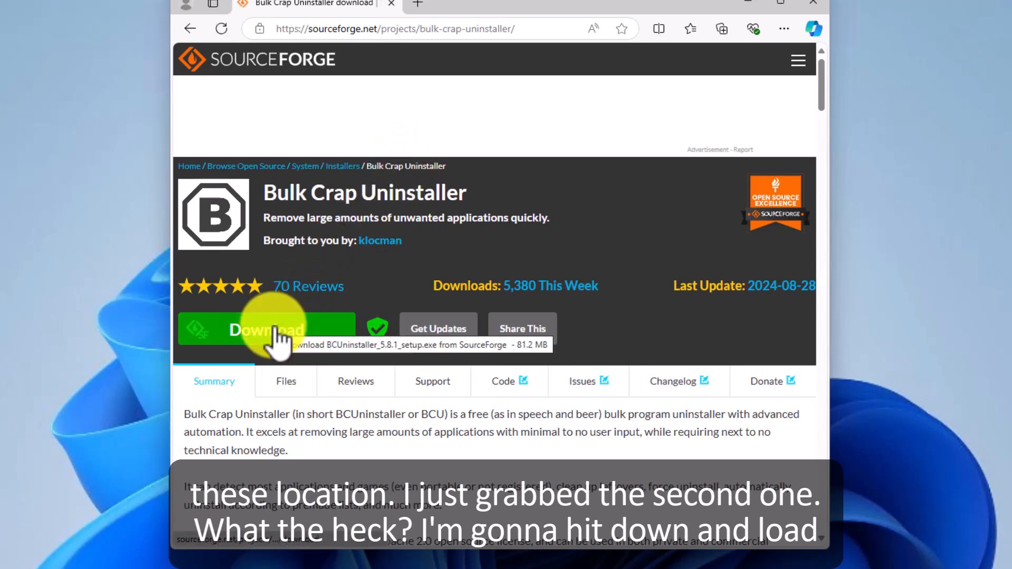
{"action": "left_click", "coordinate": [266, 329]}
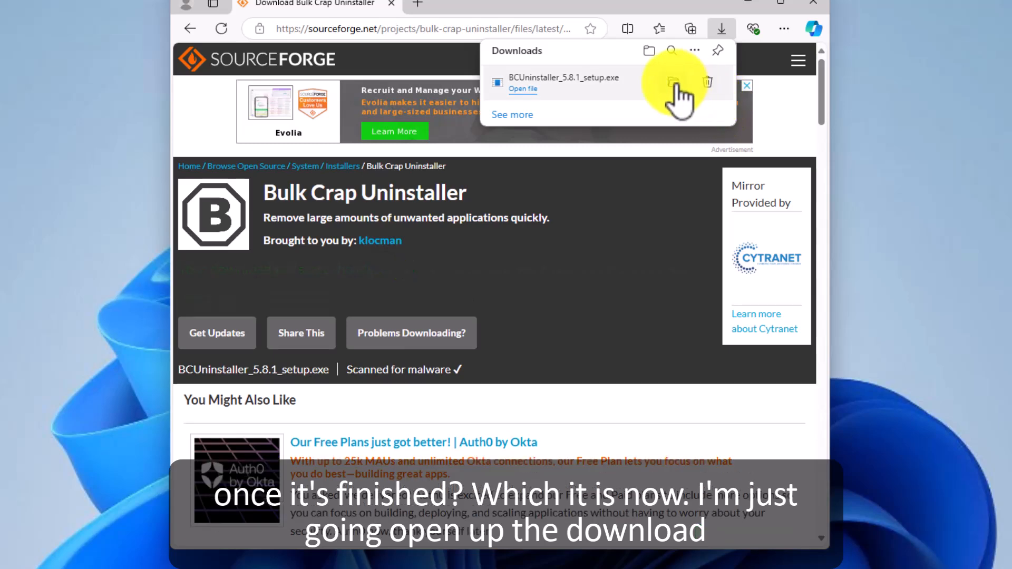
Run BCUninstaller_5.8.1_setup from the Downloads folder
{"action": "left_click", "coordinate": [673, 82]}
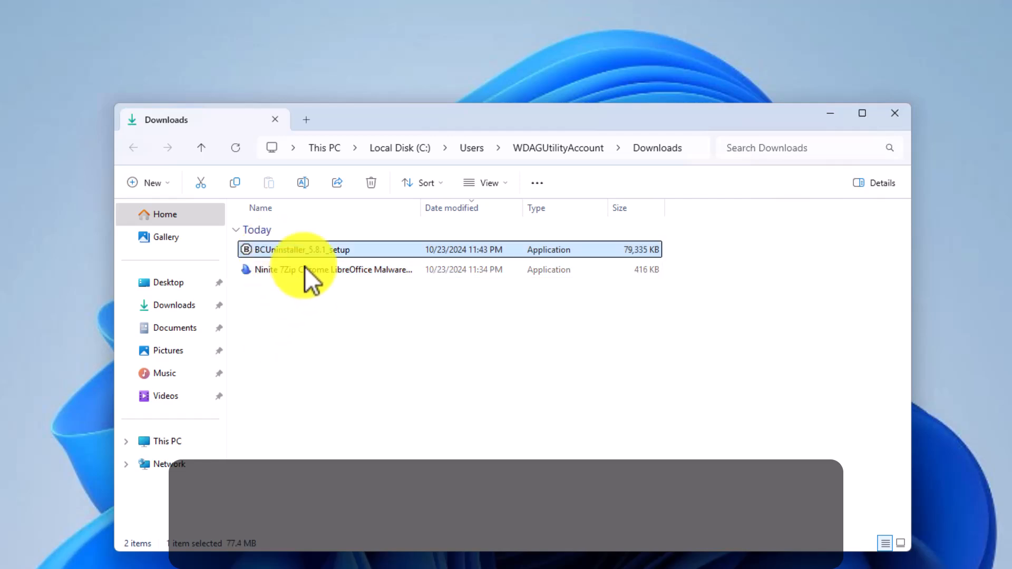
{"action": "mouse_move", "coordinate": [310, 274]}
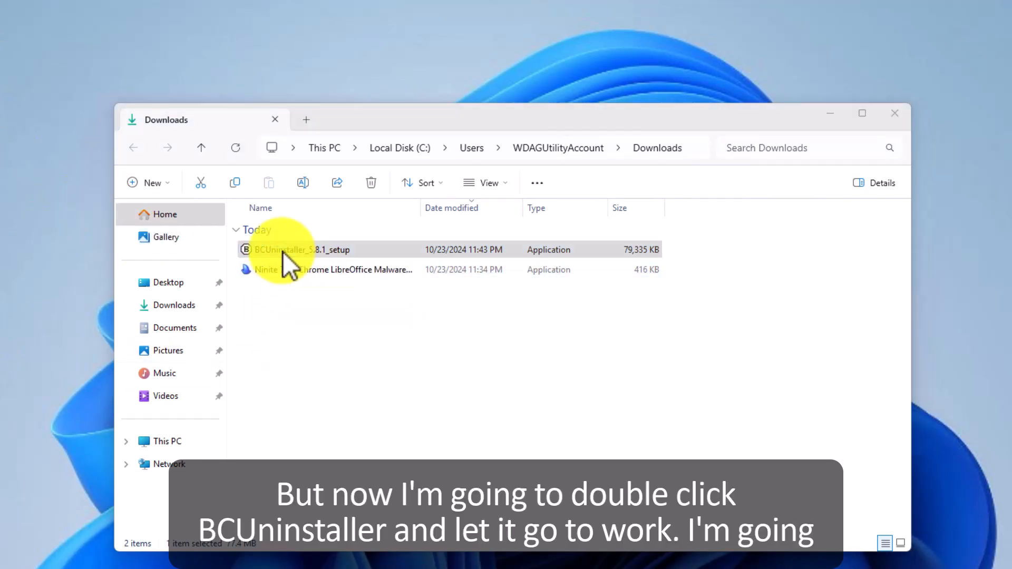
{"action": "double_click", "coordinate": [300, 250]}
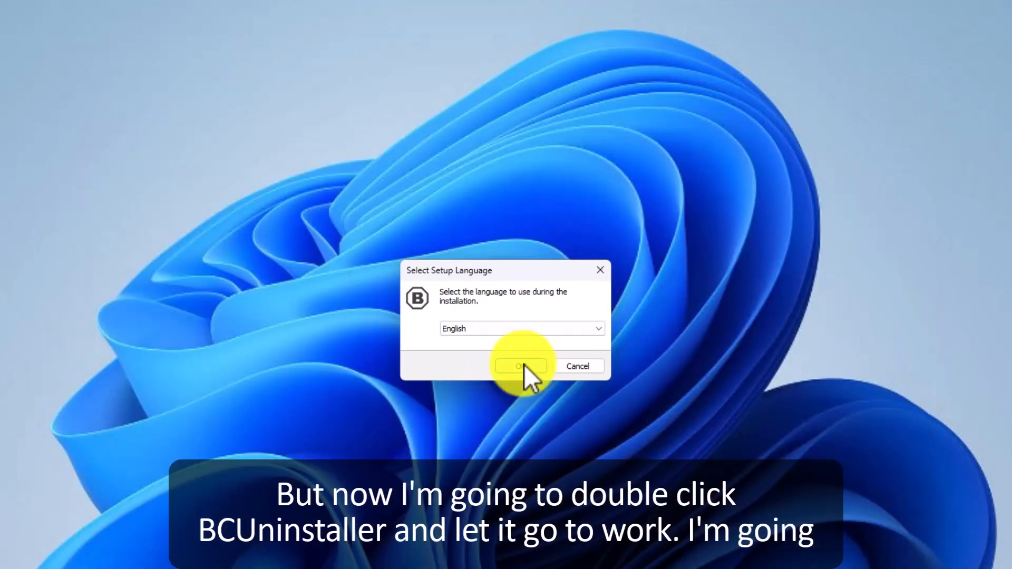
Choose English for setup, accept the license, and keep the default install folder
{"action": "left_click", "coordinate": [521, 365]}
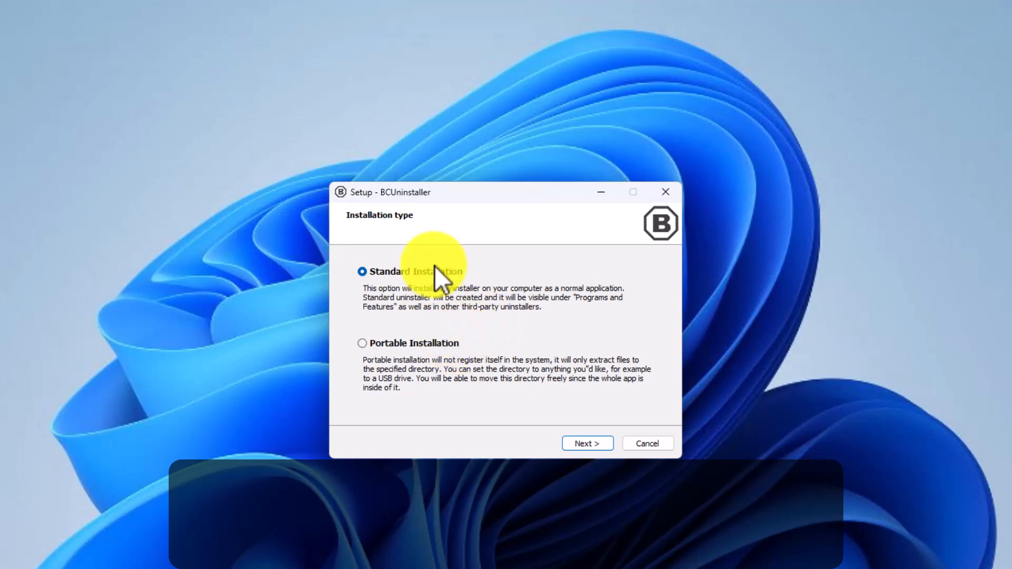
{"action": "left_click", "coordinate": [586, 443]}
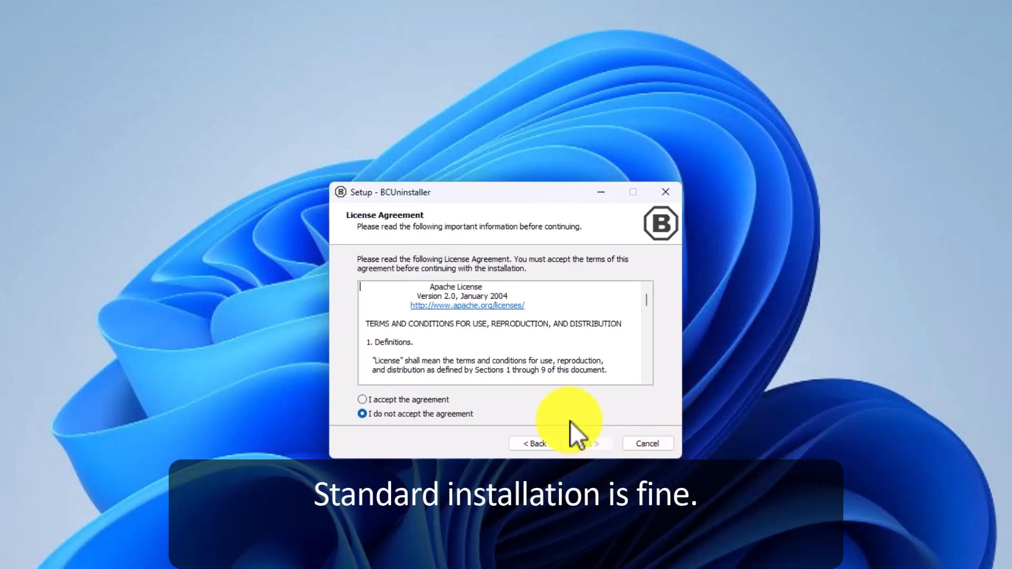
{"action": "left_click", "coordinate": [362, 399]}
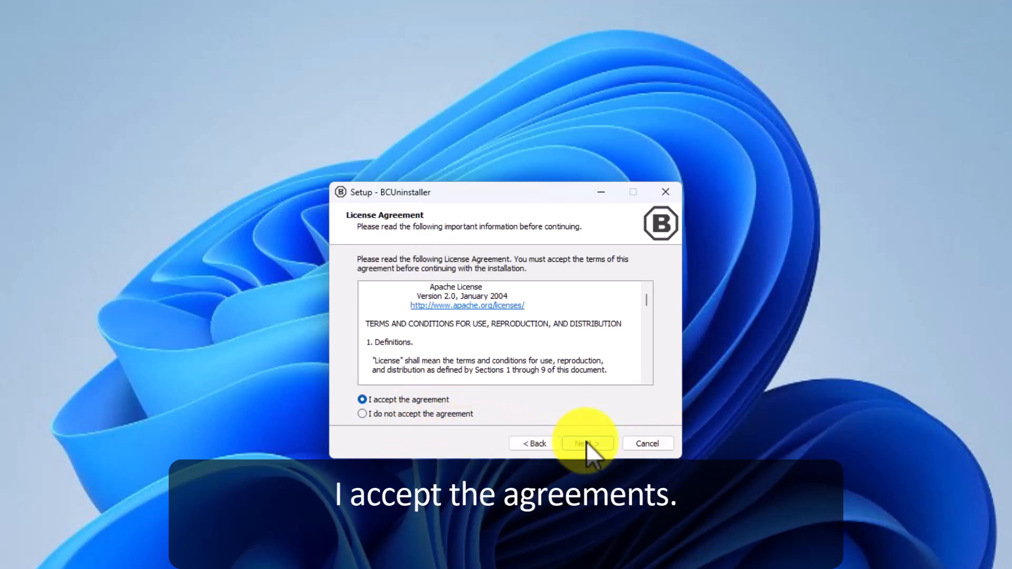
{"action": "left_click", "coordinate": [586, 444]}
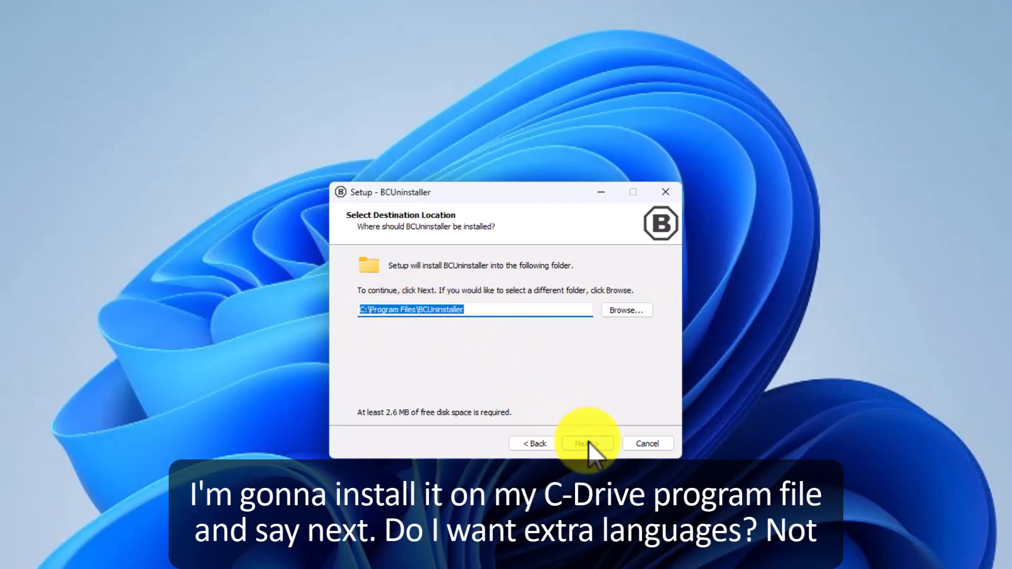
{"action": "left_click", "coordinate": [586, 443]}
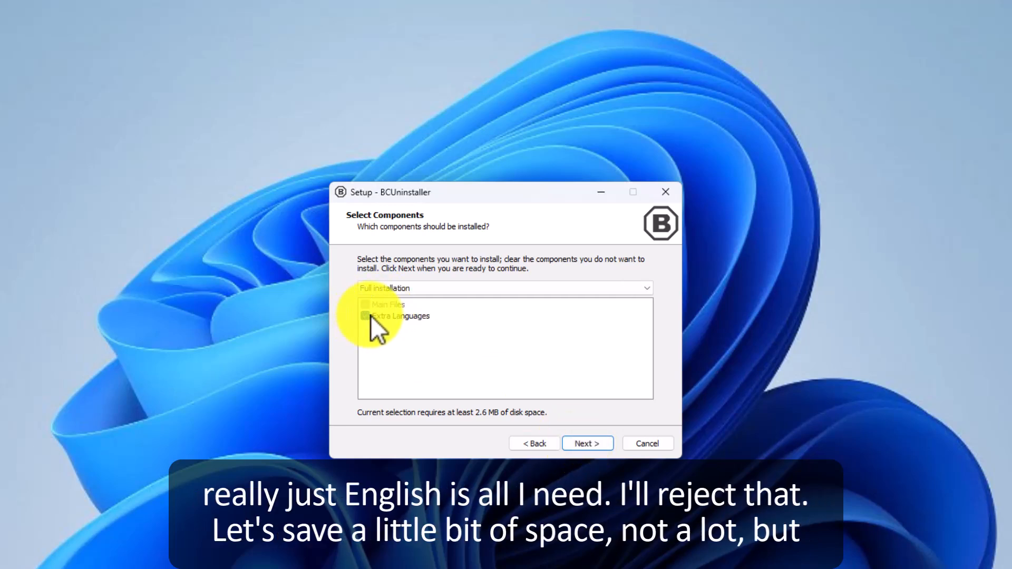
Install without Extra Languages, with a desktop shortcut, skipping the manual, and finish
{"action": "left_click", "coordinate": [366, 315]}
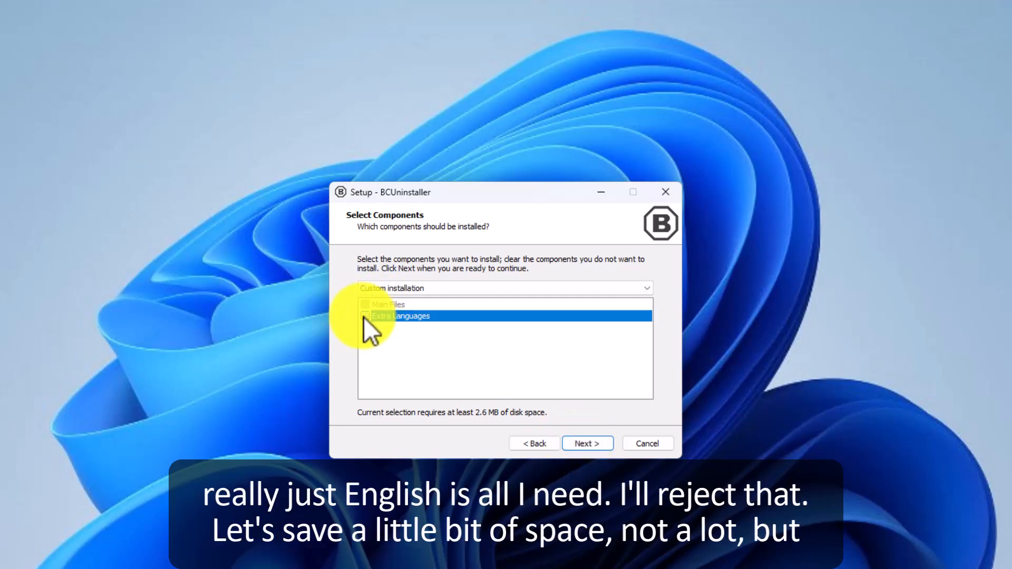
{"action": "left_click", "coordinate": [365, 316]}
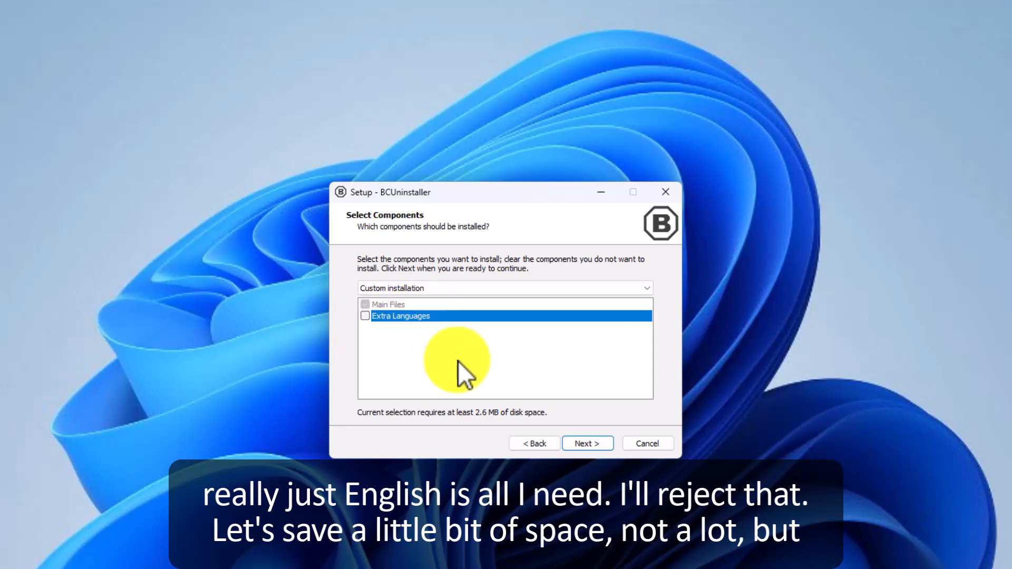
{"action": "mouse_move", "coordinate": [358, 316]}
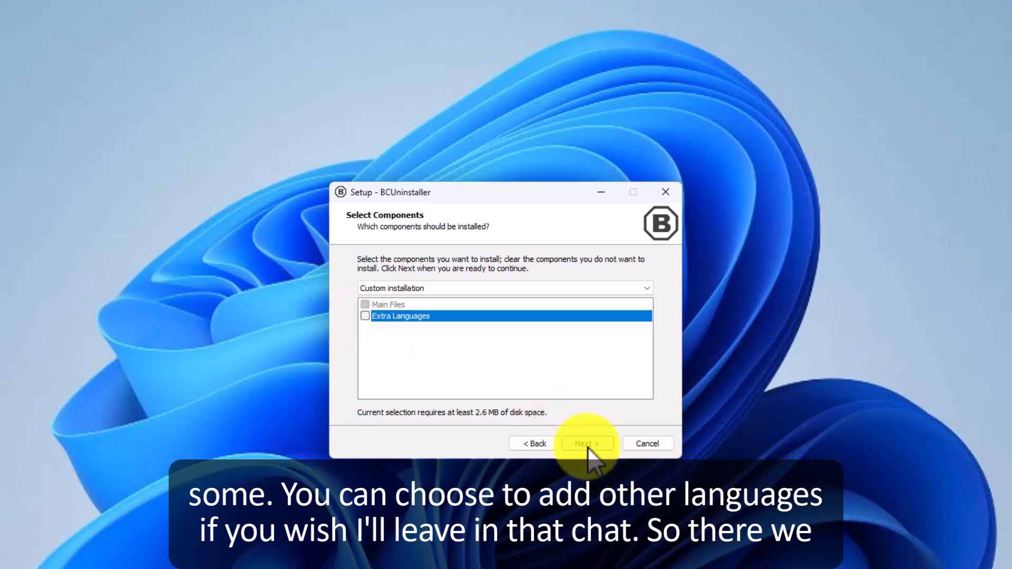
{"action": "left_click", "coordinate": [586, 444]}
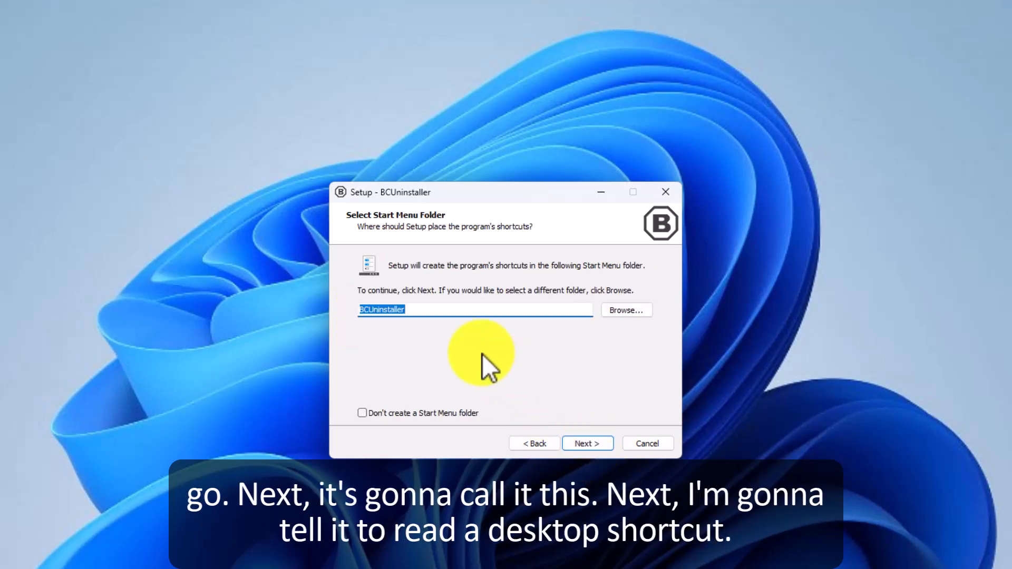
{"action": "left_click", "coordinate": [586, 444]}
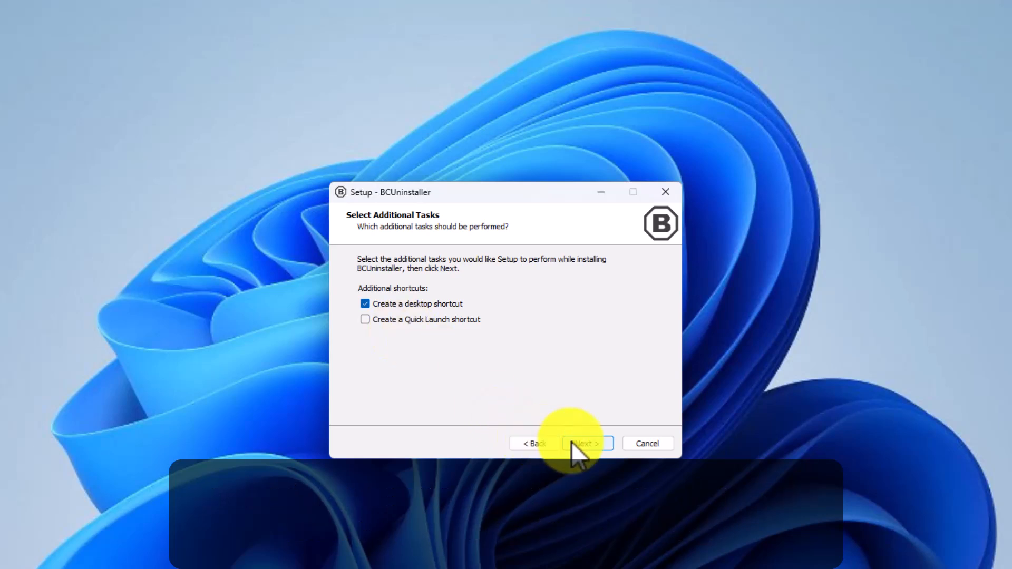
{"action": "left_click", "coordinate": [584, 443]}
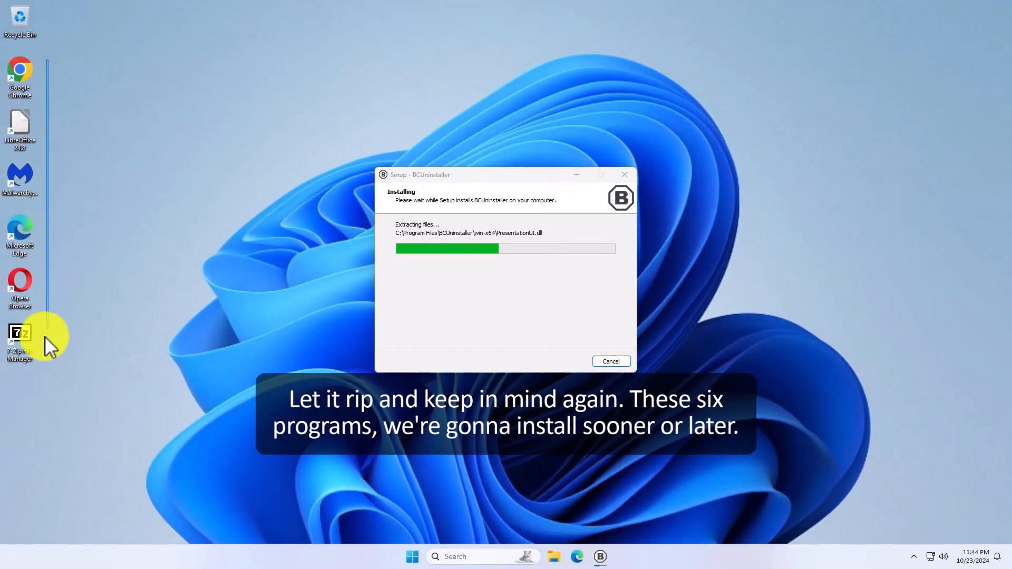
{"action": "mouse_move", "coordinate": [187, 87]}
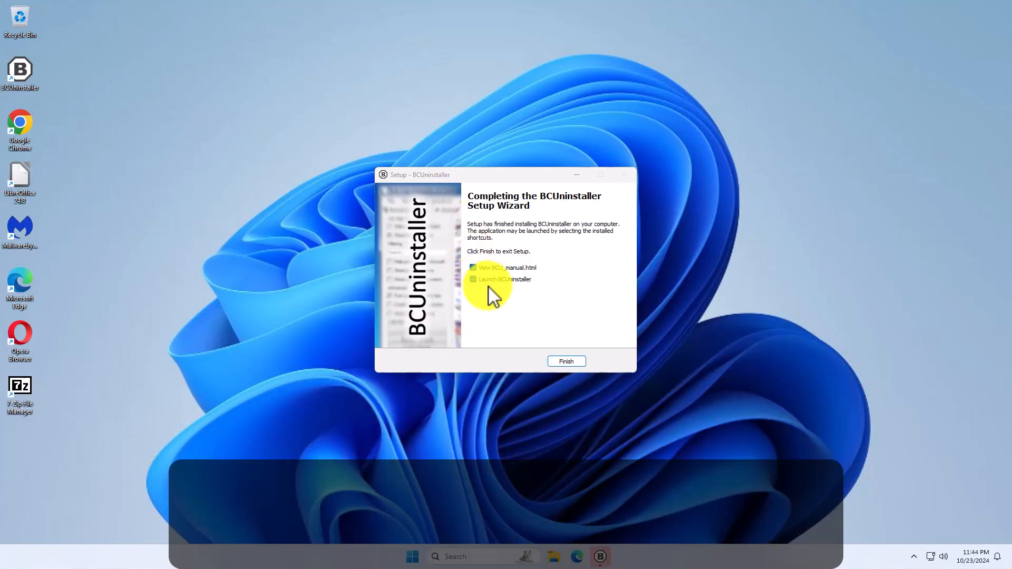
{"action": "left_click", "coordinate": [472, 267]}
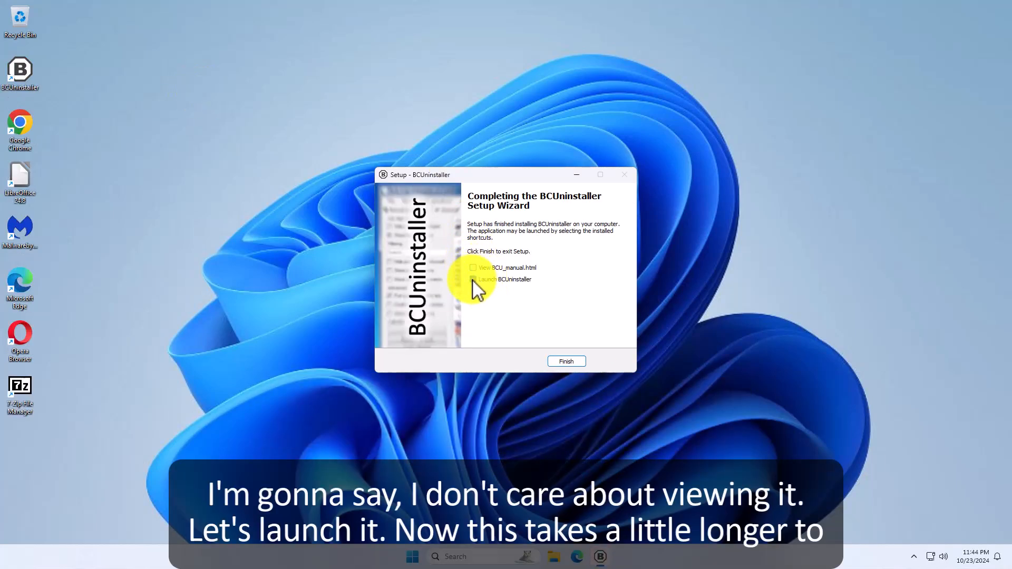
{"action": "left_click", "coordinate": [566, 361]}
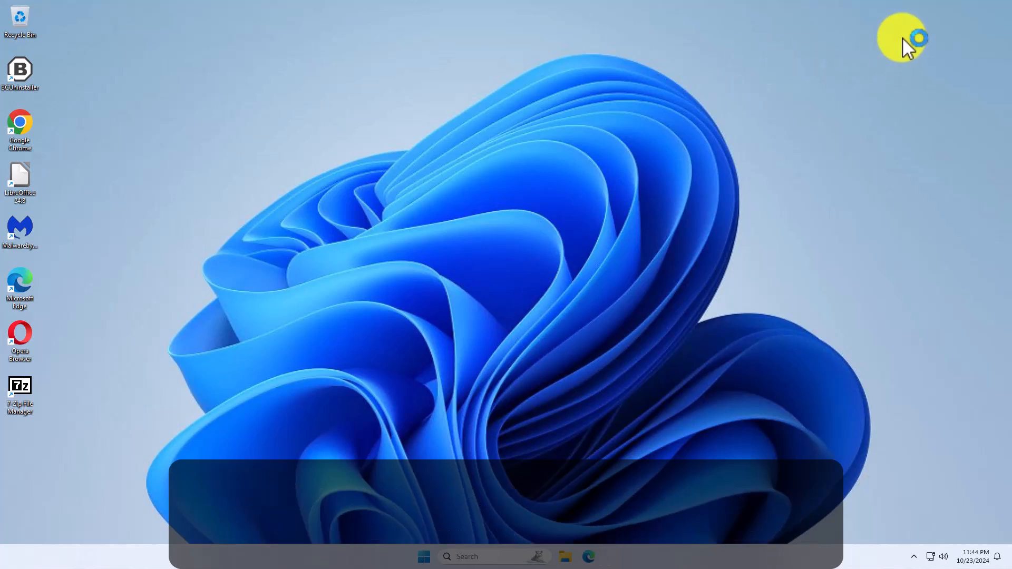
Launch Bulk Crap Uninstaller from its desktop shortcut
{"action": "double_click", "coordinate": [20, 68]}
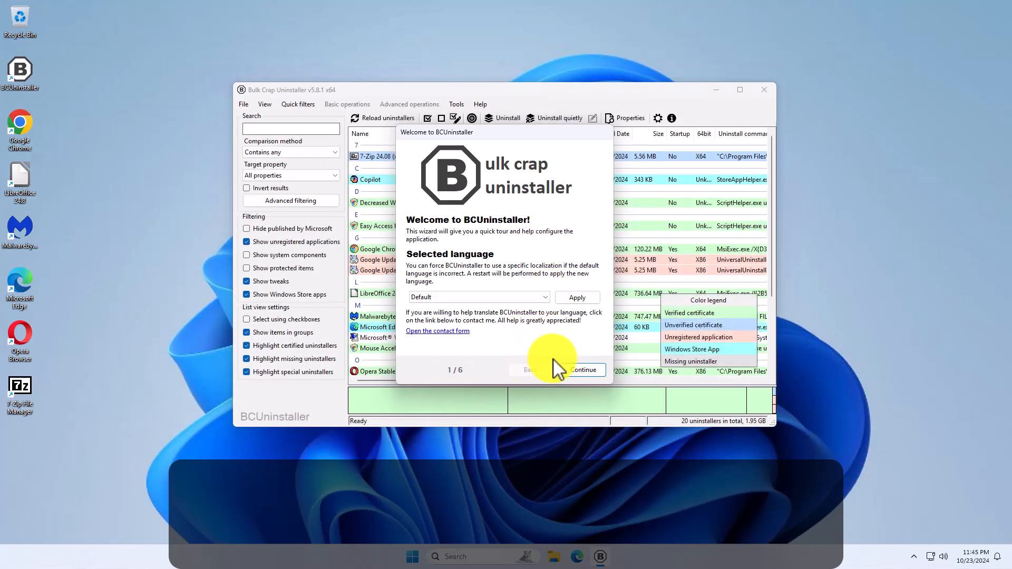
Finish the welcome tour with default settings and dismiss the welcome notice permanently
{"action": "left_click", "coordinate": [580, 370]}
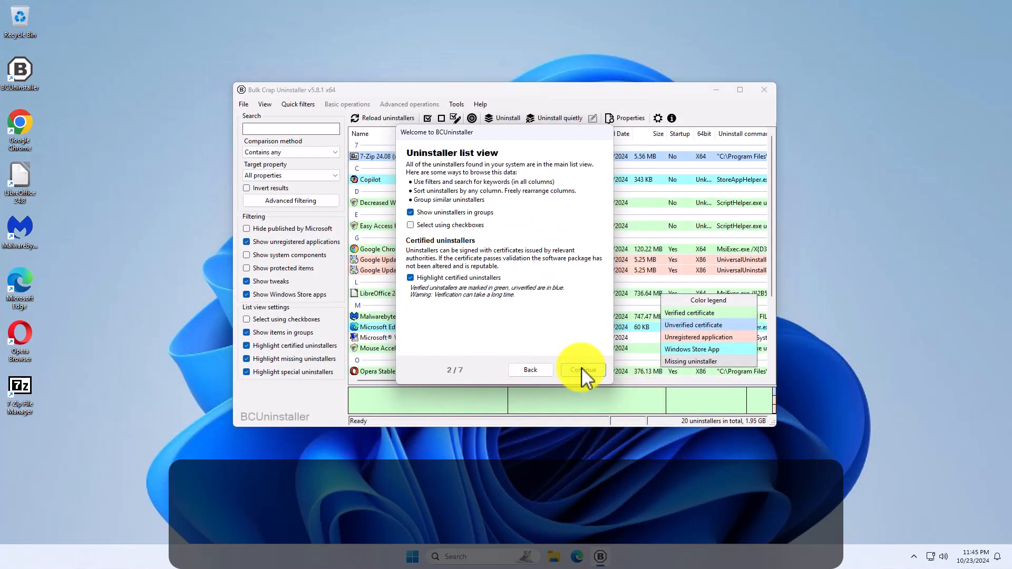
{"action": "left_click", "coordinate": [580, 369]}
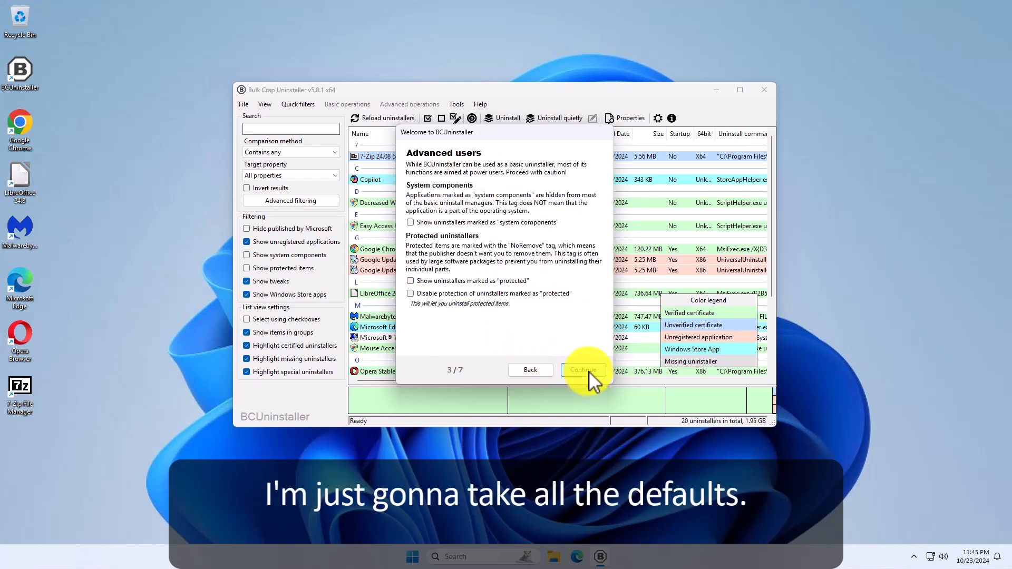
{"action": "left_click", "coordinate": [583, 370]}
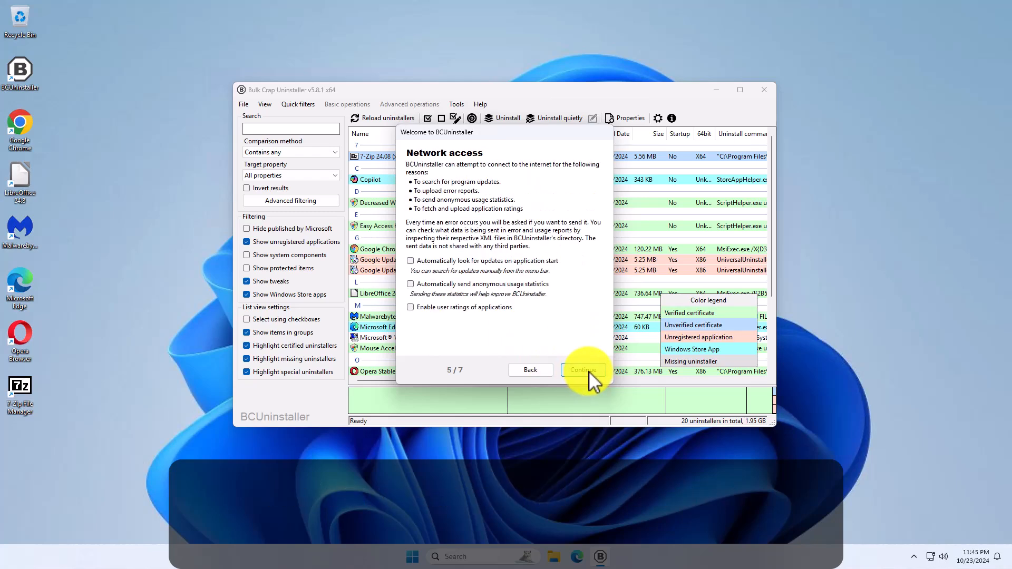
{"action": "left_click", "coordinate": [581, 370]}
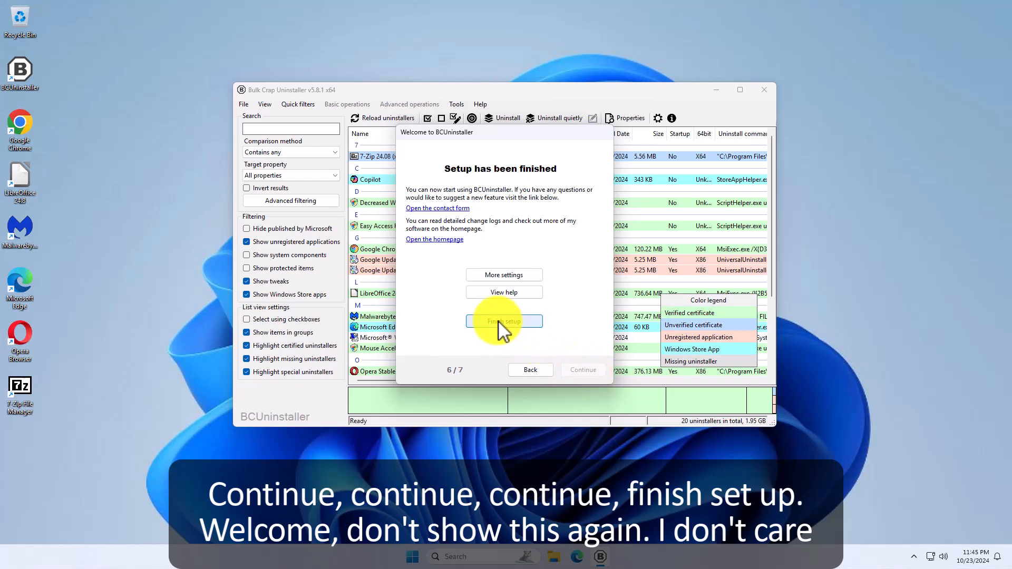
{"action": "left_click", "coordinate": [503, 322]}
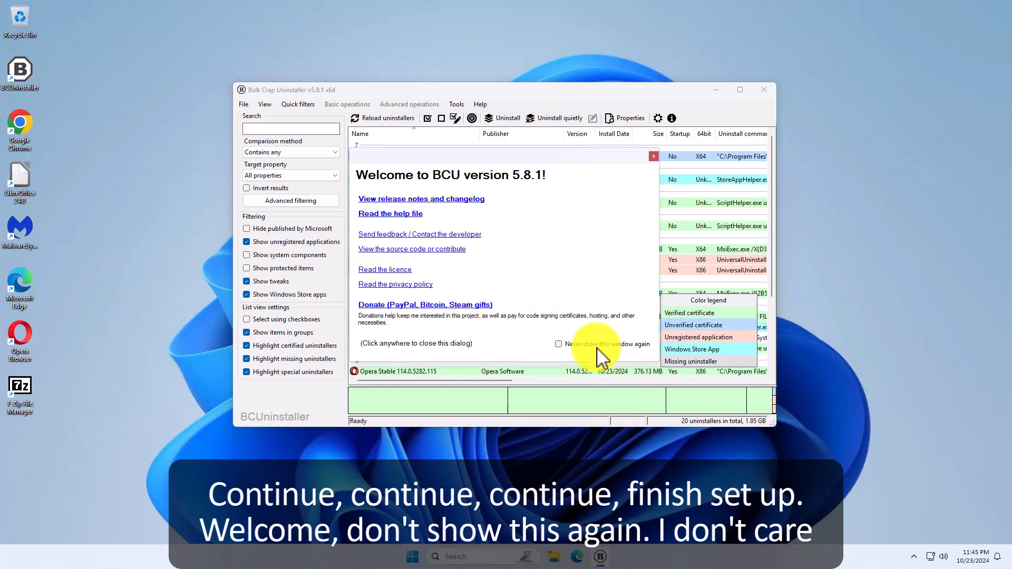
{"action": "left_click", "coordinate": [558, 343]}
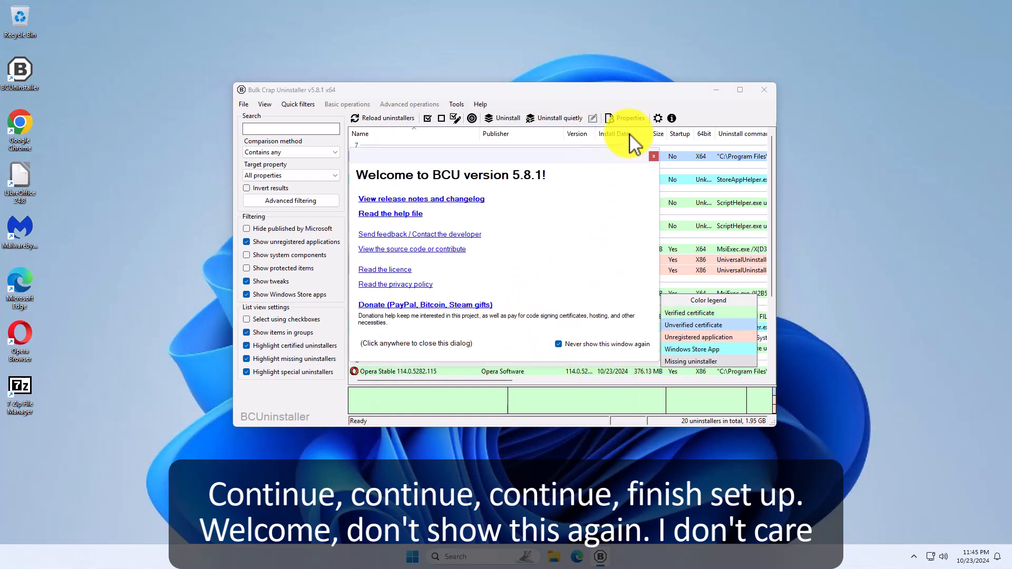
{"action": "left_click", "coordinate": [432, 193]}
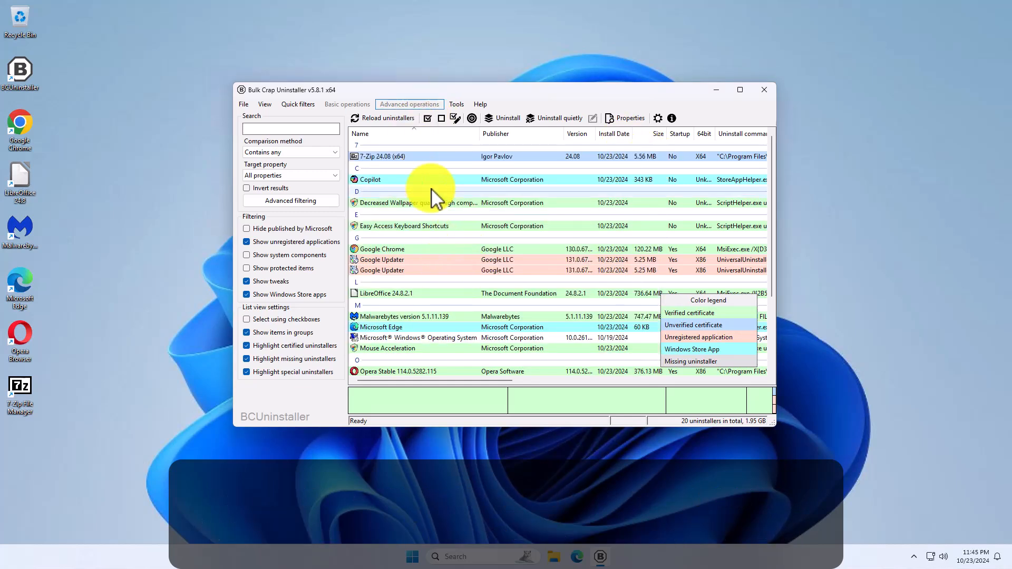
Tick 7-Zip 24.08 (x64) in the program list
{"action": "scroll", "scroll_direction": "down", "scroll_amount": 3}
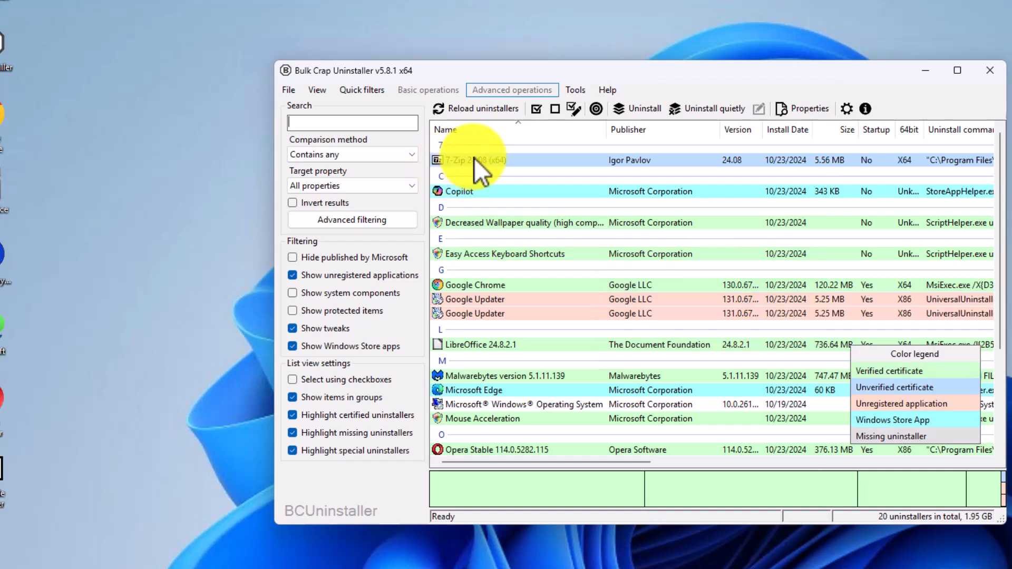
{"action": "left_click", "coordinate": [474, 160]}
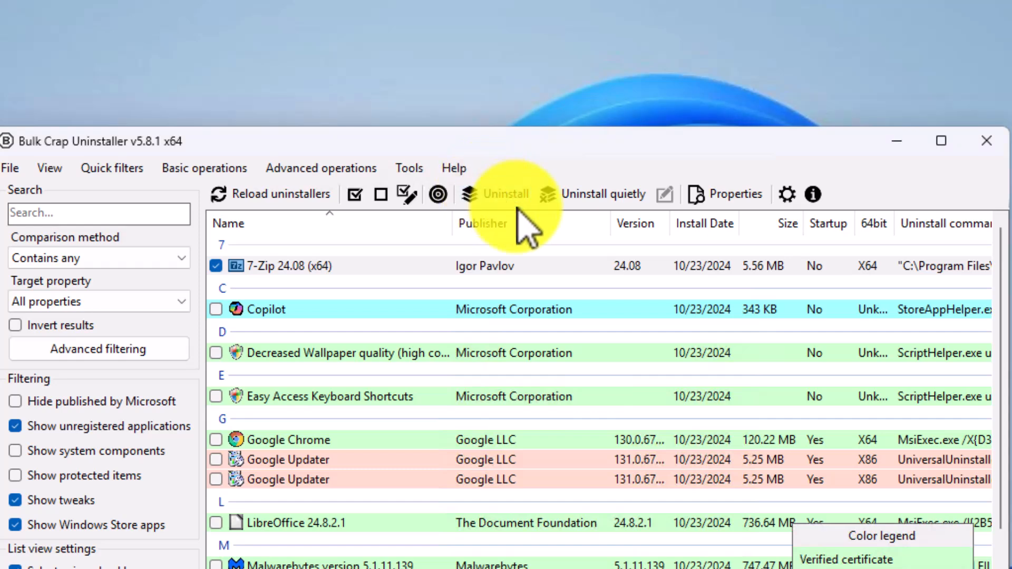
Start uninstalling 7-Zip, confirm it is safe, and kill all blocking processes
{"action": "left_click", "coordinate": [506, 193]}
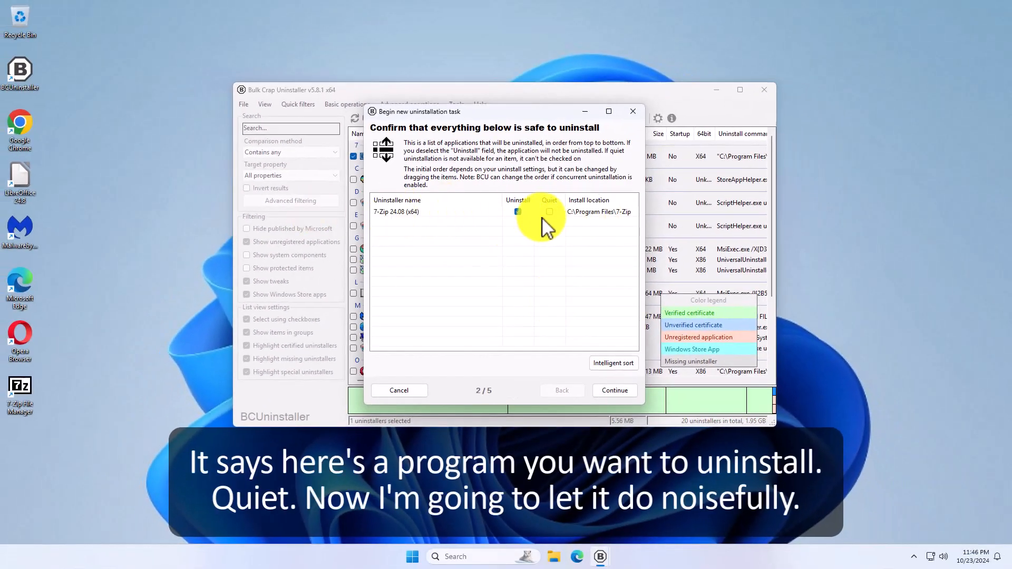
{"action": "left_click", "coordinate": [517, 212]}
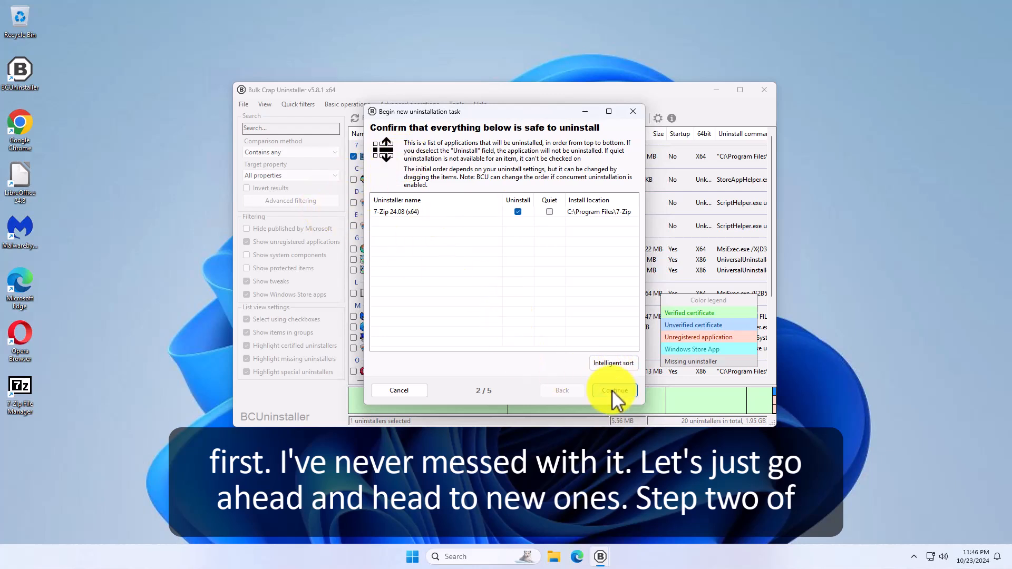
{"action": "left_click", "coordinate": [611, 390]}
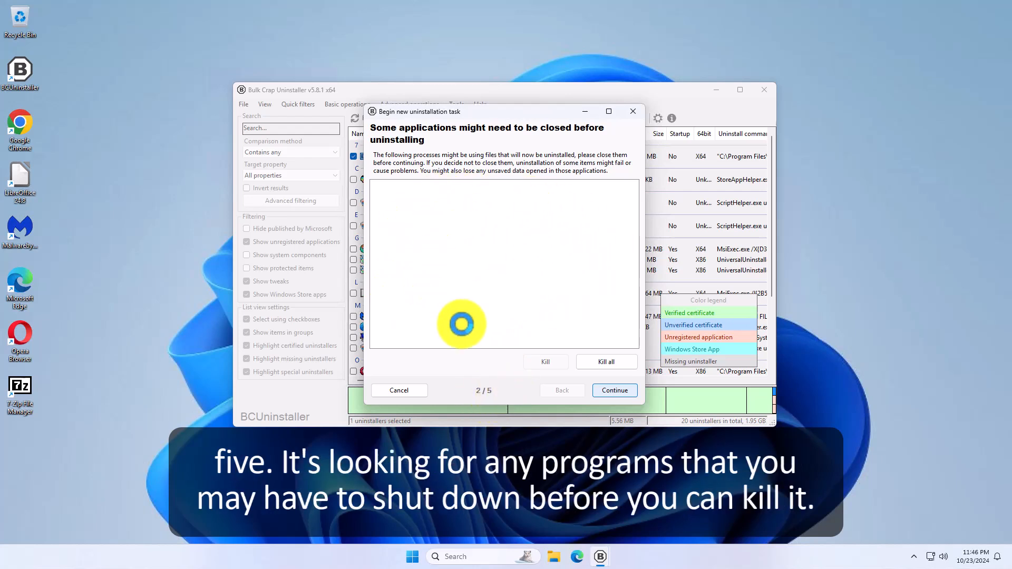
{"action": "left_click", "coordinate": [612, 390]}
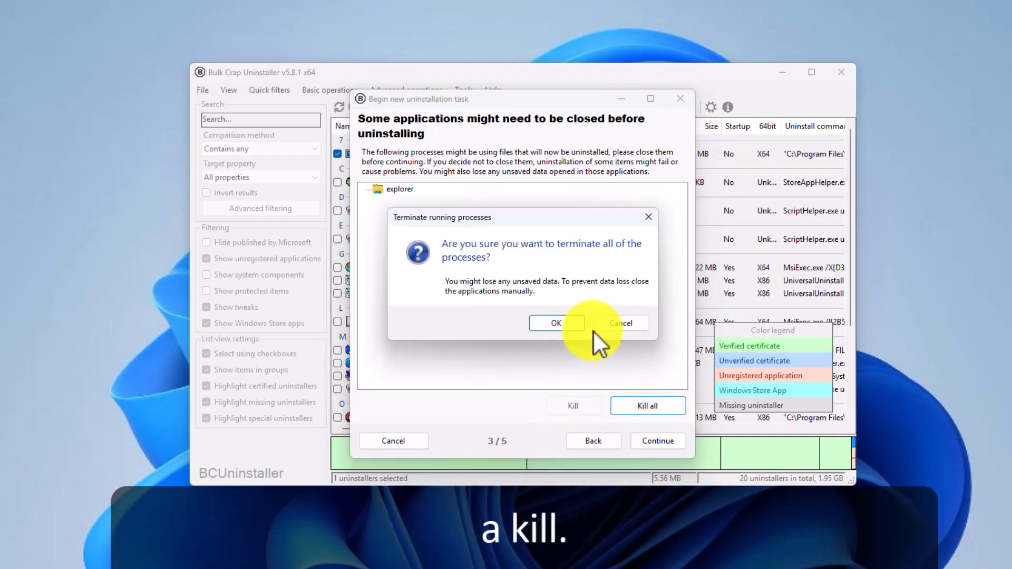
{"action": "left_click", "coordinate": [555, 322]}
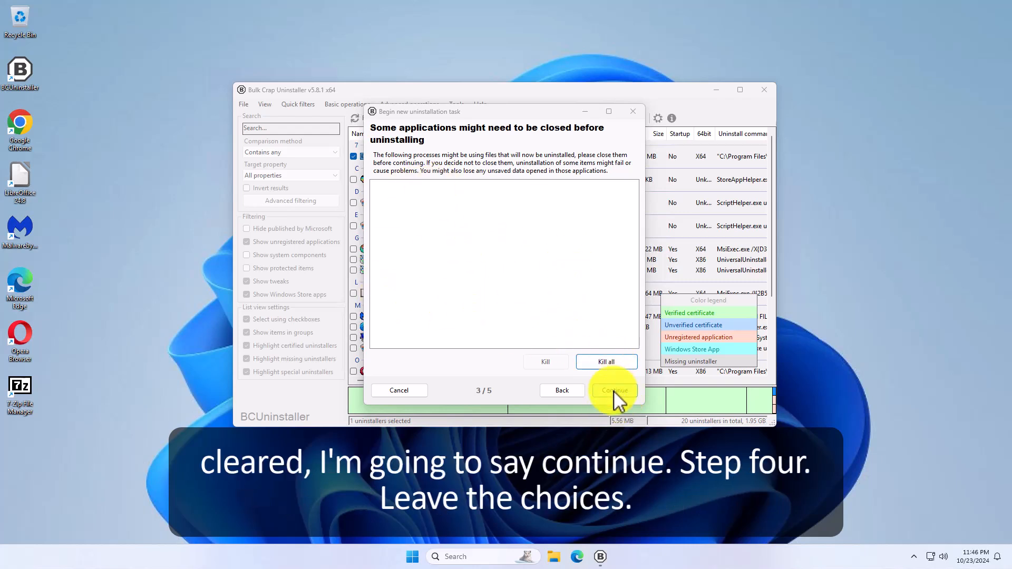
Keep the default uninstall settings and begin the 7-Zip uninstallation
{"action": "left_click", "coordinate": [612, 390]}
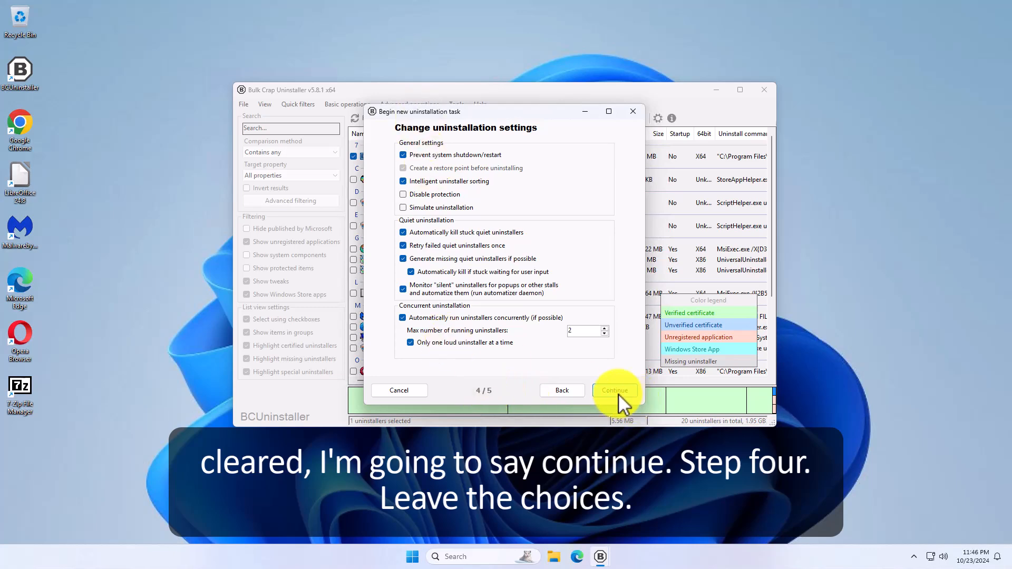
{"action": "left_click", "coordinate": [614, 390]}
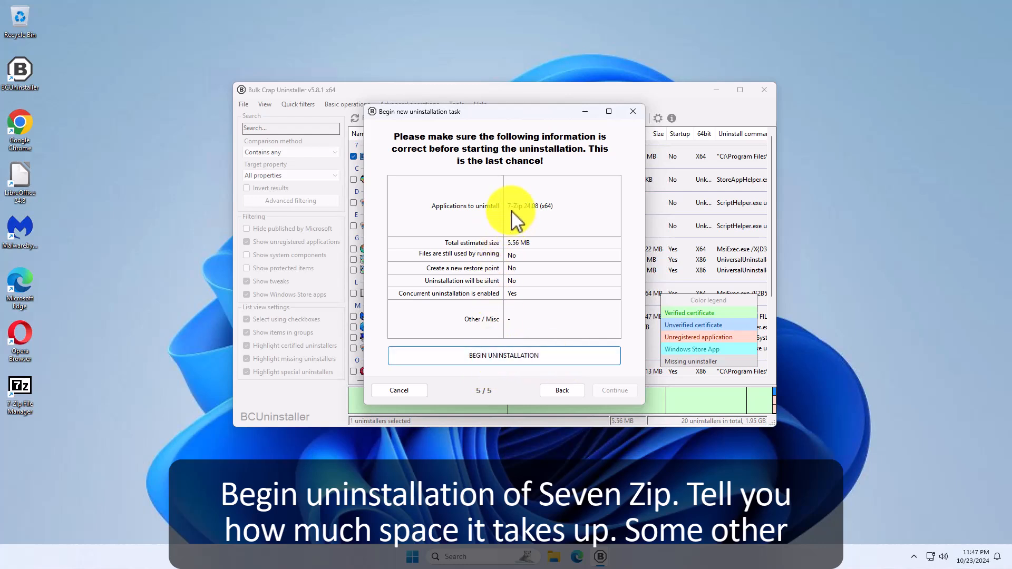
{"action": "mouse_move", "coordinate": [590, 252]}
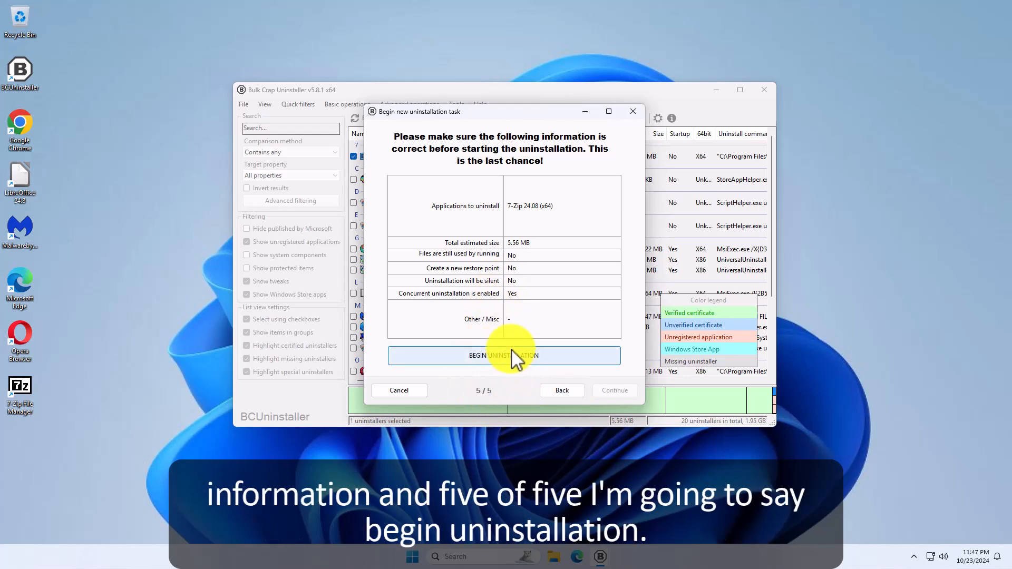
{"action": "left_click", "coordinate": [503, 355]}
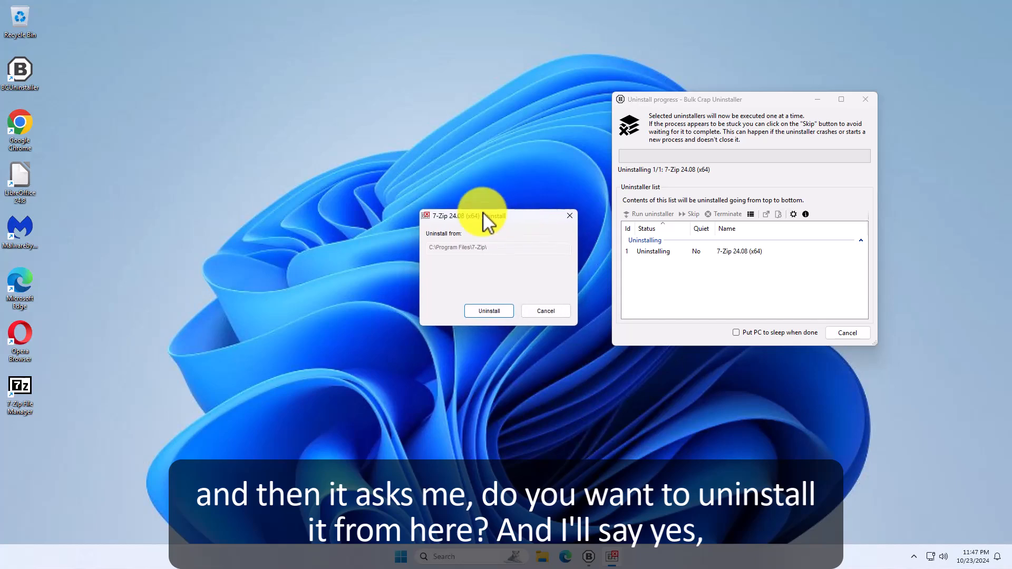
Confirm removal in 7-Zip's uninstaller and close the completed progress window
{"action": "left_click", "coordinate": [488, 311]}
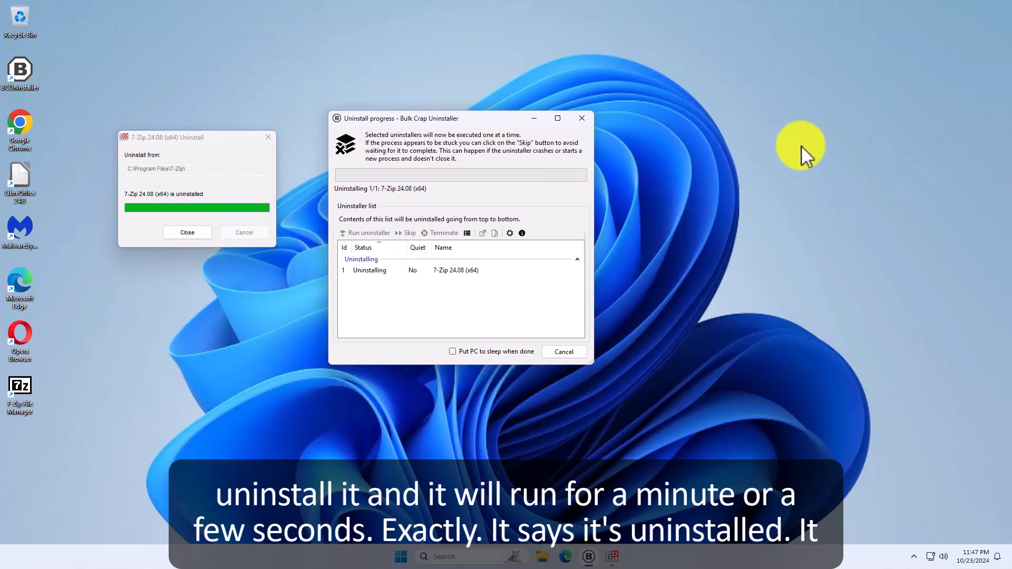
{"action": "mouse_move", "coordinate": [819, 129]}
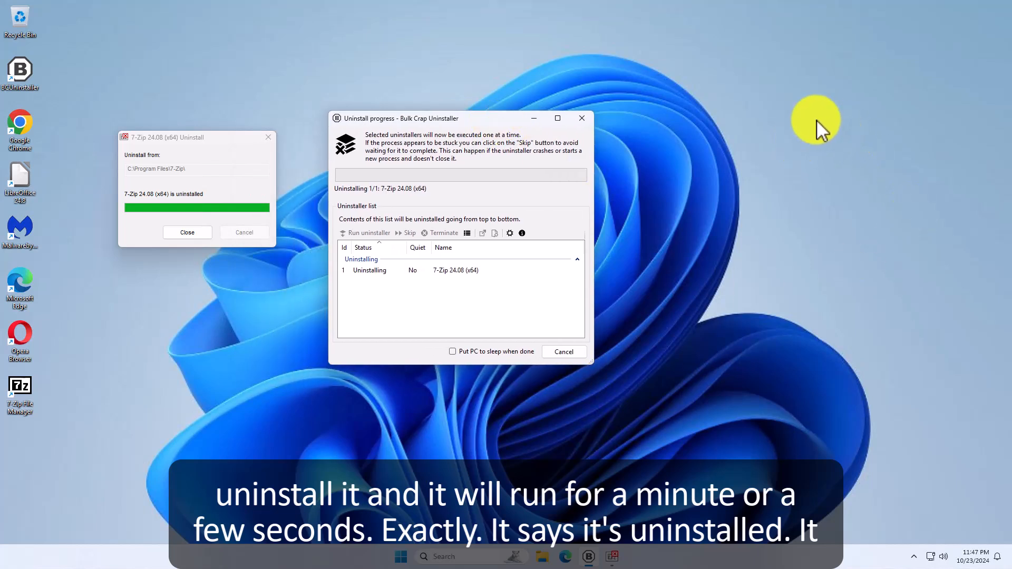
{"action": "left_click", "coordinate": [187, 232]}
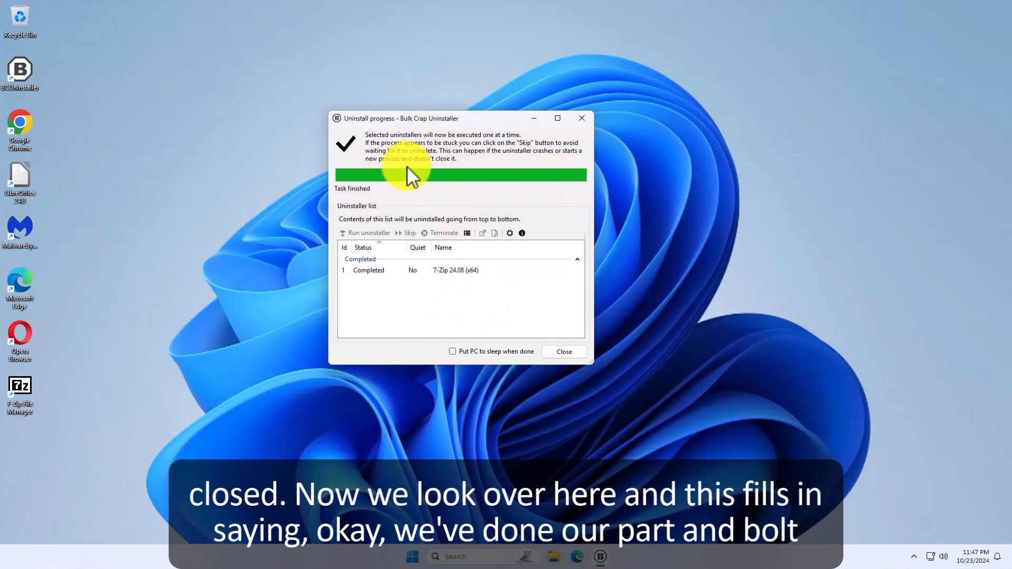
{"action": "mouse_move", "coordinate": [429, 222]}
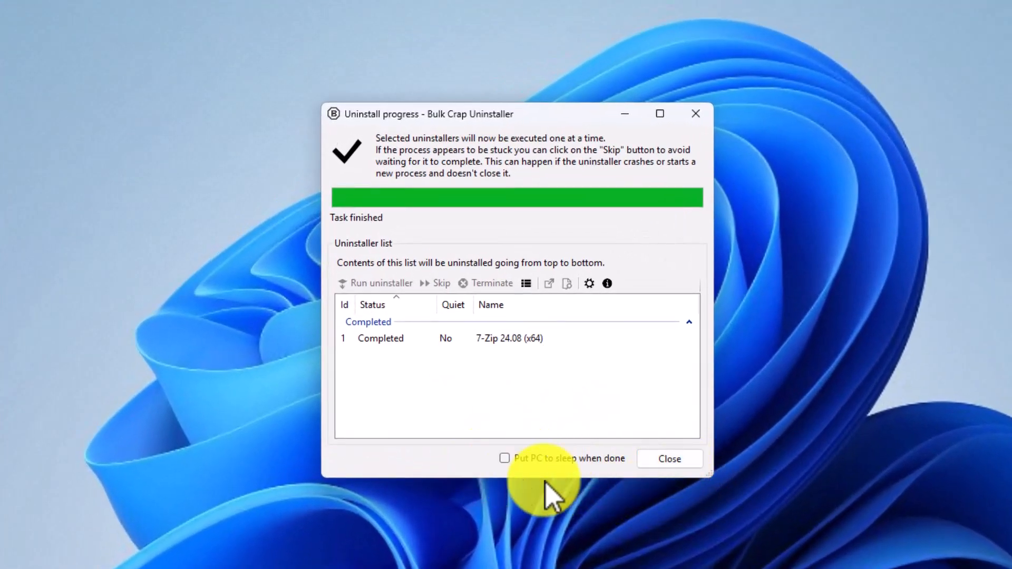
{"action": "mouse_move", "coordinate": [377, 432]}
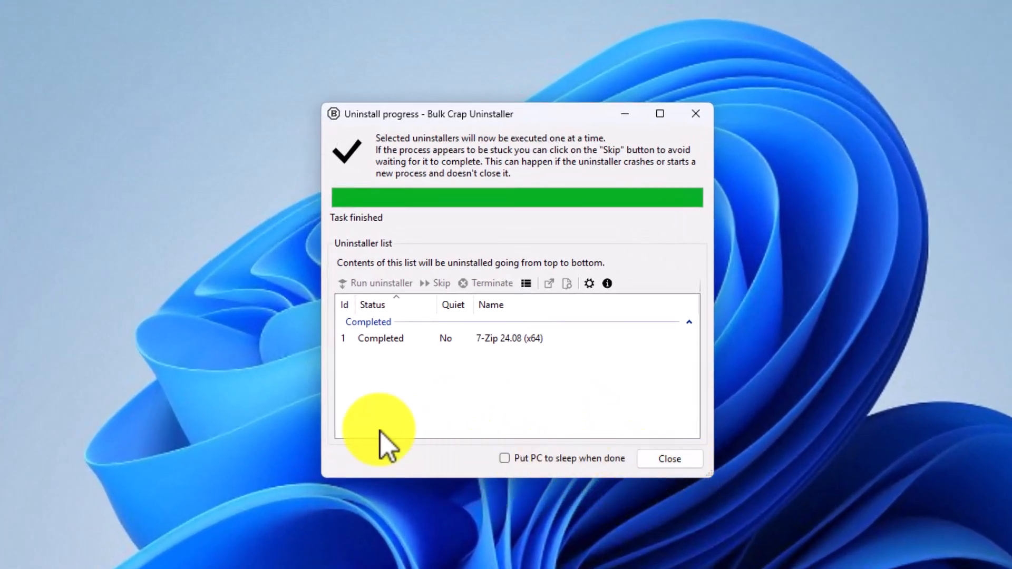
{"action": "left_click", "coordinate": [669, 459]}
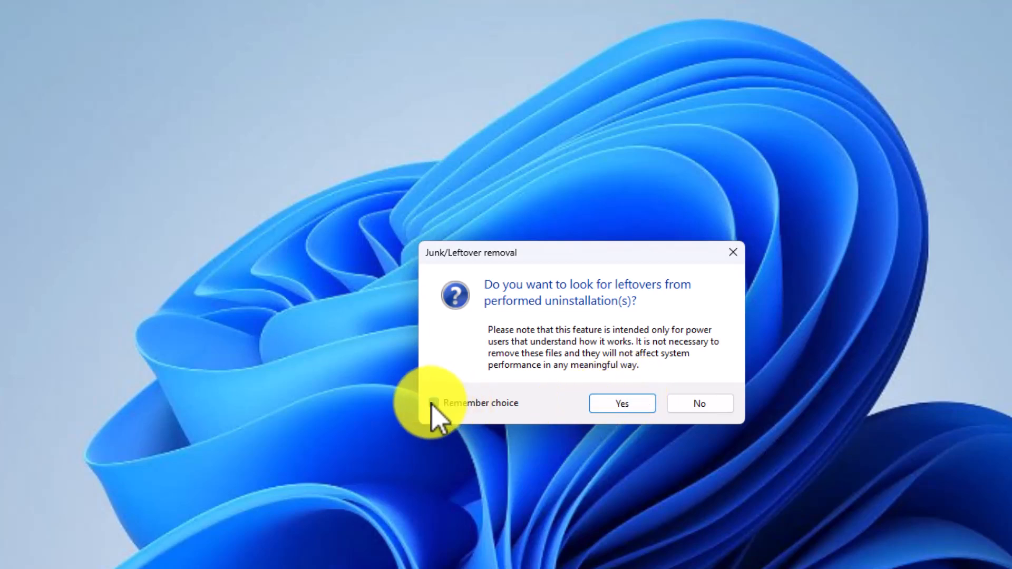
Agree to scan for 7-Zip leftover files and registry keys
{"action": "left_click", "coordinate": [621, 402]}
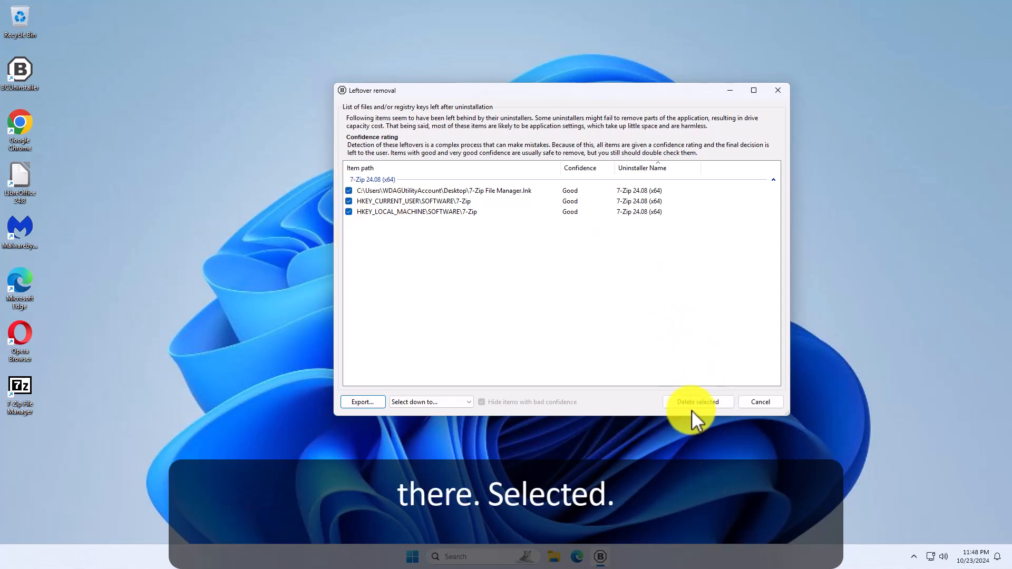
Delete the ticked 7-Zip leftovers, skipping the registry backup and remembering that choice
{"action": "left_click", "coordinate": [697, 401]}
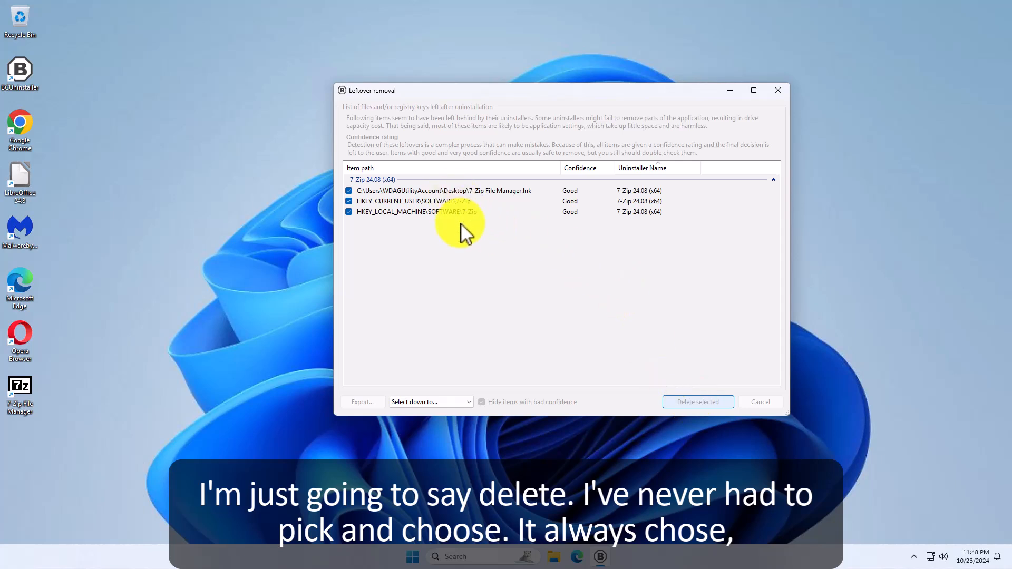
{"action": "left_click", "coordinate": [696, 402]}
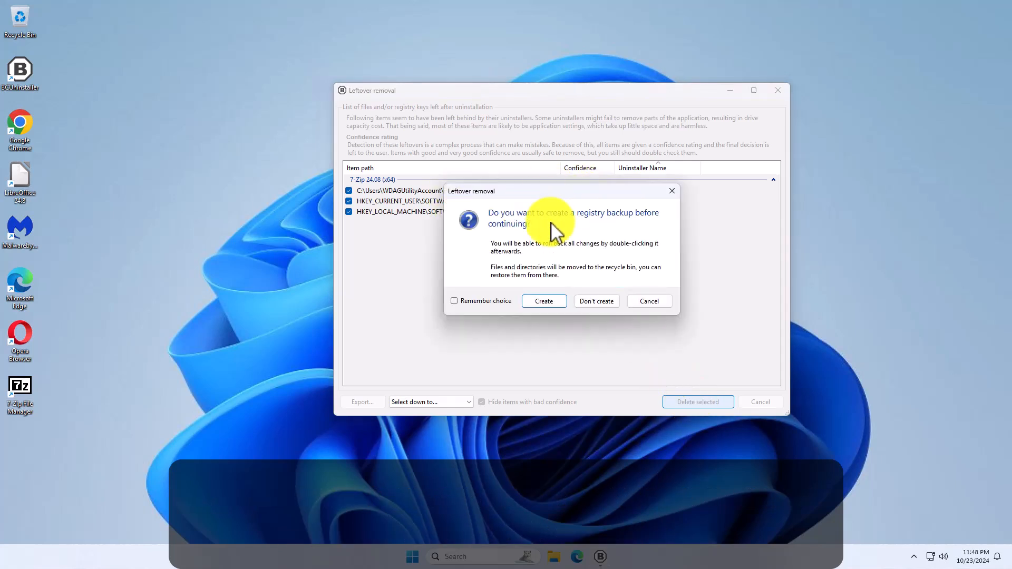
{"action": "mouse_move", "coordinate": [495, 316]}
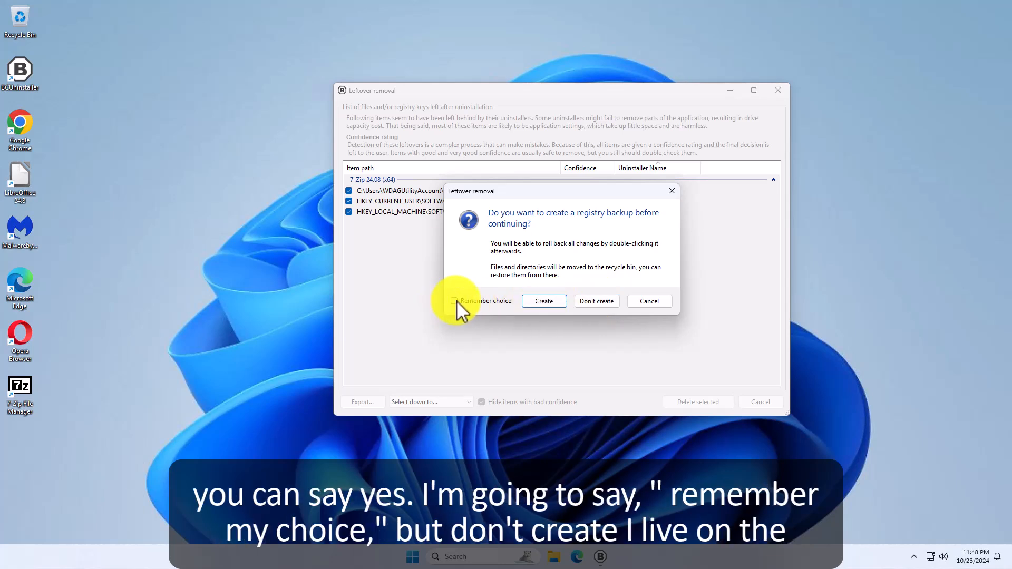
{"action": "left_click", "coordinate": [454, 301]}
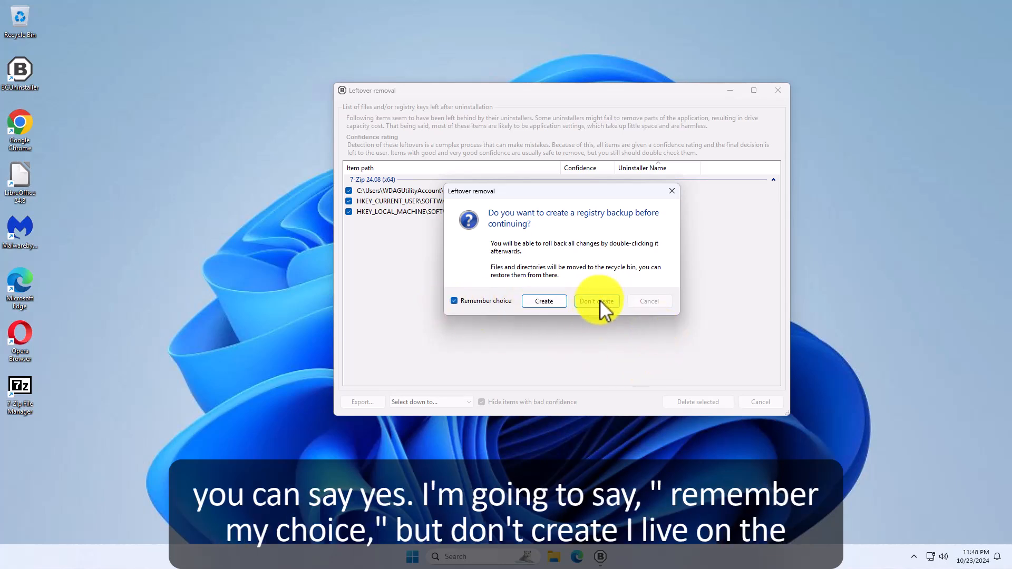
{"action": "left_click", "coordinate": [595, 301]}
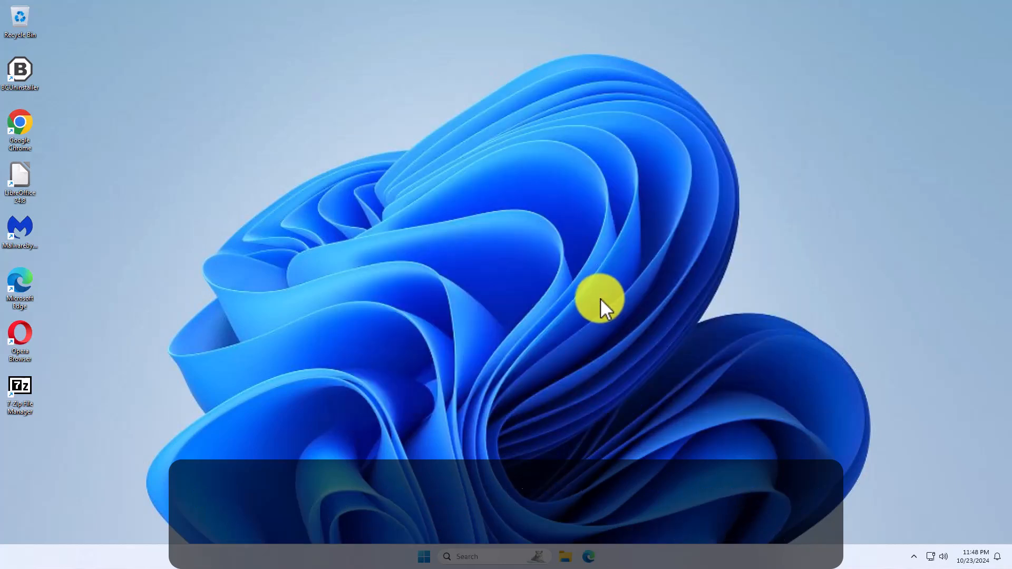
{"action": "mouse_move", "coordinate": [72, 380]}
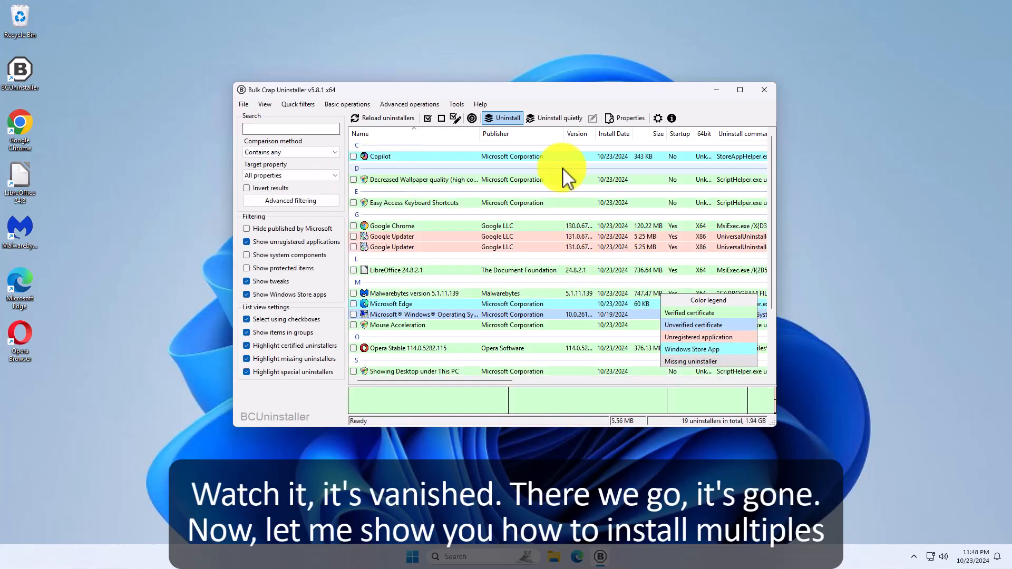
{"action": "mouse_move", "coordinate": [397, 248]}
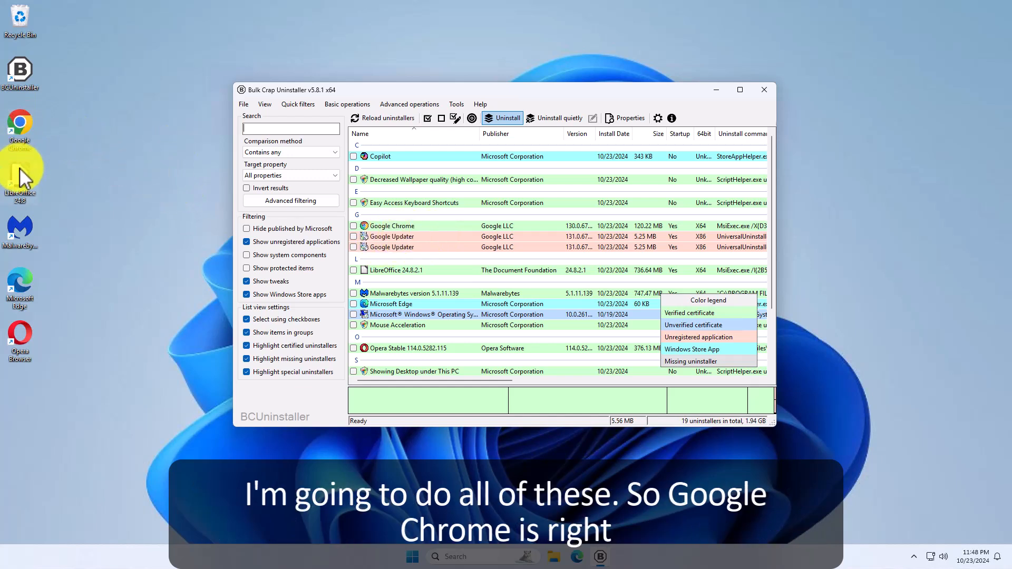
{"action": "mouse_move", "coordinate": [175, 185]}
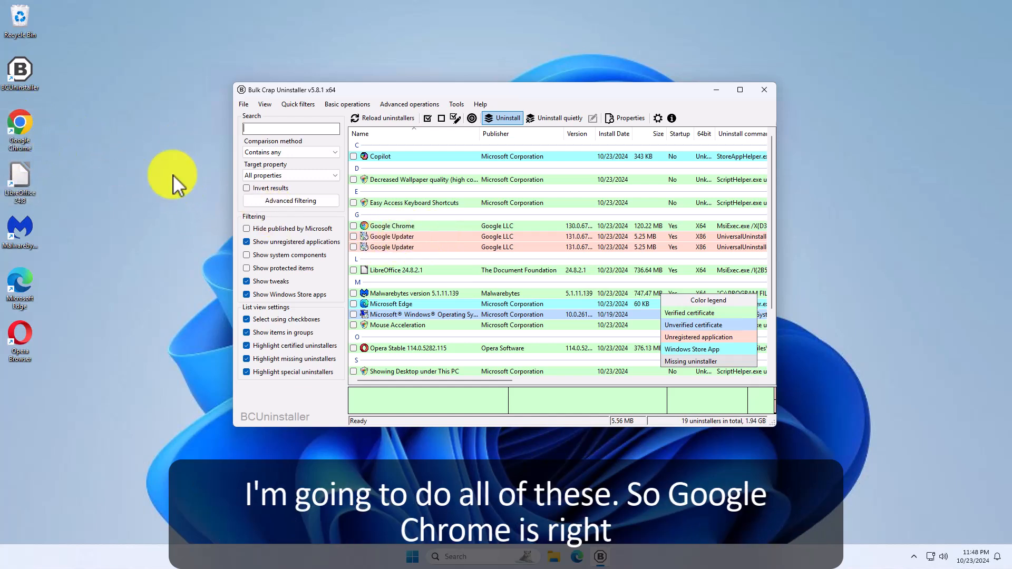
{"action": "mouse_move", "coordinate": [355, 235]}
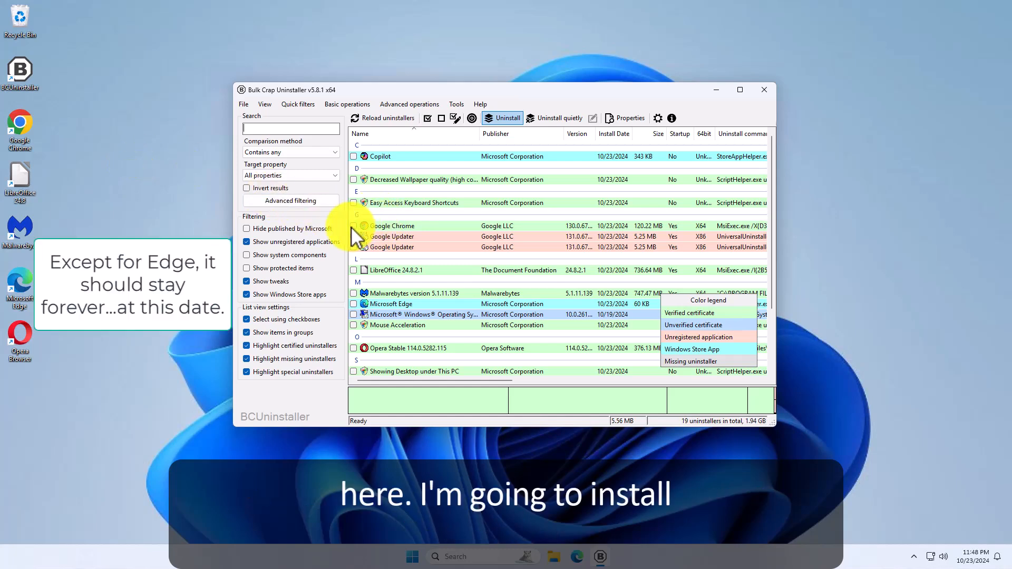
Tick Google Chrome, LibreOffice 24.8.2.1, Malwarebytes and Opera Stable for removal, totalling 1.93 GB
{"action": "left_click", "coordinate": [392, 225]}
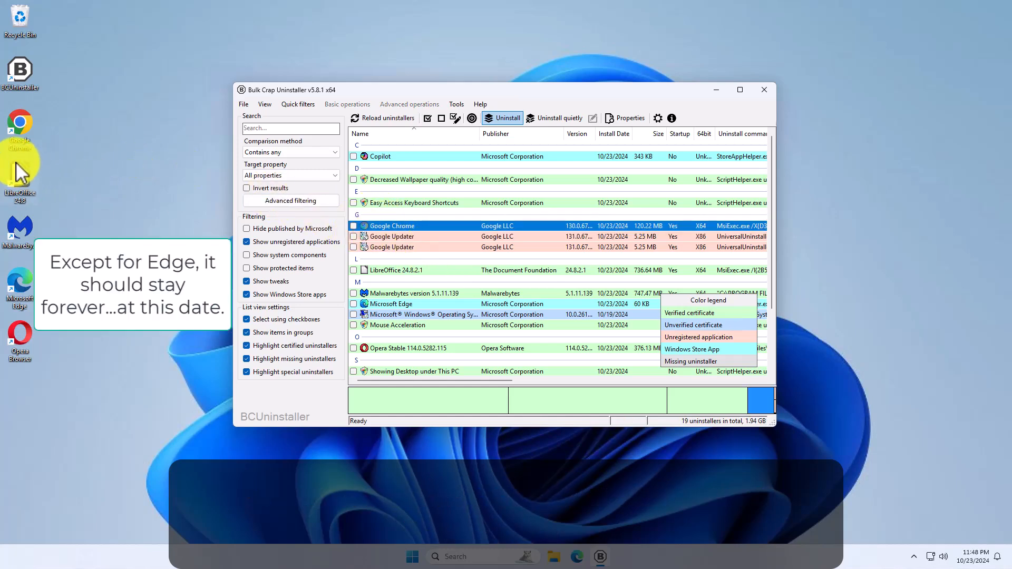
{"action": "scroll", "scroll_direction": "down", "scroll_amount": 3}
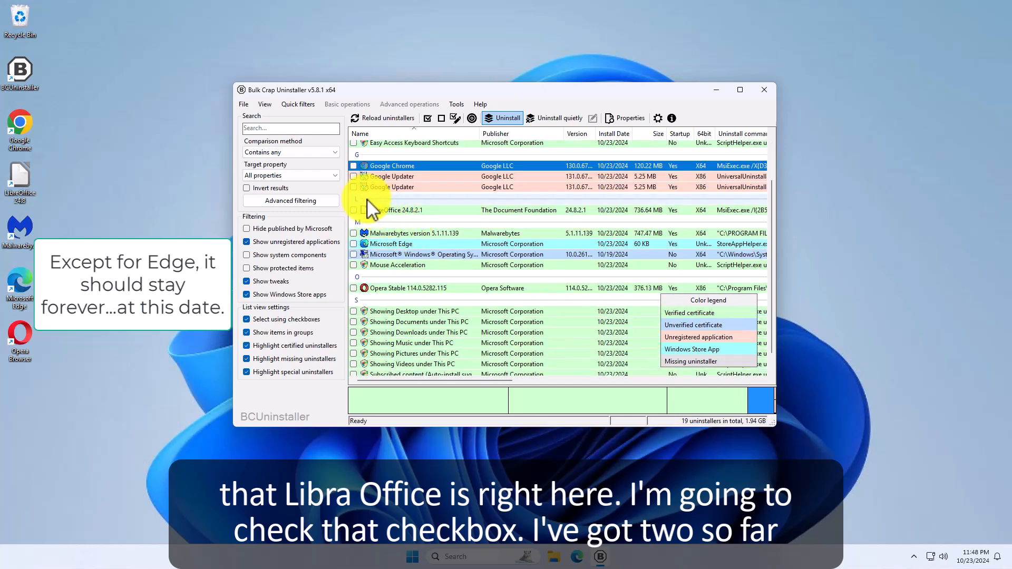
{"action": "left_click", "coordinate": [353, 210]}
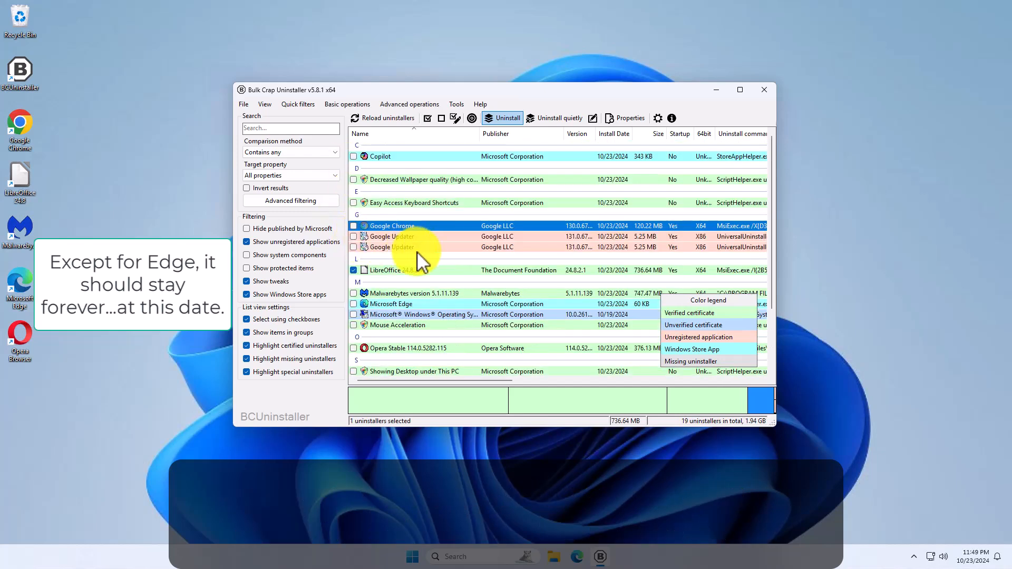
{"action": "left_click", "coordinate": [353, 226]}
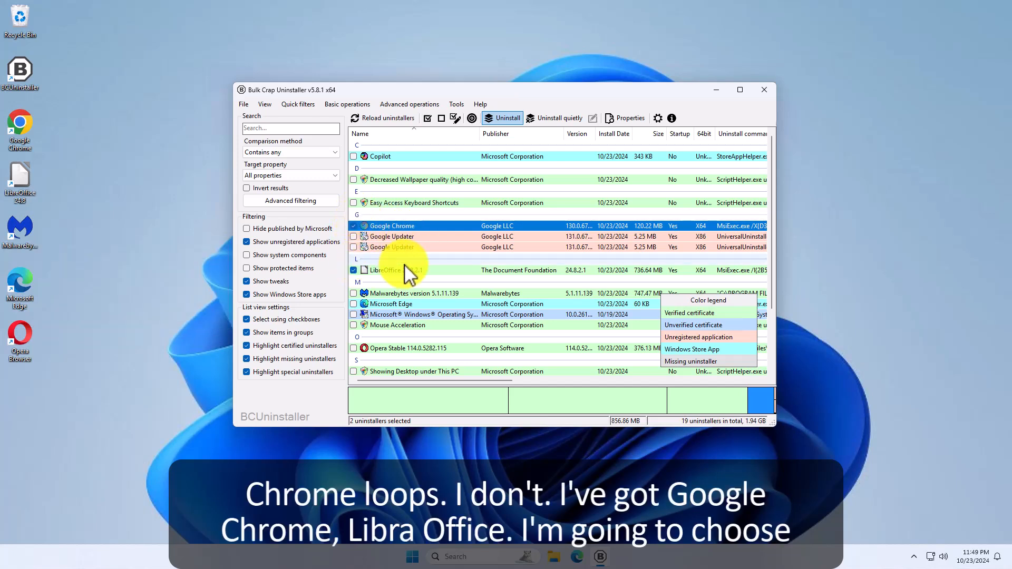
{"action": "mouse_move", "coordinate": [454, 284]}
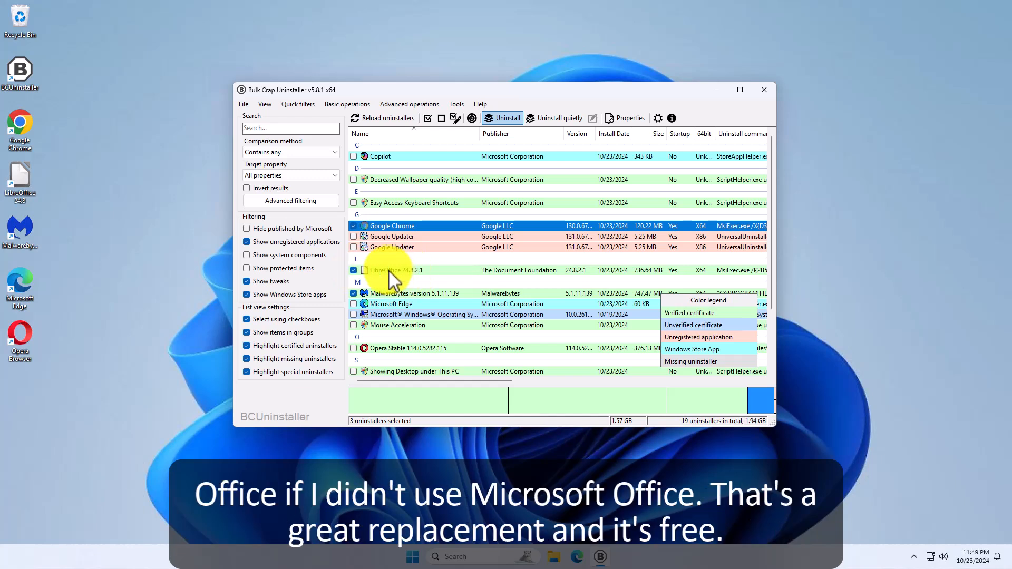
{"action": "mouse_move", "coordinate": [400, 277]}
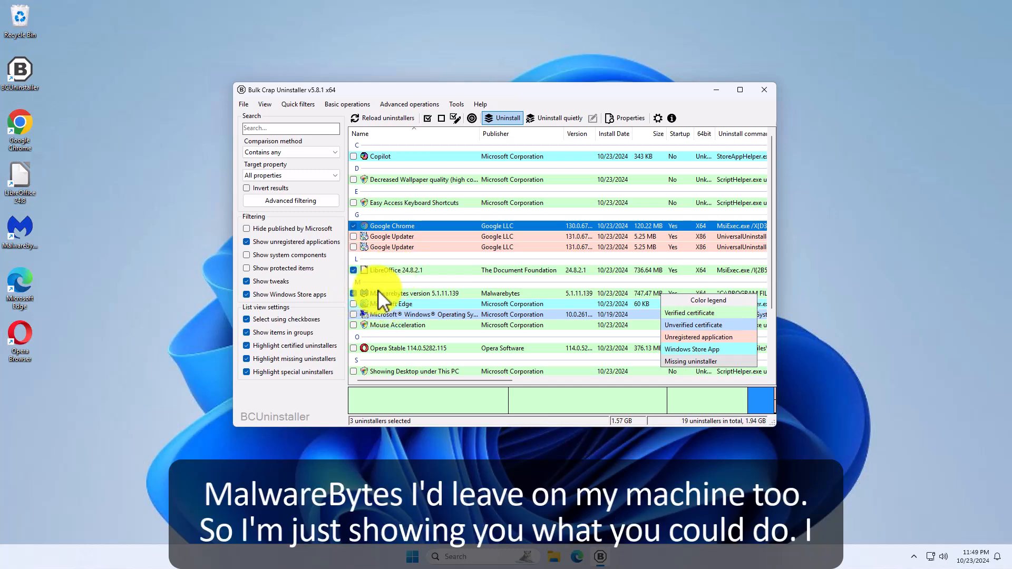
{"action": "scroll", "scroll_direction": "down", "scroll_amount": 3}
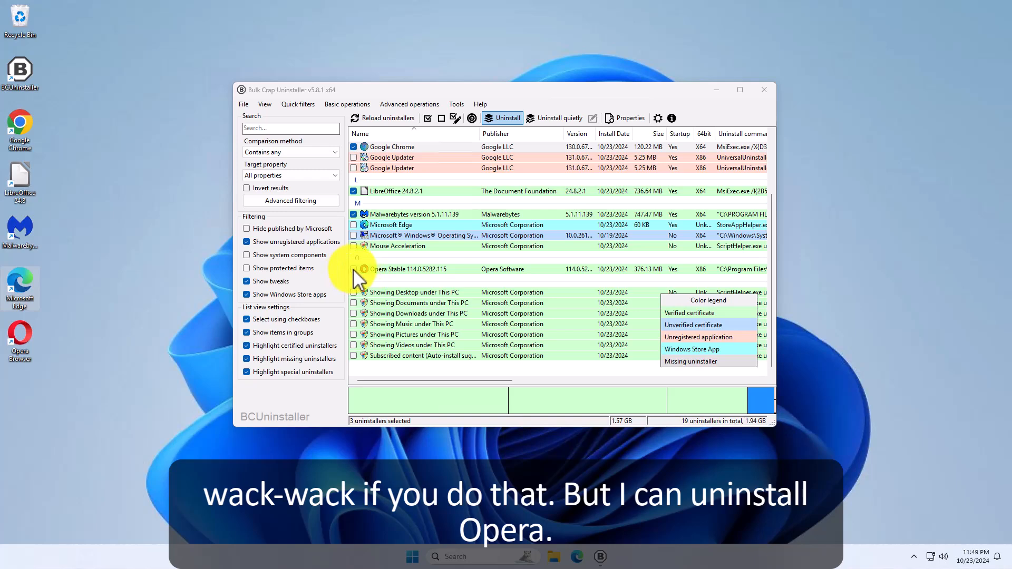
{"action": "left_click", "coordinate": [354, 269]}
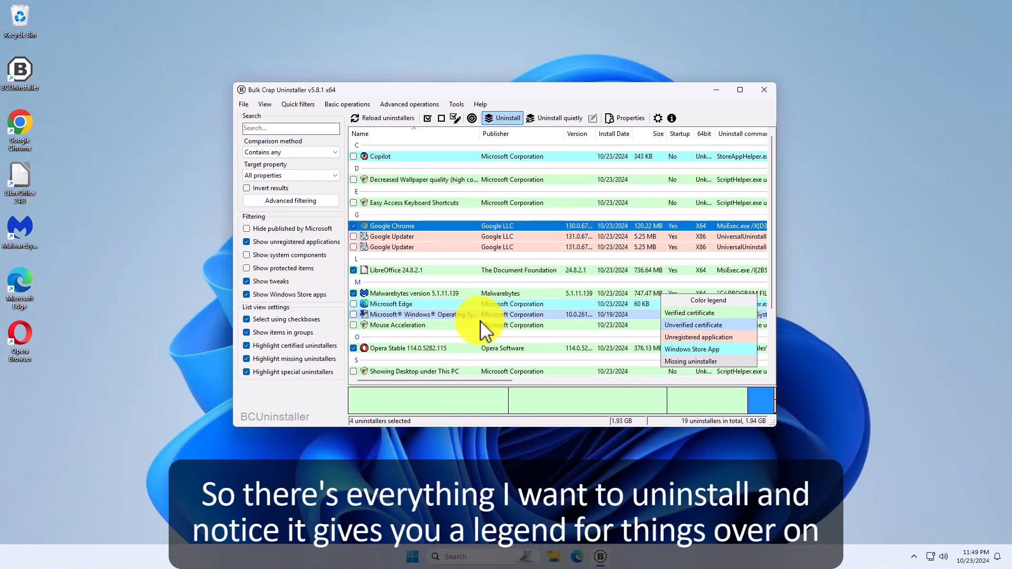
{"action": "mouse_move", "coordinate": [539, 351]}
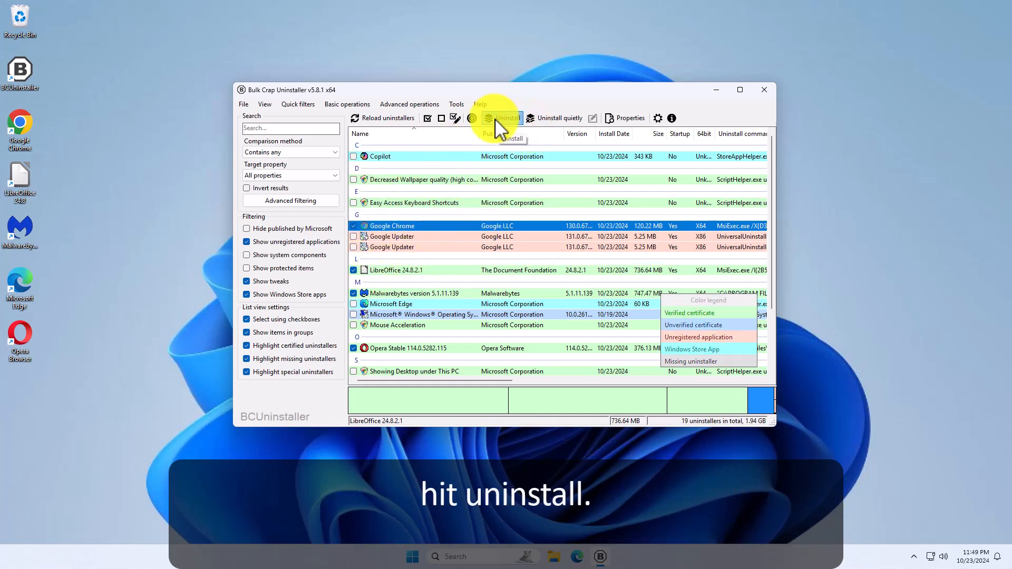
Start uninstalling the four marked programs and kill the running Malwarebytes process
{"action": "left_click", "coordinate": [503, 118]}
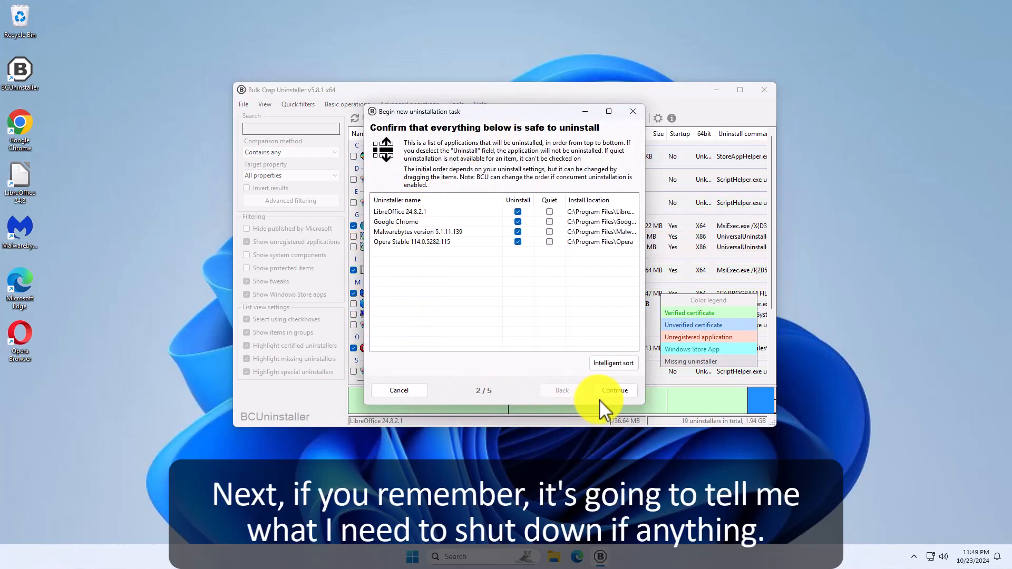
{"action": "left_click", "coordinate": [613, 390]}
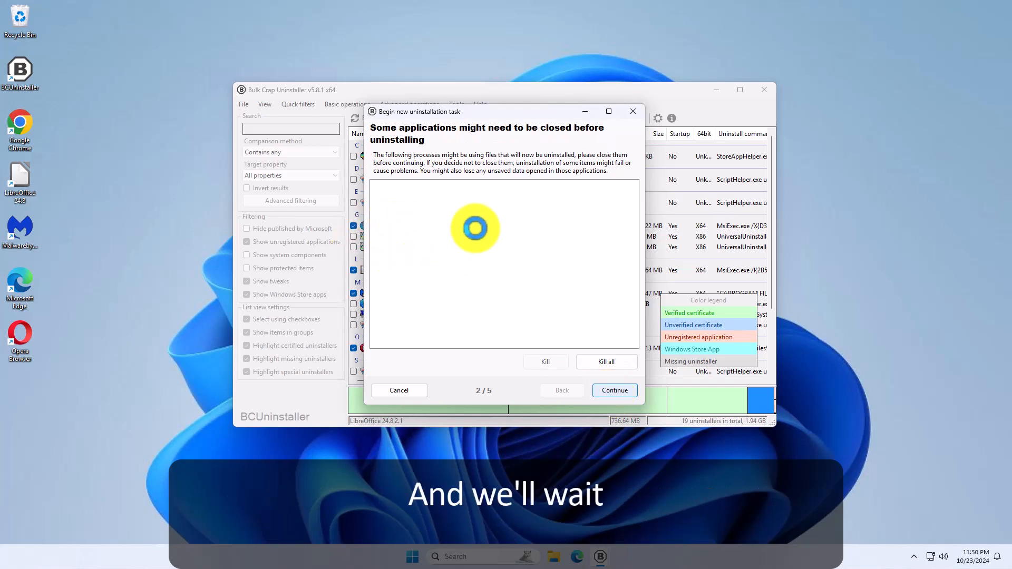
{"action": "left_click", "coordinate": [613, 390]}
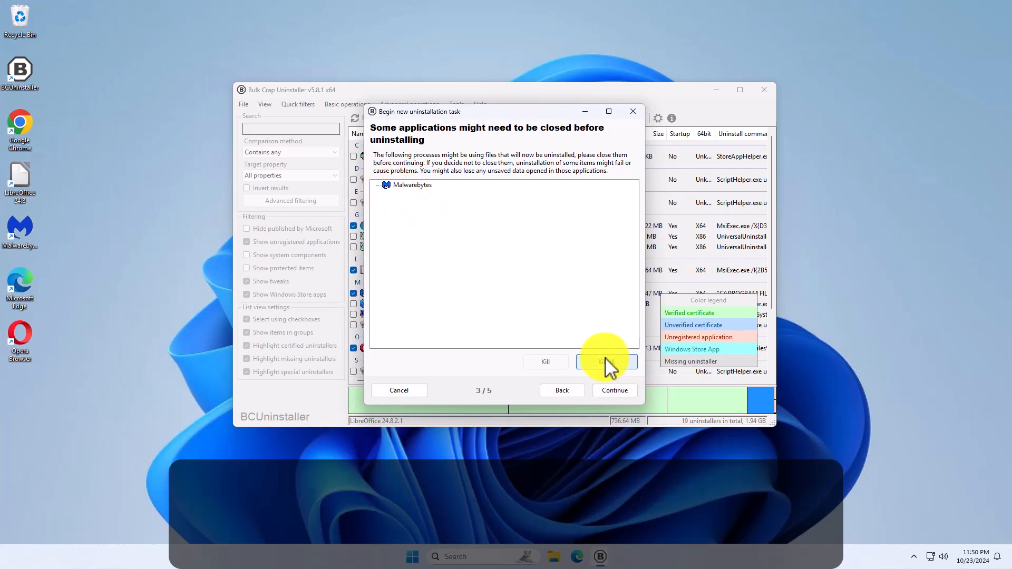
{"action": "left_click", "coordinate": [605, 362]}
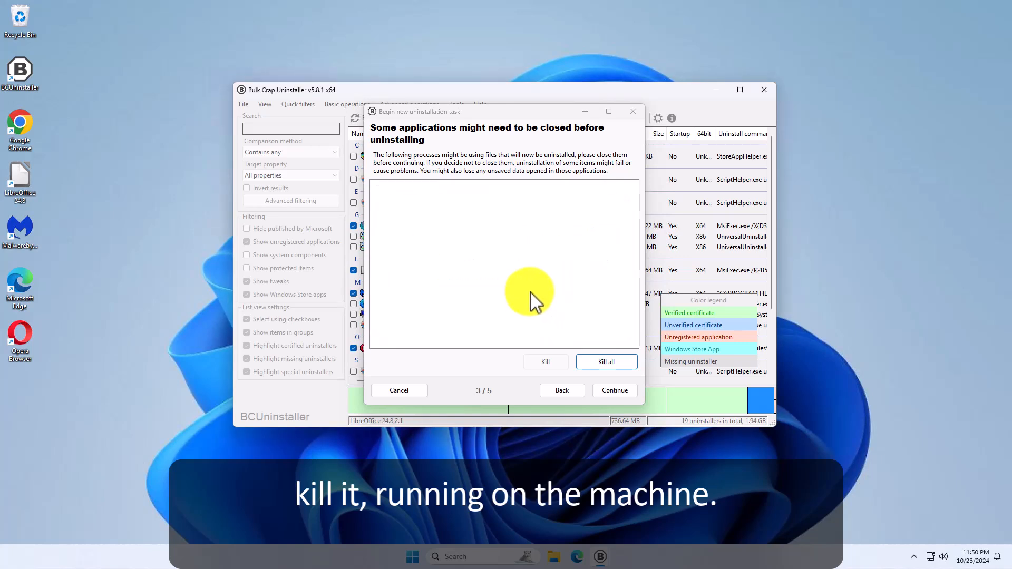
{"action": "mouse_move", "coordinate": [439, 209]}
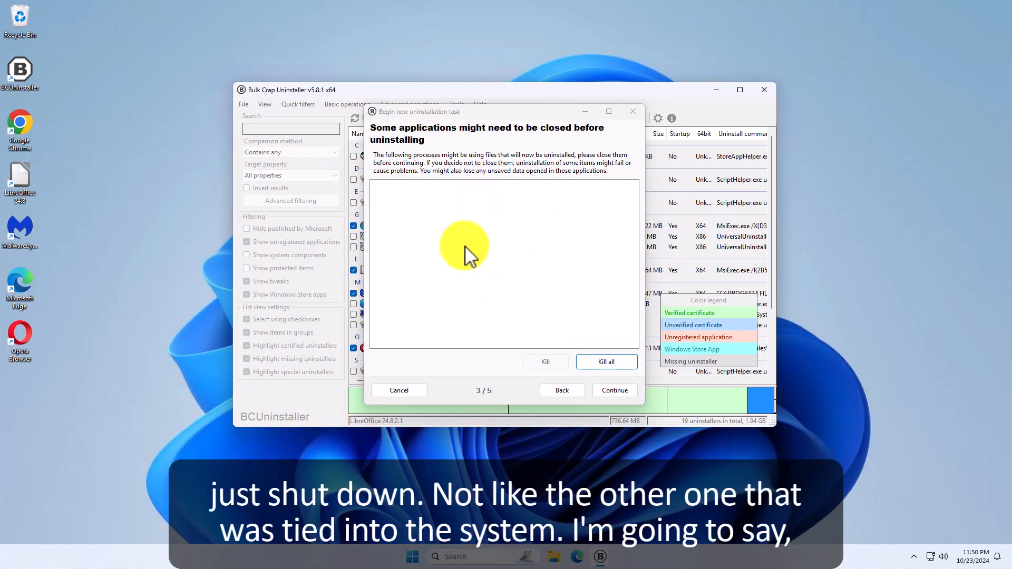
{"action": "mouse_move", "coordinate": [591, 322]}
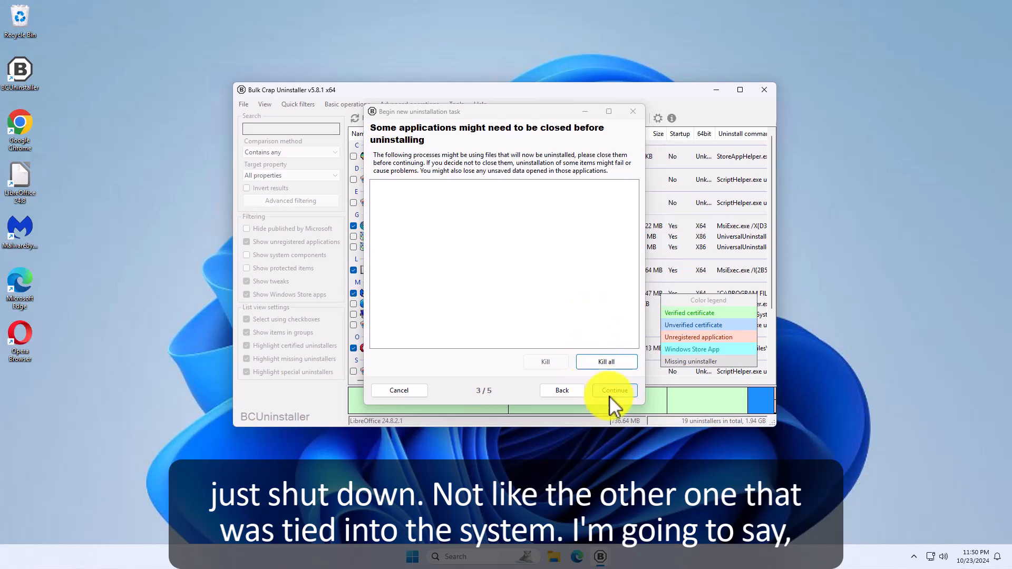
Keep the default uninstallation settings and begin the batch uninstallation
{"action": "left_click", "coordinate": [613, 390]}
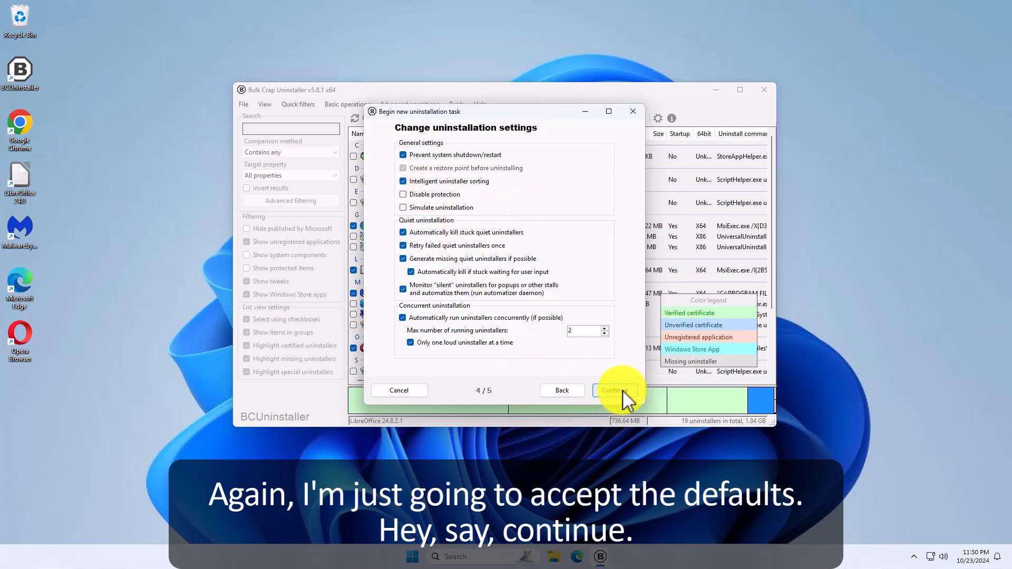
{"action": "left_click", "coordinate": [613, 390]}
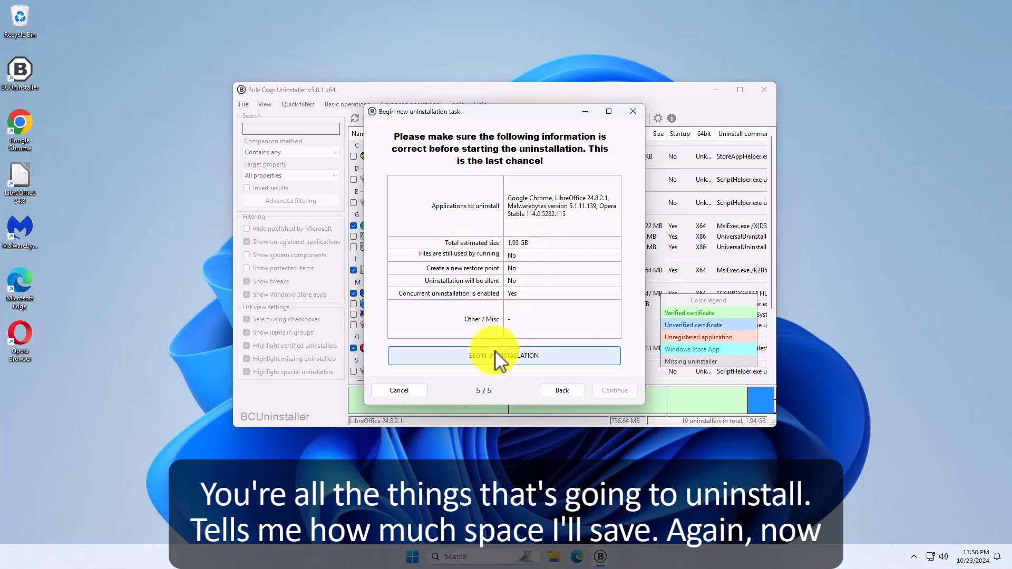
{"action": "left_click", "coordinate": [503, 356]}
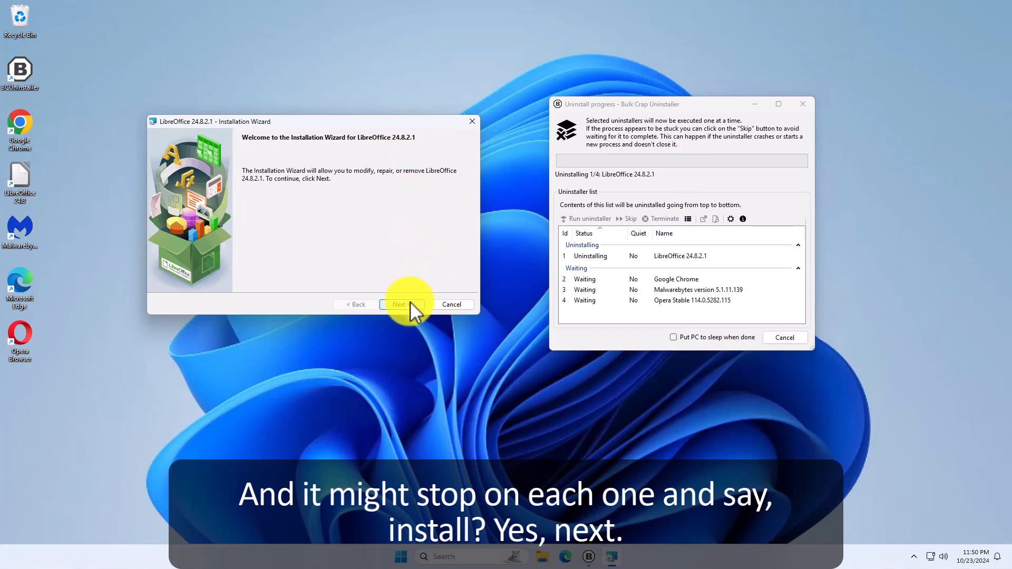
Choose the Remove option in the LibreOffice wizard and confirm removing LibreOffice 24.8.2.1
{"action": "left_click", "coordinate": [399, 304]}
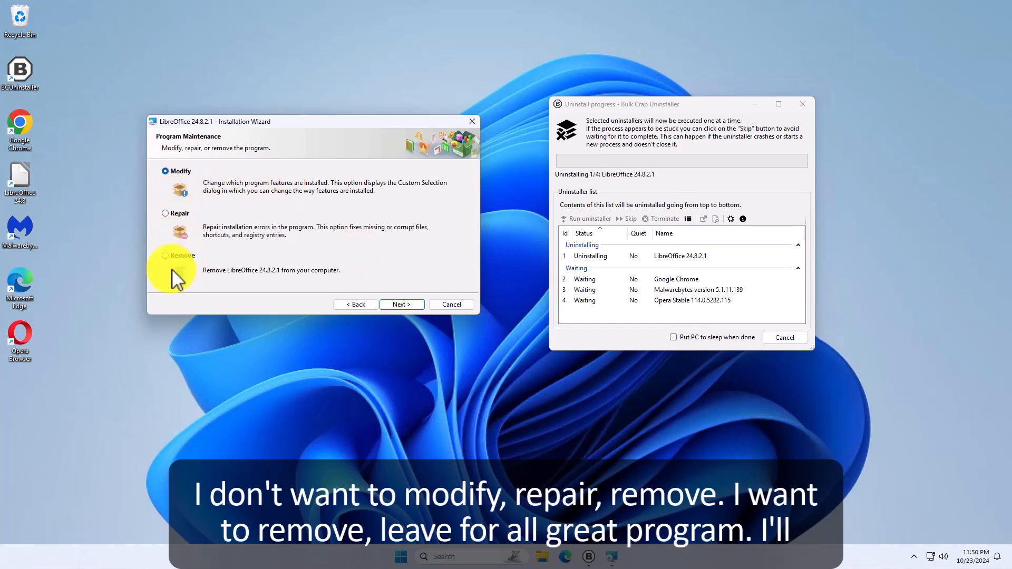
{"action": "left_click", "coordinate": [166, 255]}
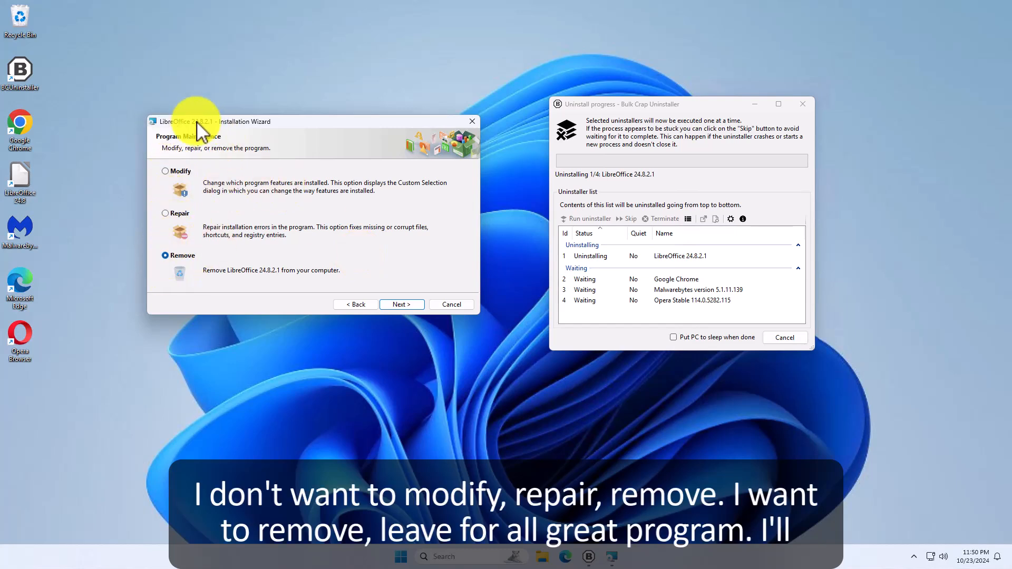
{"action": "mouse_move", "coordinate": [313, 297]}
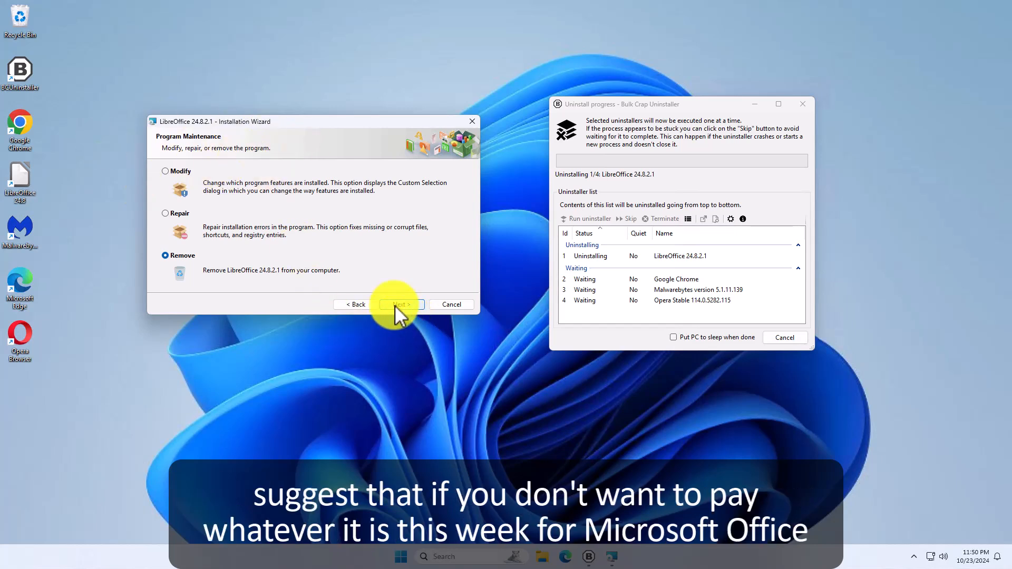
{"action": "left_click", "coordinate": [400, 304]}
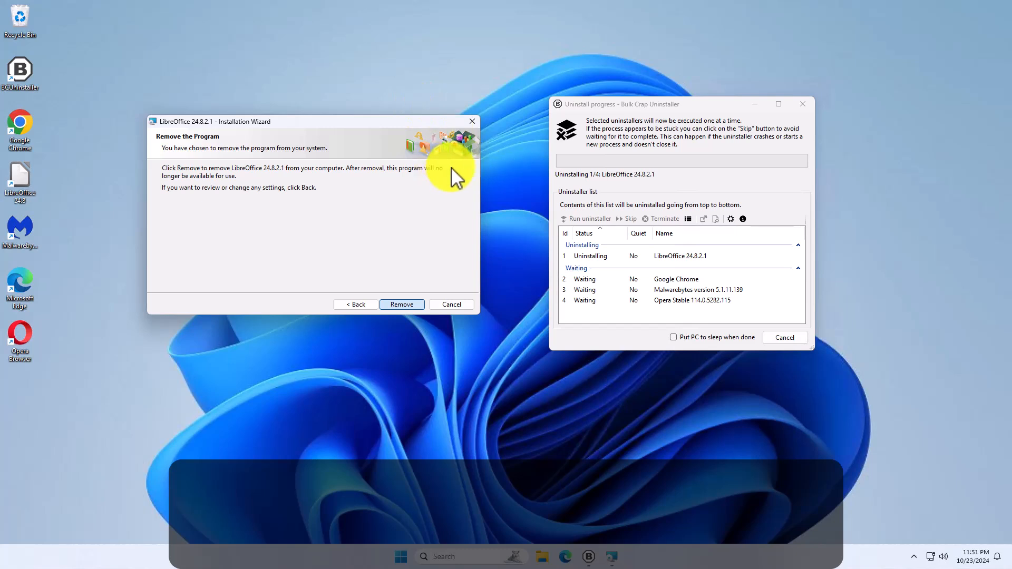
{"action": "mouse_move", "coordinate": [429, 232]}
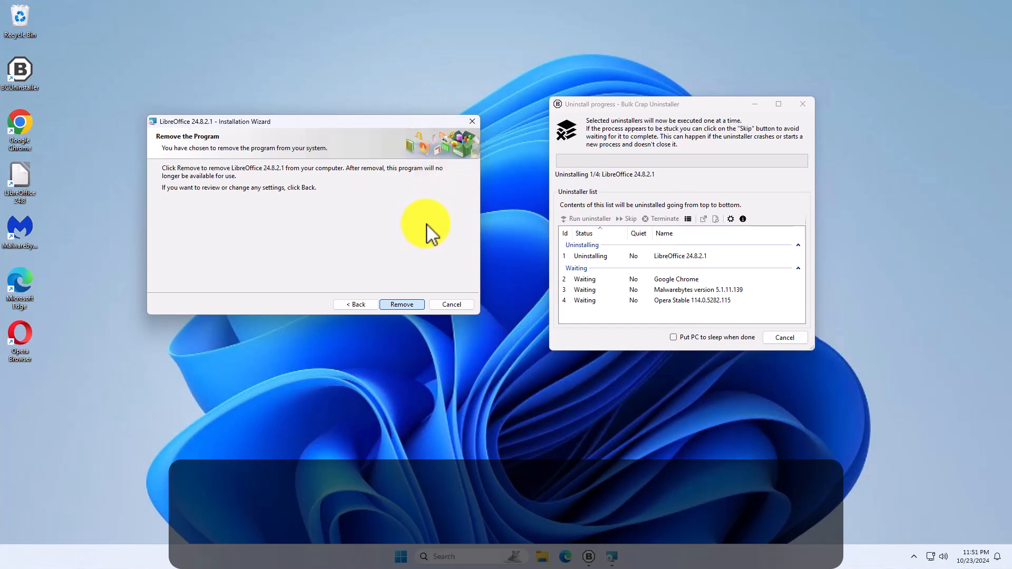
{"action": "left_click", "coordinate": [401, 304]}
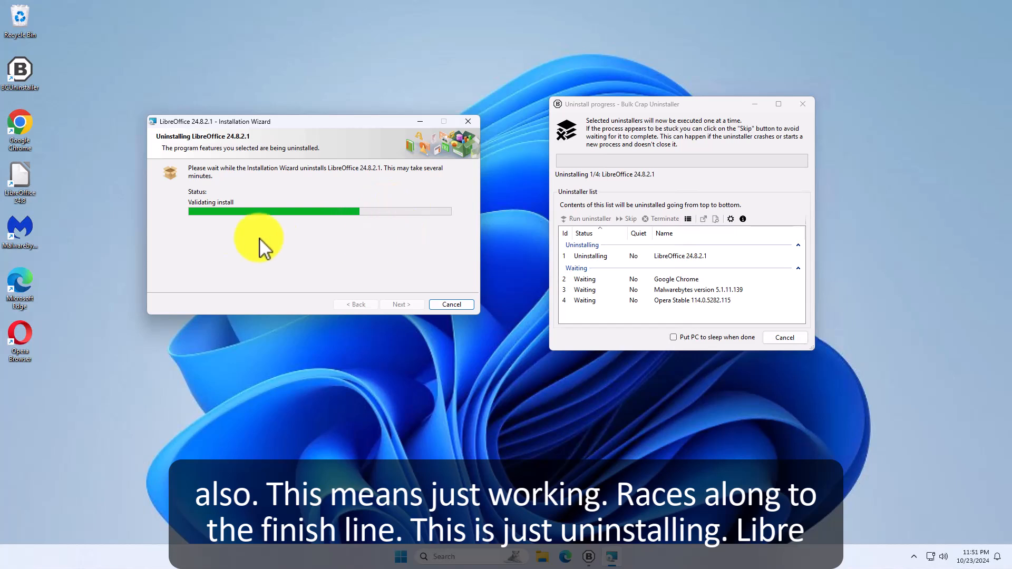
{"action": "mouse_move", "coordinate": [207, 152]}
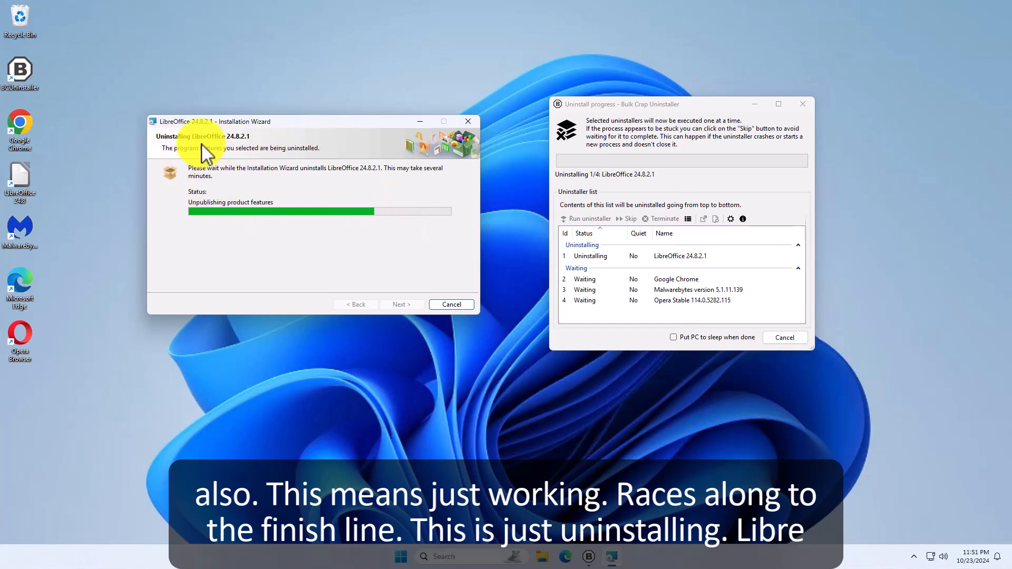
{"action": "mouse_move", "coordinate": [445, 278]}
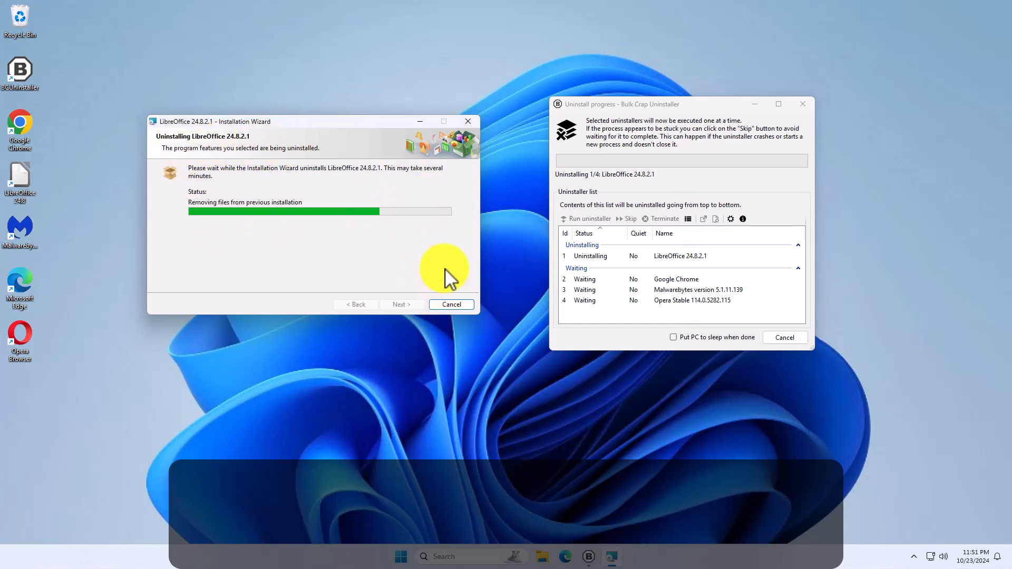
{"action": "mouse_move", "coordinate": [578, 262]}
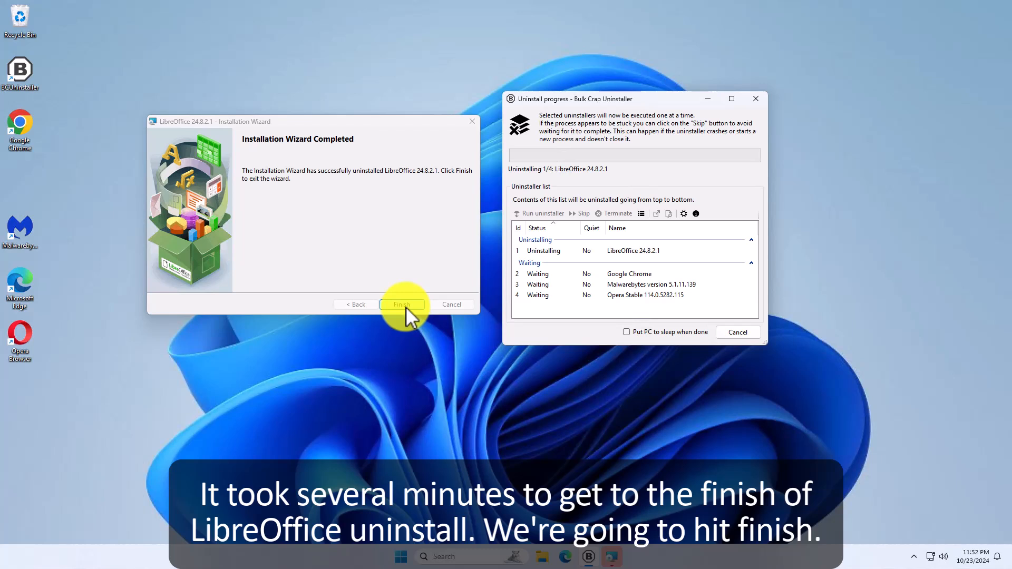
Finish the LibreOffice wizard and confirm Google Chrome's removal in the Windows Installer prompt
{"action": "left_click", "coordinate": [400, 304]}
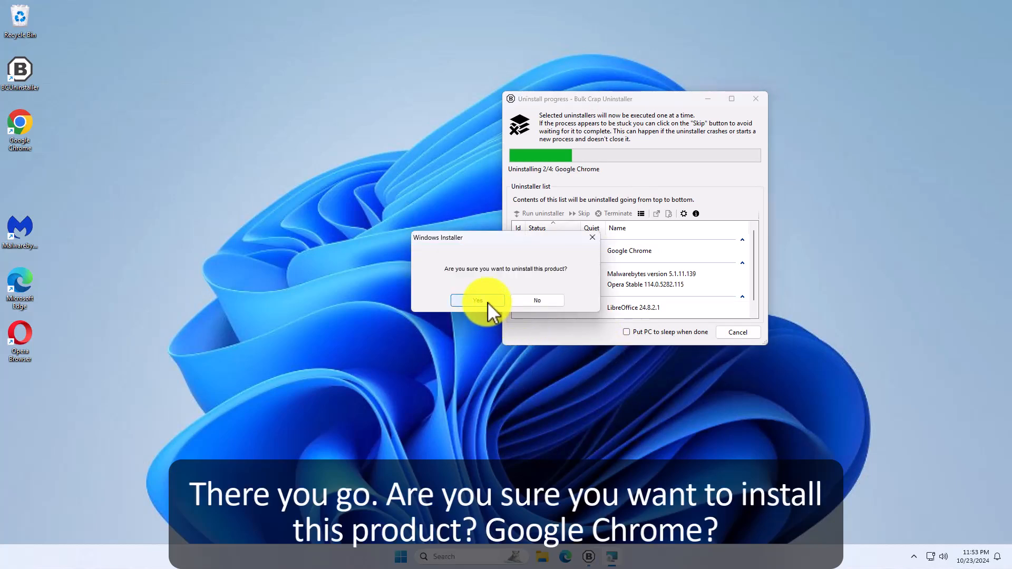
{"action": "left_click", "coordinate": [477, 300]}
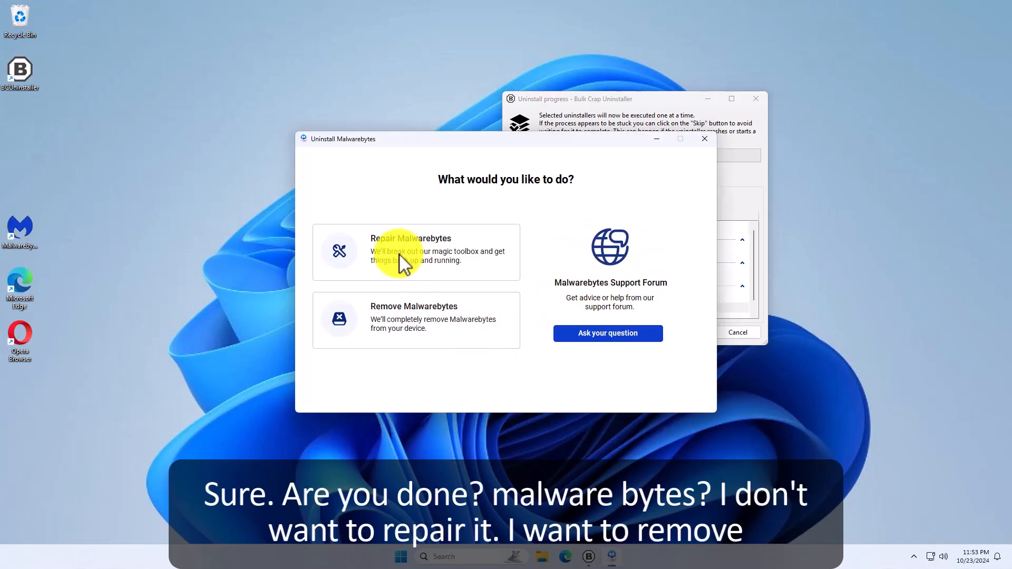
Choose to remove Malwarebytes anyway, skip the survey, and start its uninstall
{"action": "left_click", "coordinate": [413, 320]}
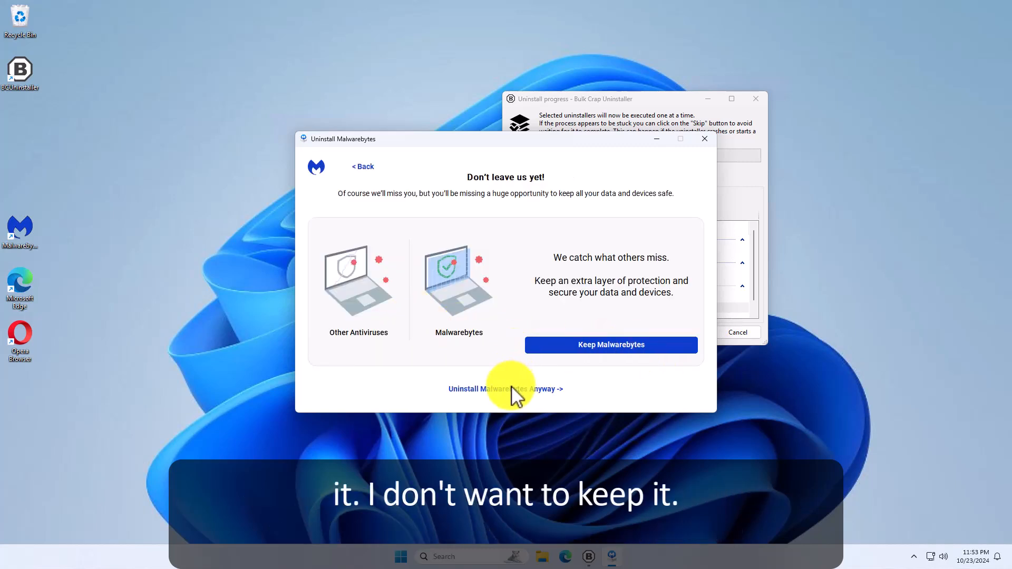
{"action": "left_click", "coordinate": [505, 388]}
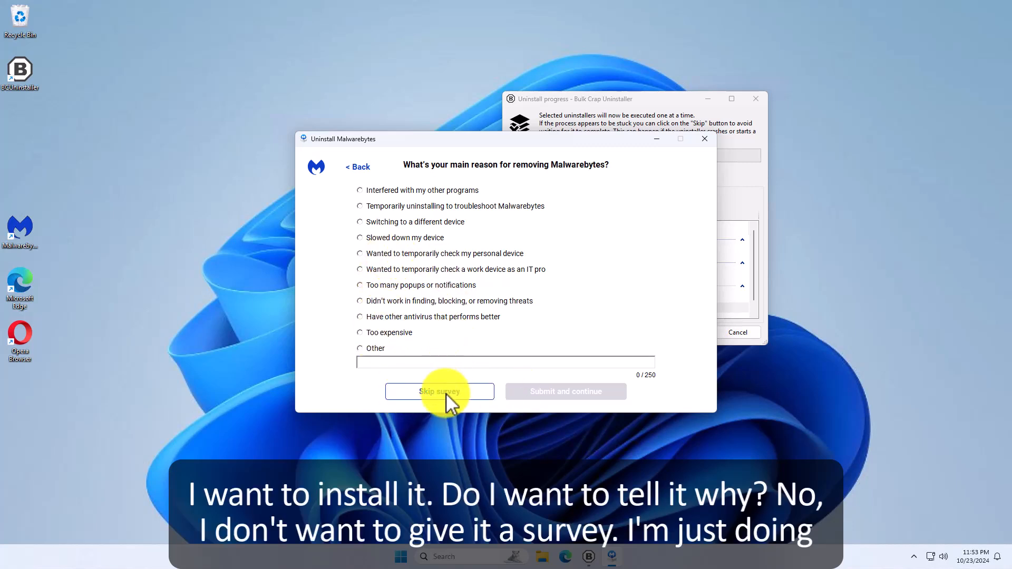
{"action": "left_click", "coordinate": [439, 391]}
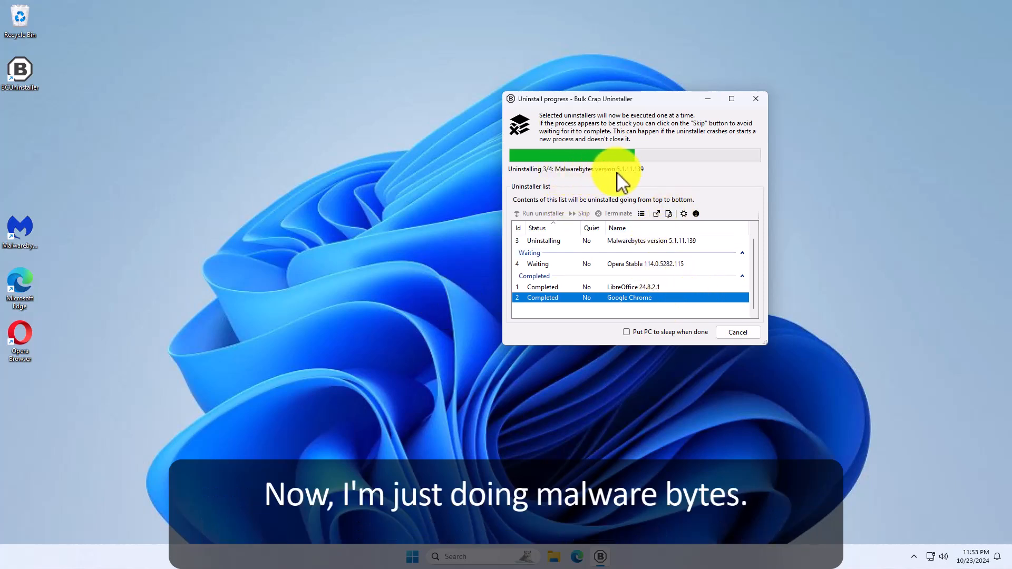
{"action": "mouse_move", "coordinate": [222, 281]}
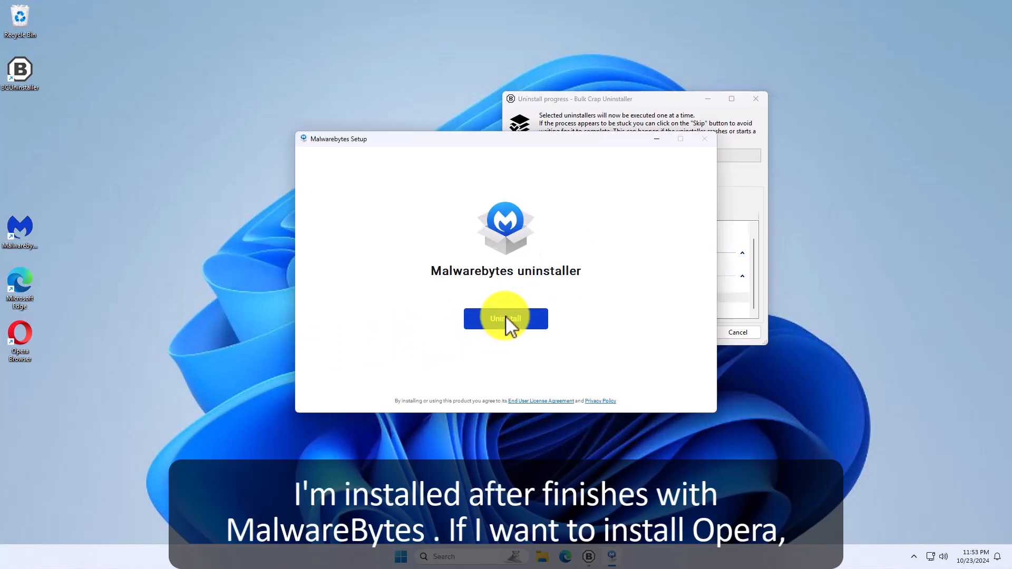
{"action": "left_click", "coordinate": [505, 318]}
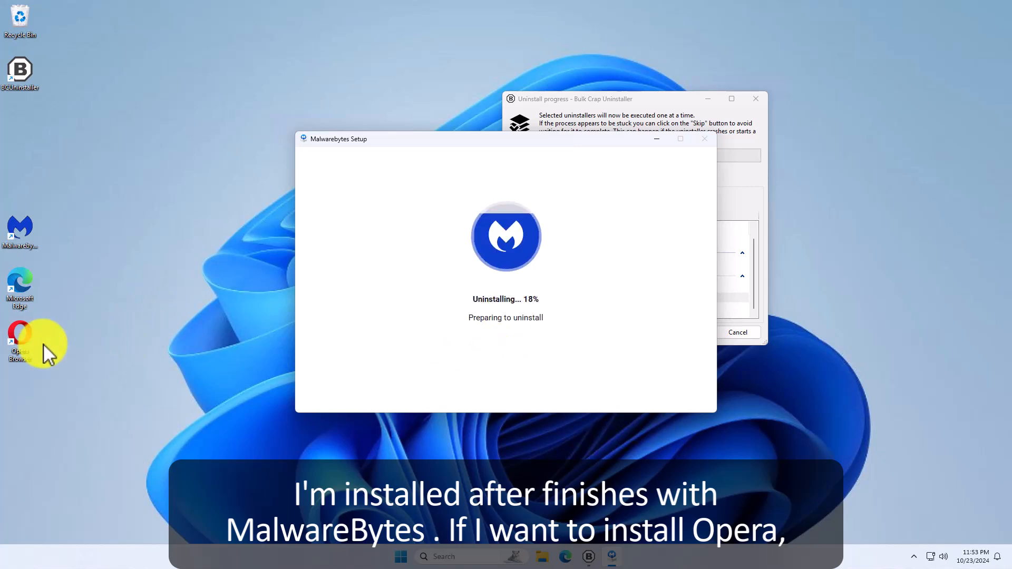
{"action": "mouse_move", "coordinate": [87, 339]}
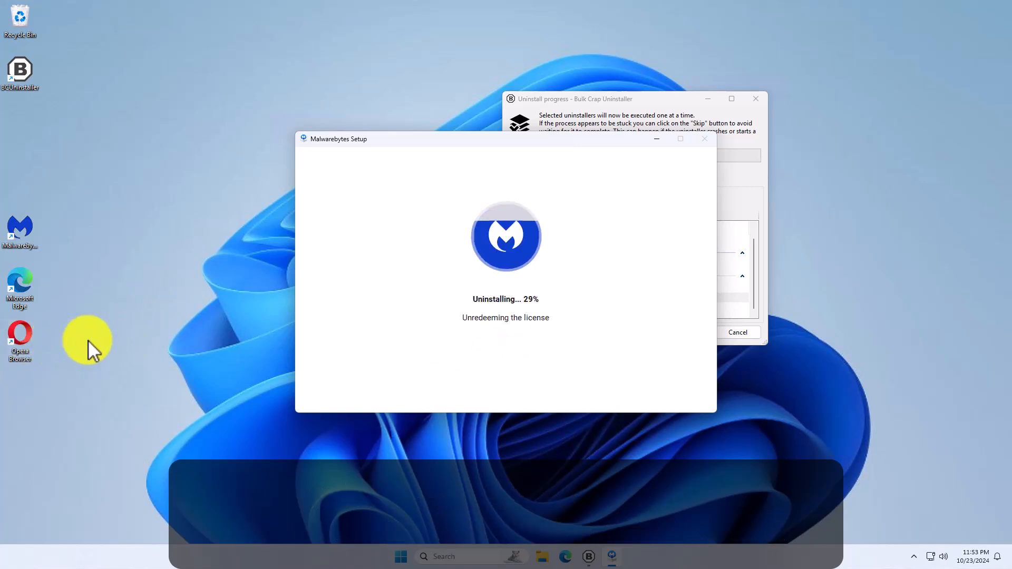
{"action": "mouse_move", "coordinate": [153, 223]}
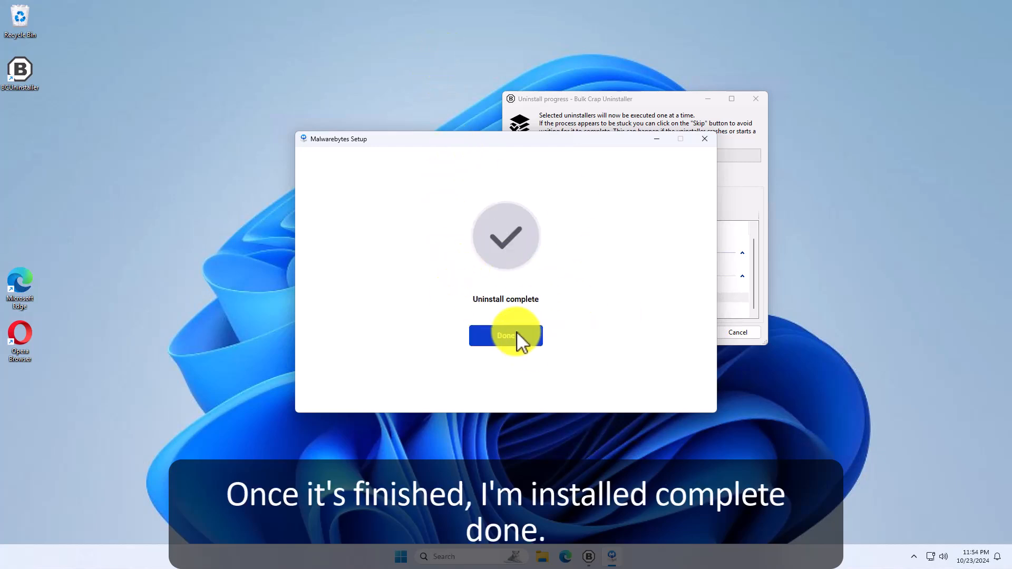
Dismiss the completed Malwarebytes Setup and open its farewell page in Microsoft Edge
{"action": "left_click", "coordinate": [506, 335]}
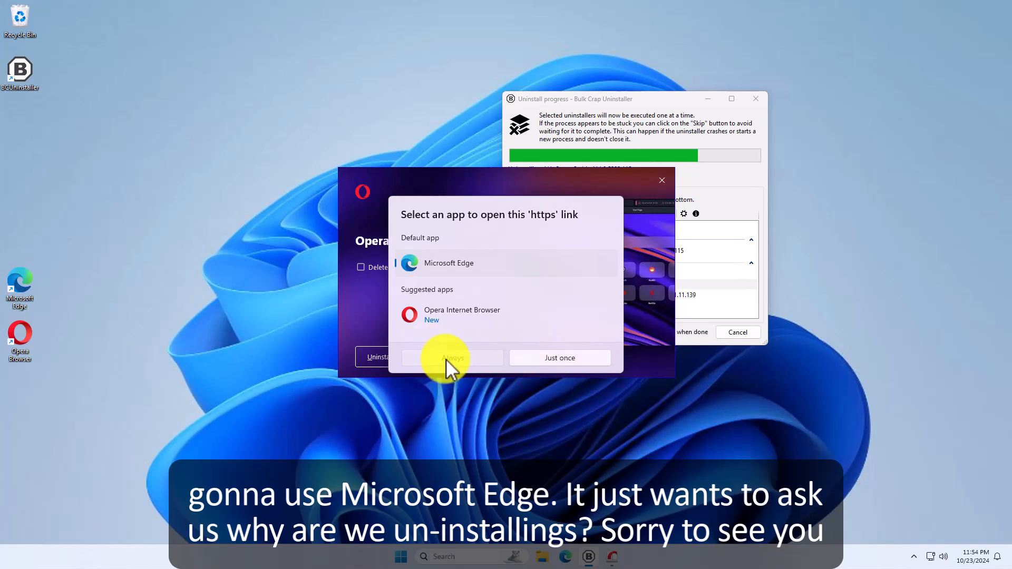
{"action": "left_click", "coordinate": [559, 357]}
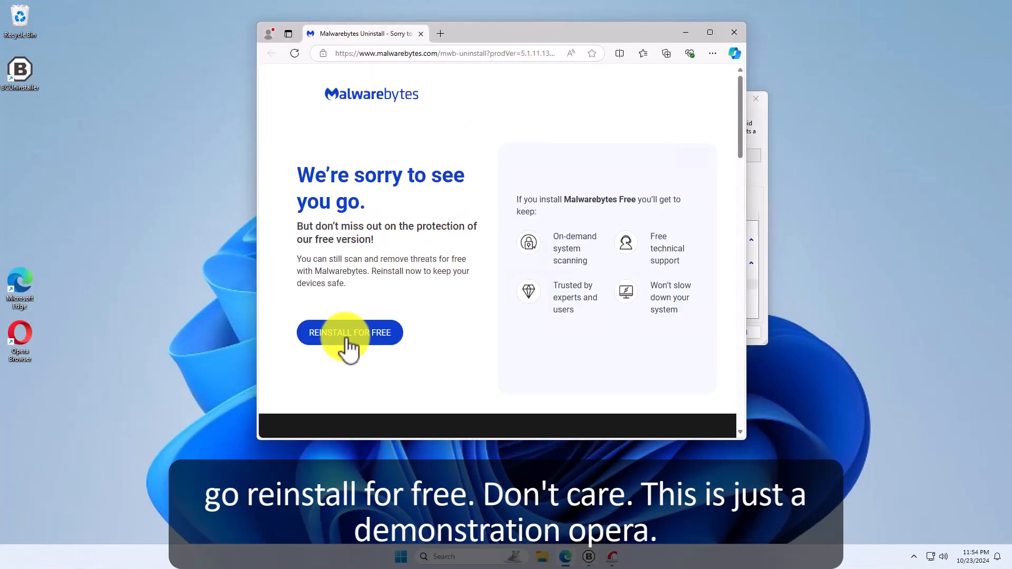
{"action": "mouse_move", "coordinate": [735, 34]}
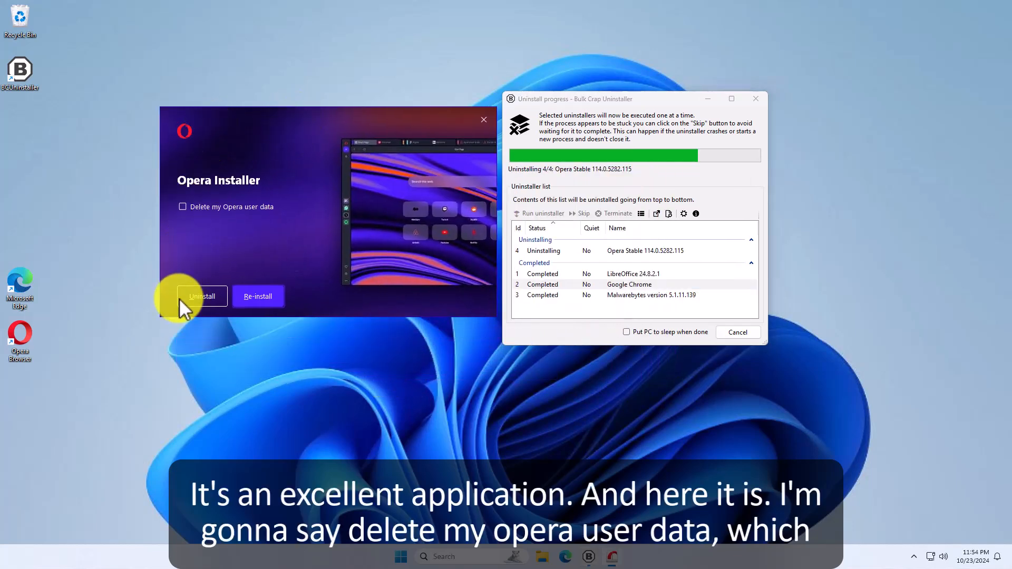
Uninstall Opera with its user data, citing reinstalling as the reason, then close the progress window
{"action": "left_click", "coordinate": [183, 207]}
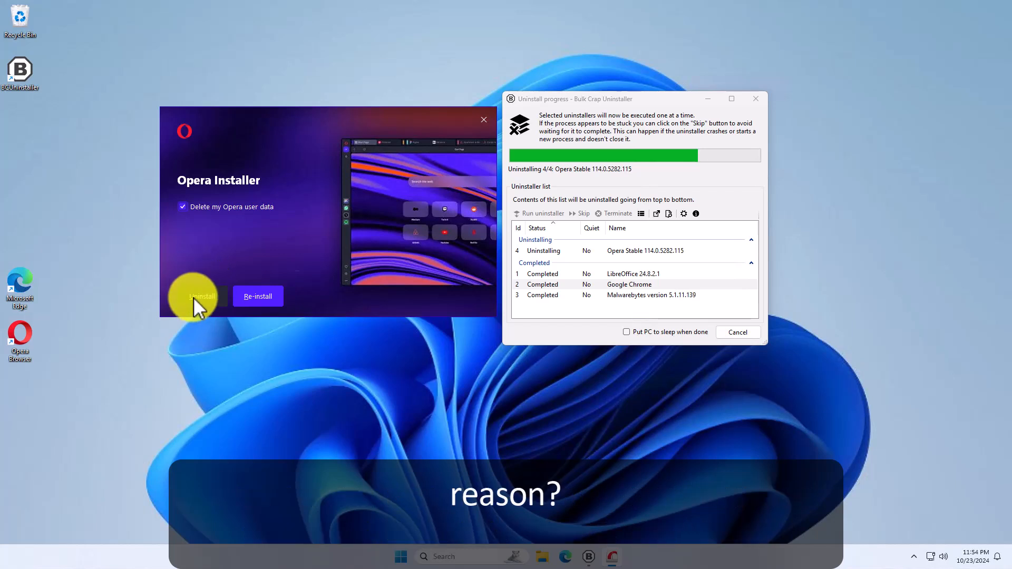
{"action": "left_click", "coordinate": [202, 296]}
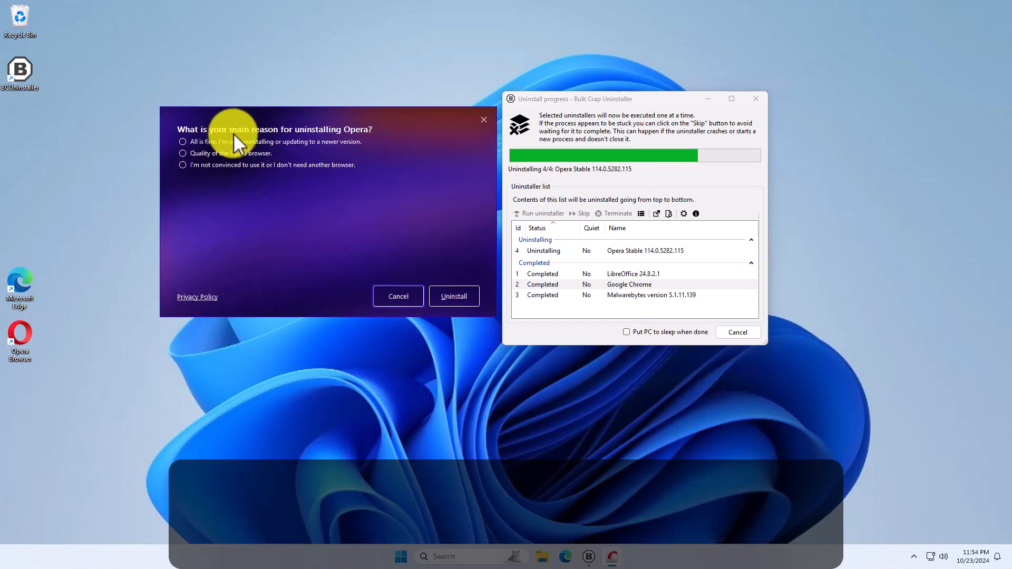
{"action": "left_click", "coordinate": [183, 141]}
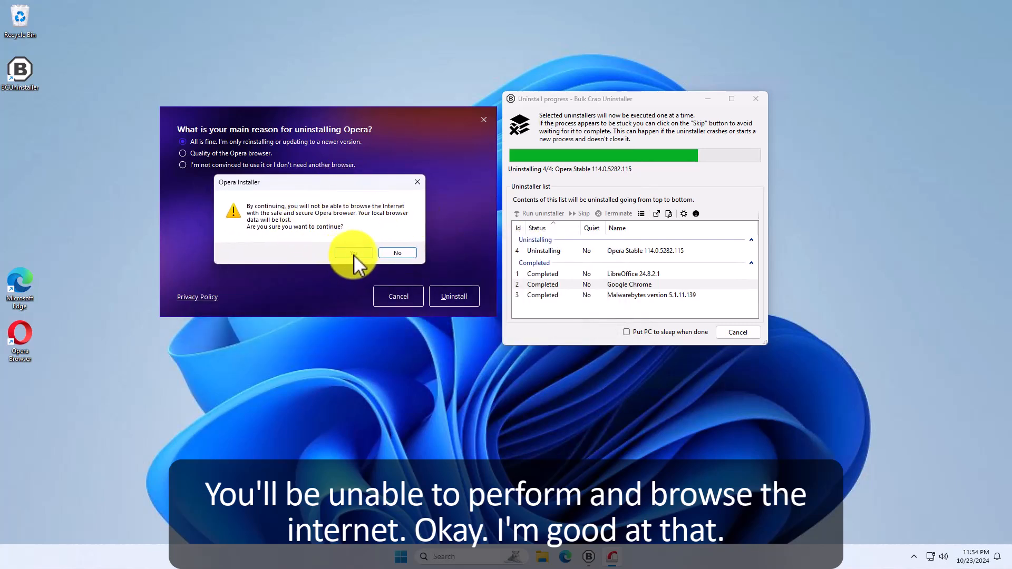
{"action": "left_click", "coordinate": [352, 253]}
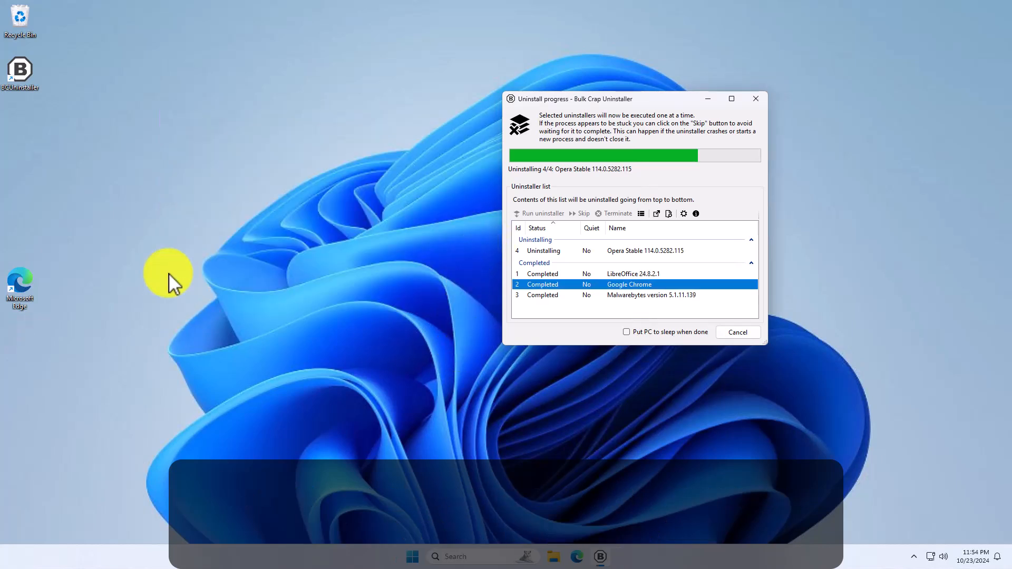
{"action": "mouse_move", "coordinate": [842, 267]}
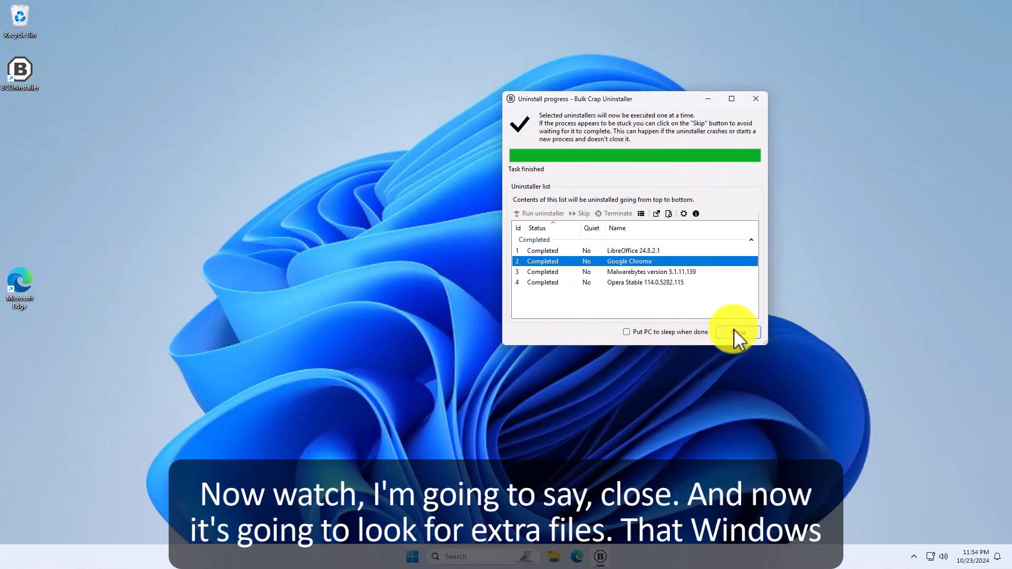
{"action": "left_click", "coordinate": [736, 331]}
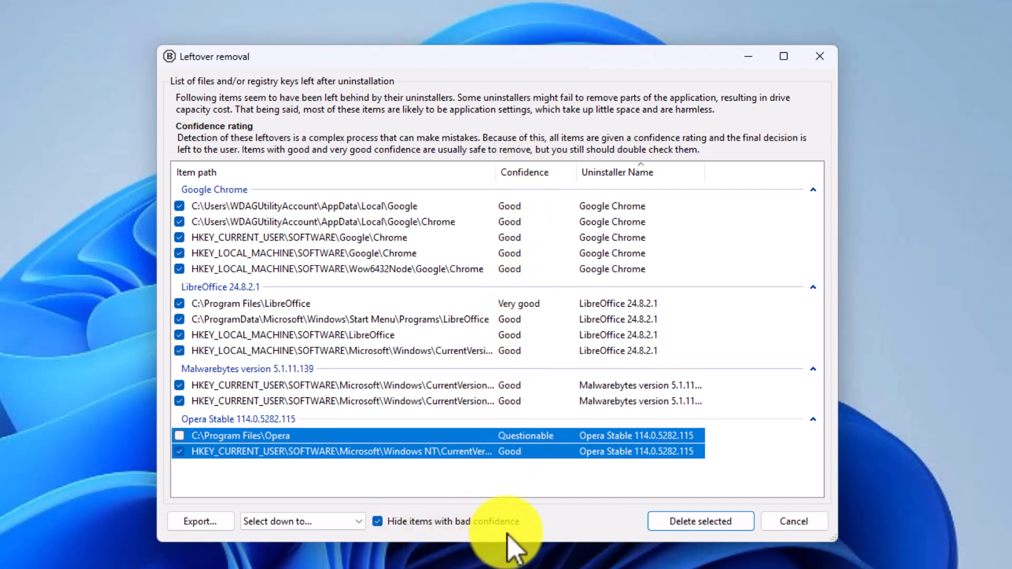
{"action": "mouse_move", "coordinate": [549, 487]}
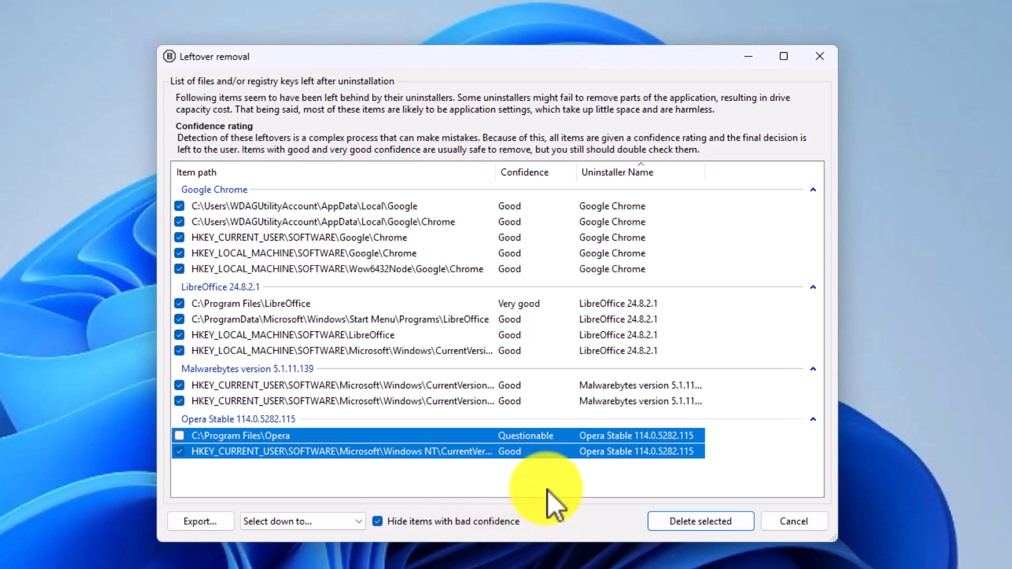
{"action": "mouse_move", "coordinate": [551, 410]}
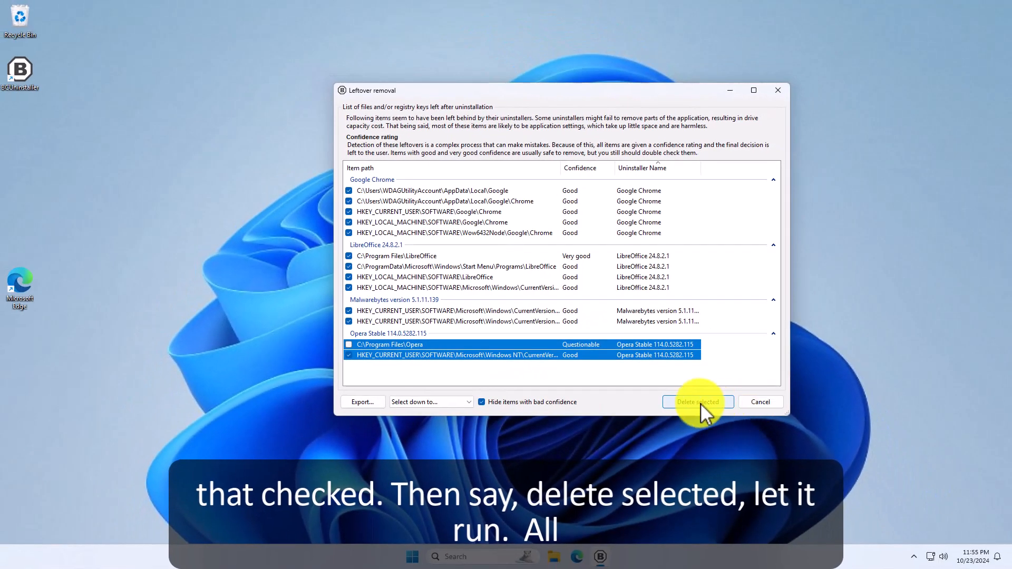
Delete the checked leftover files and registry keys, keeping the questionable Opera folder
{"action": "left_click", "coordinate": [697, 401]}
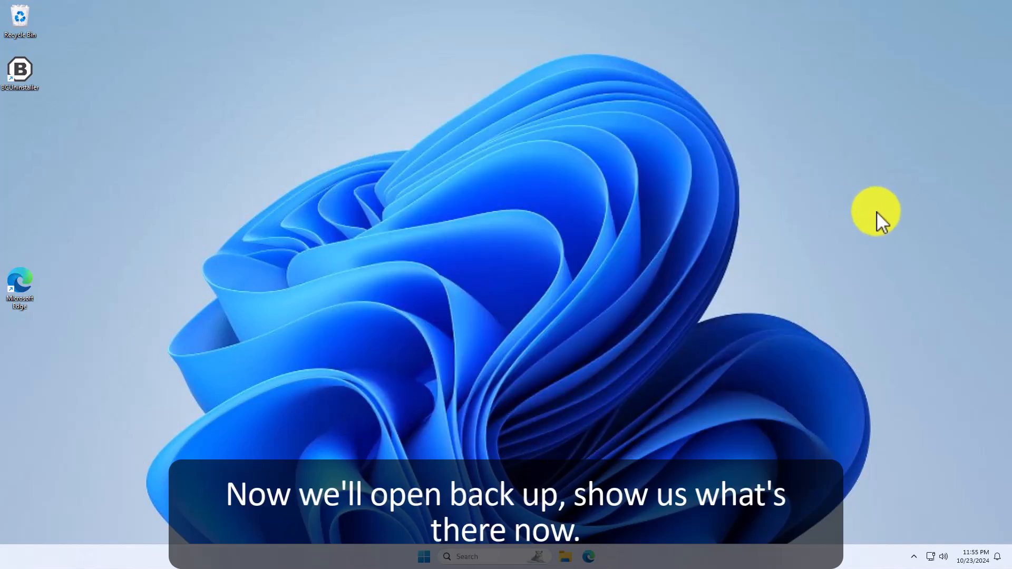
{"action": "left_click", "coordinate": [600, 557]}
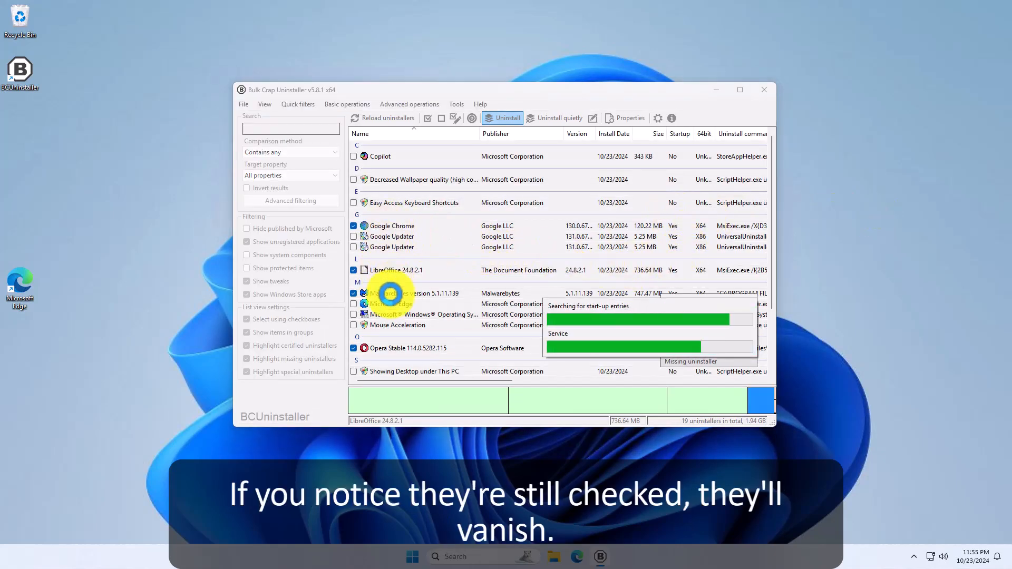
{"action": "mouse_move", "coordinate": [495, 210]}
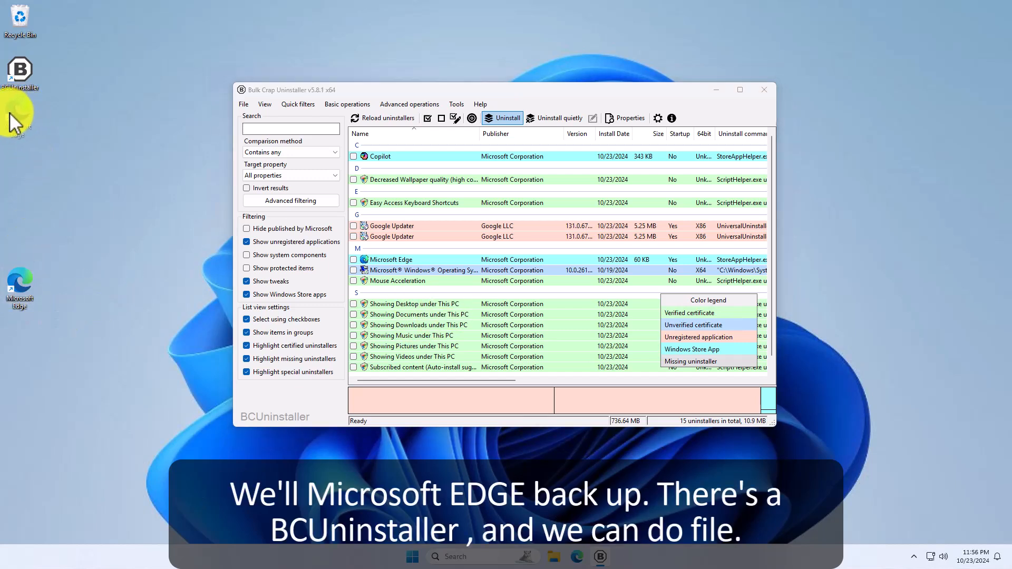
{"action": "mouse_move", "coordinate": [23, 64]}
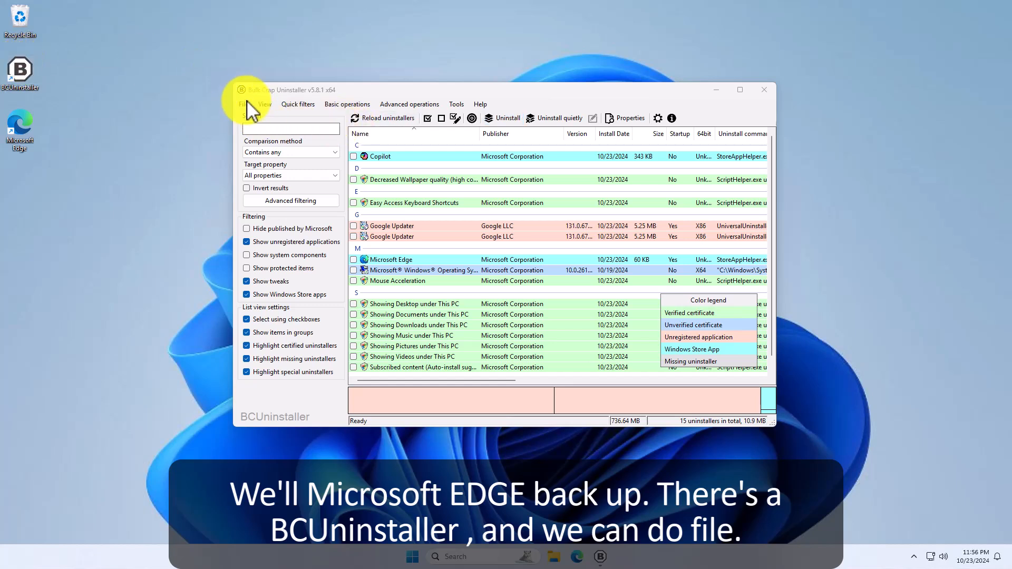
{"action": "left_click", "coordinate": [244, 104]}
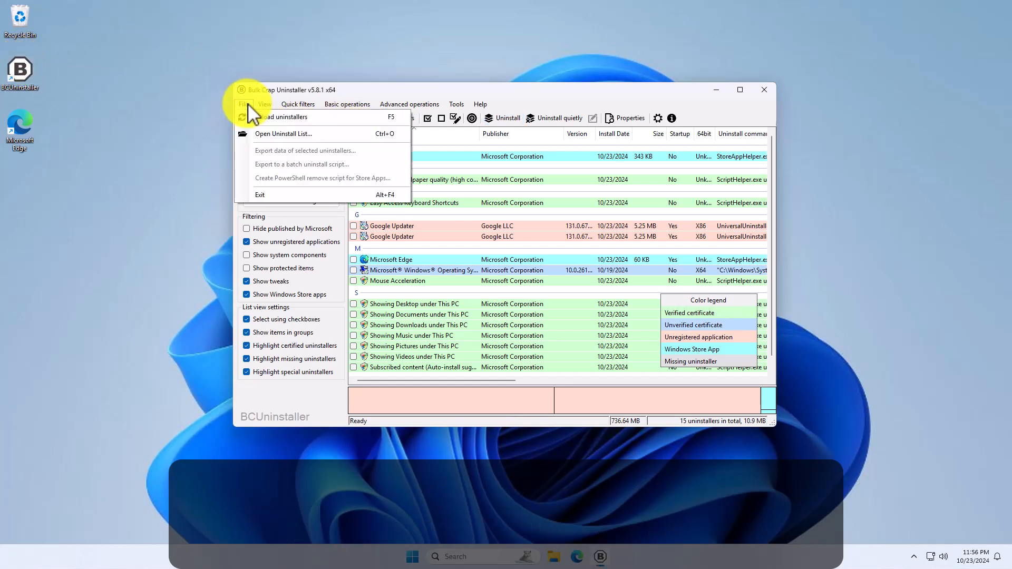
{"action": "mouse_move", "coordinate": [265, 195]}
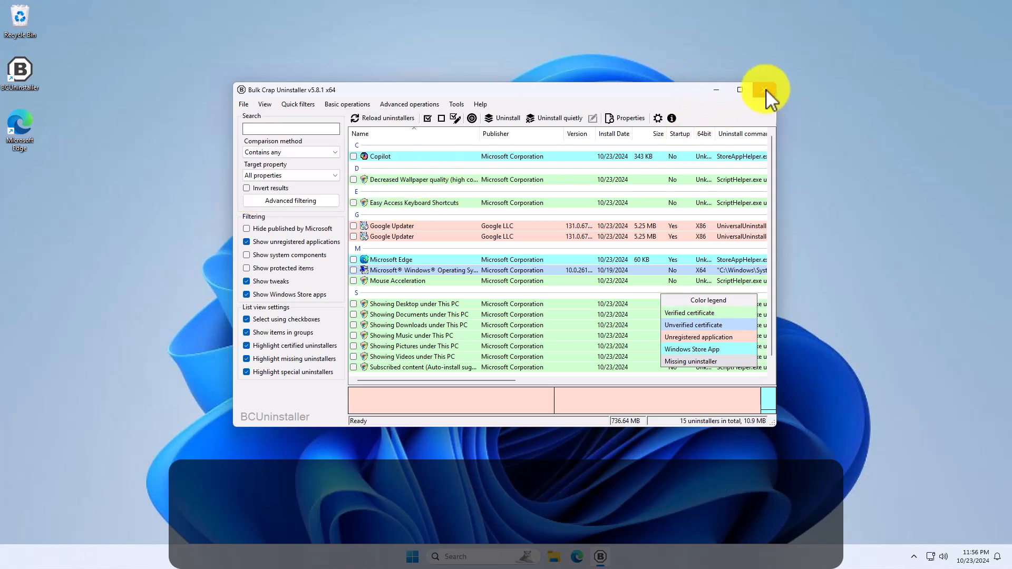
{"action": "left_click", "coordinate": [764, 89]}
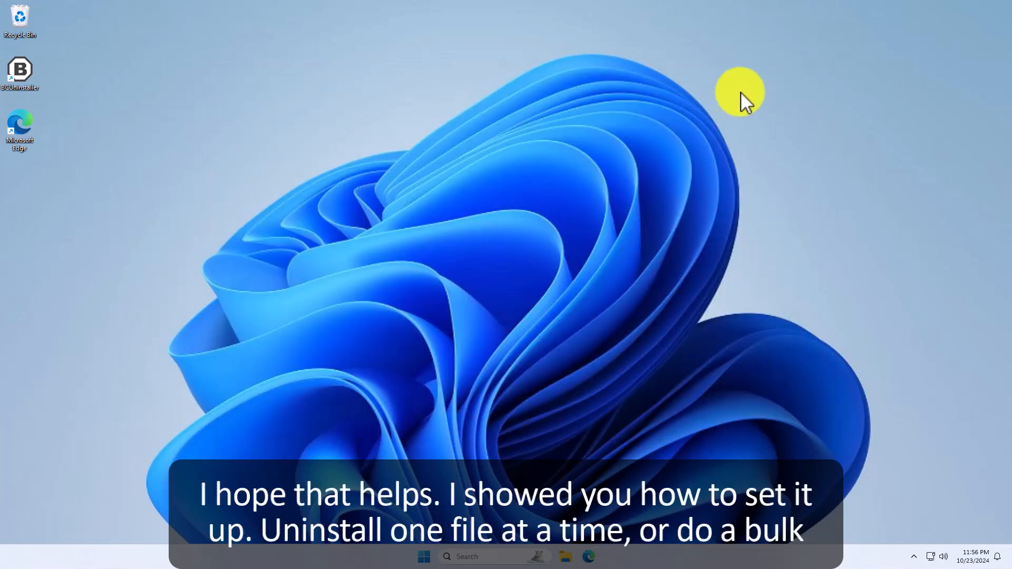